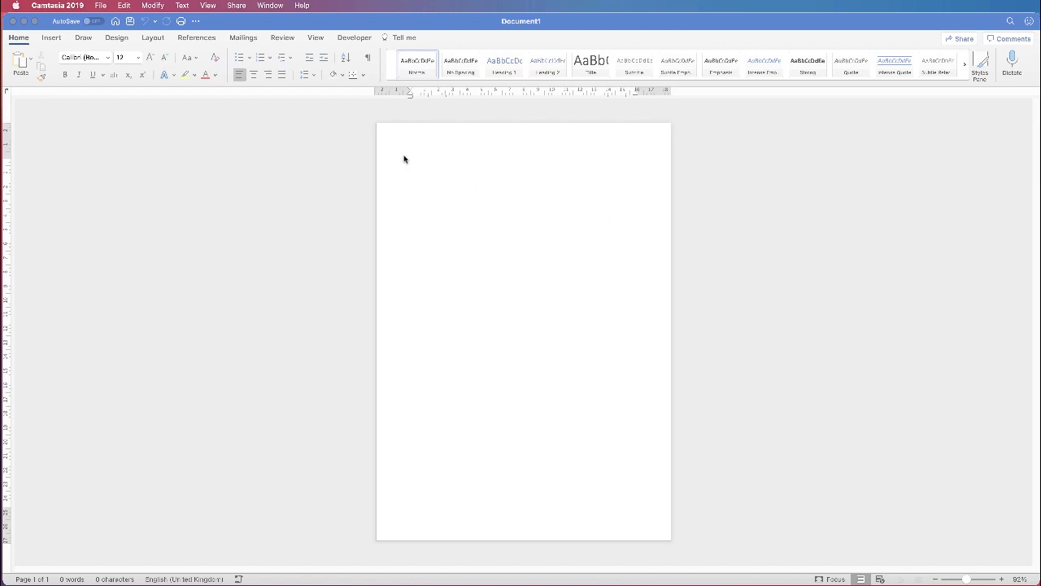
mouse_move(545, 252)
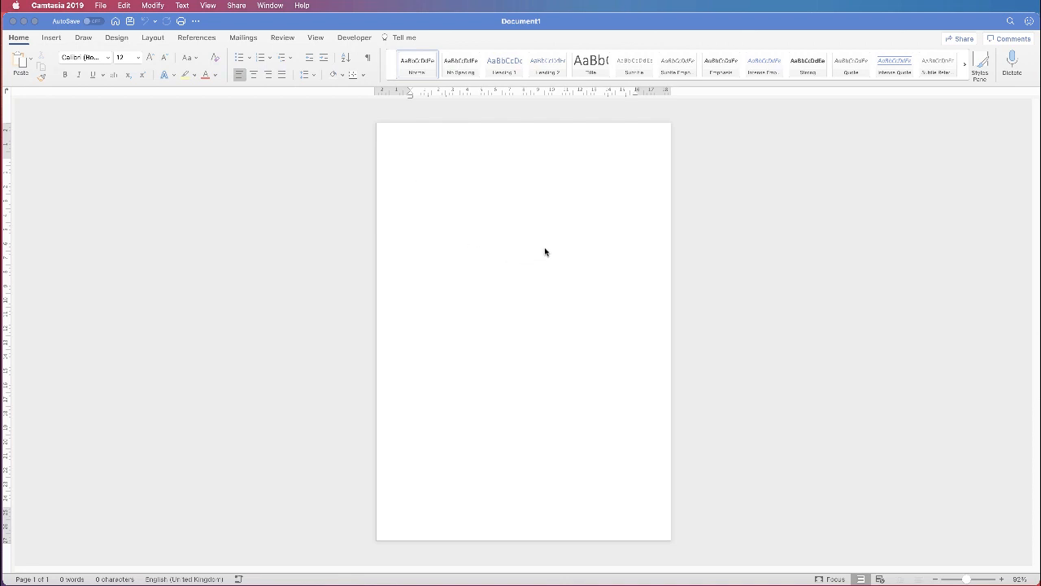
mouse_move(416, 169)
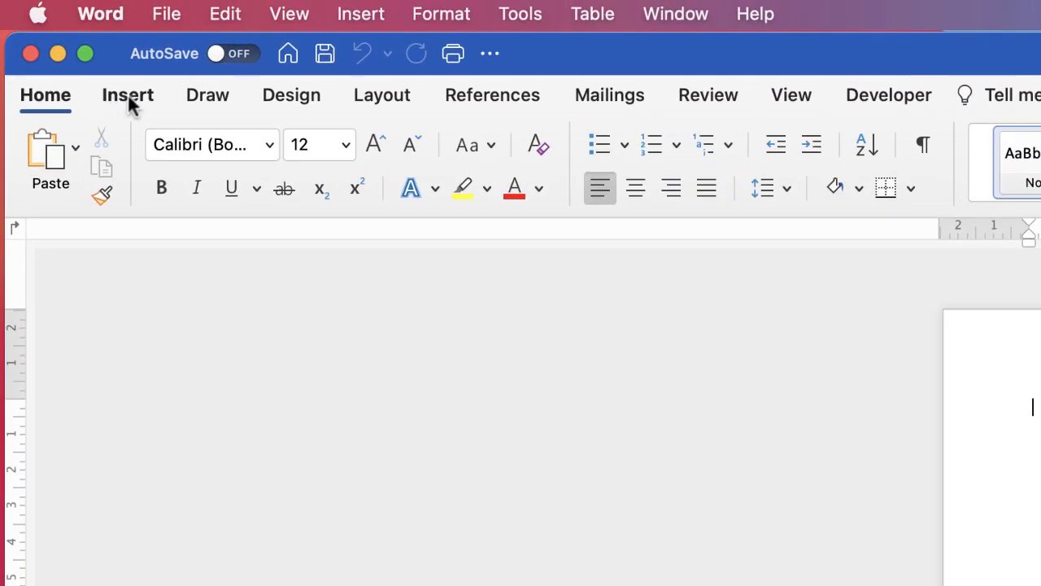
- Insert a 4x4 table from the Insert > Table grid and place the cursor inside it
left_click(127, 95)
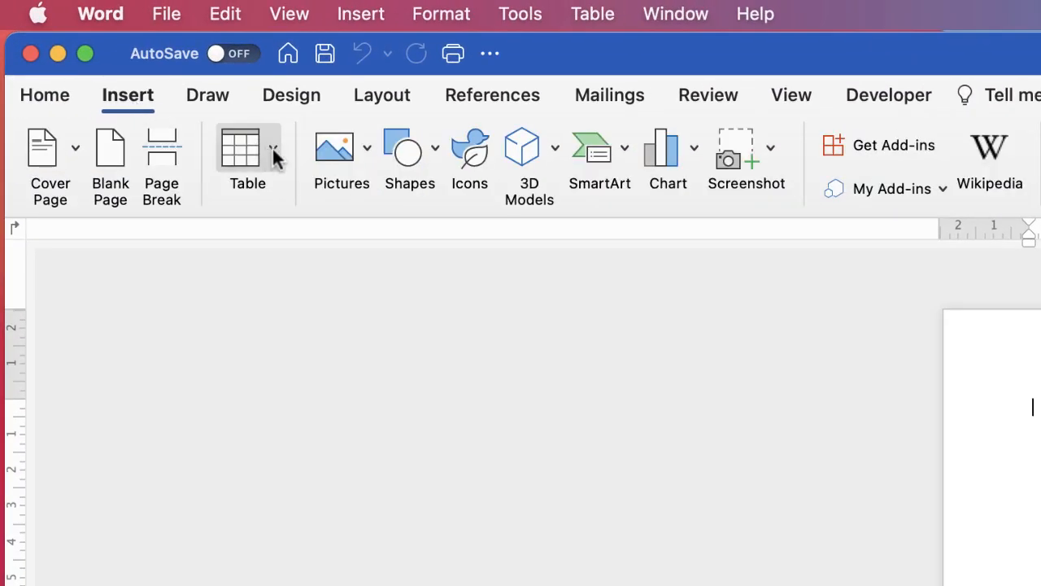
left_click(248, 150)
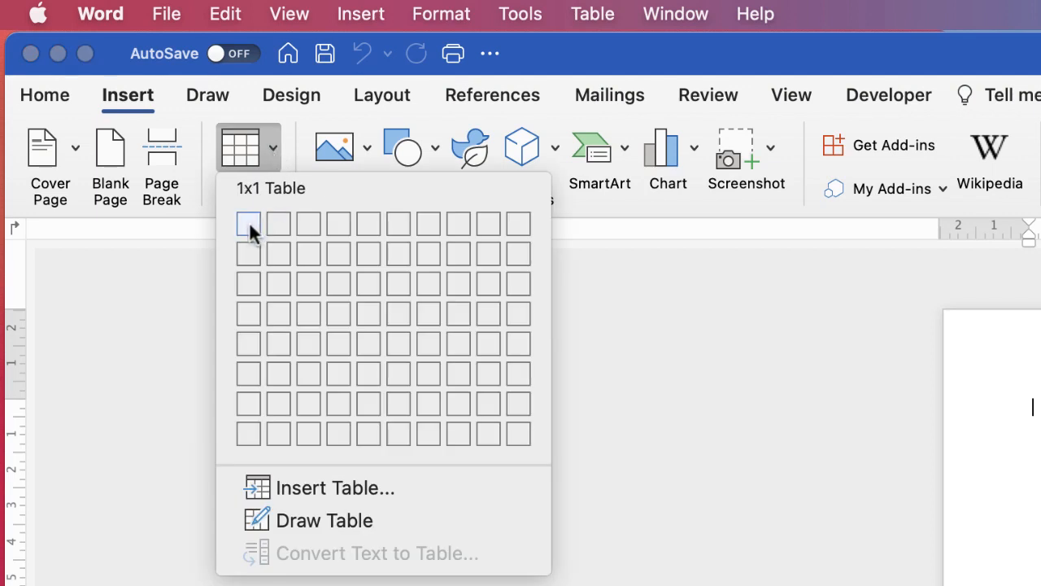
mouse_move(336, 226)
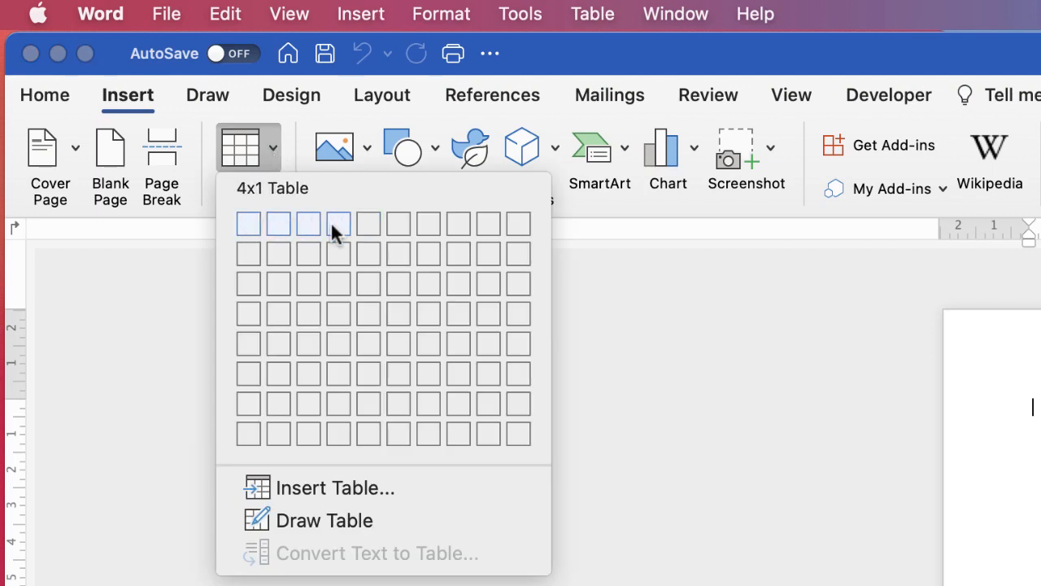
left_click(337, 223)
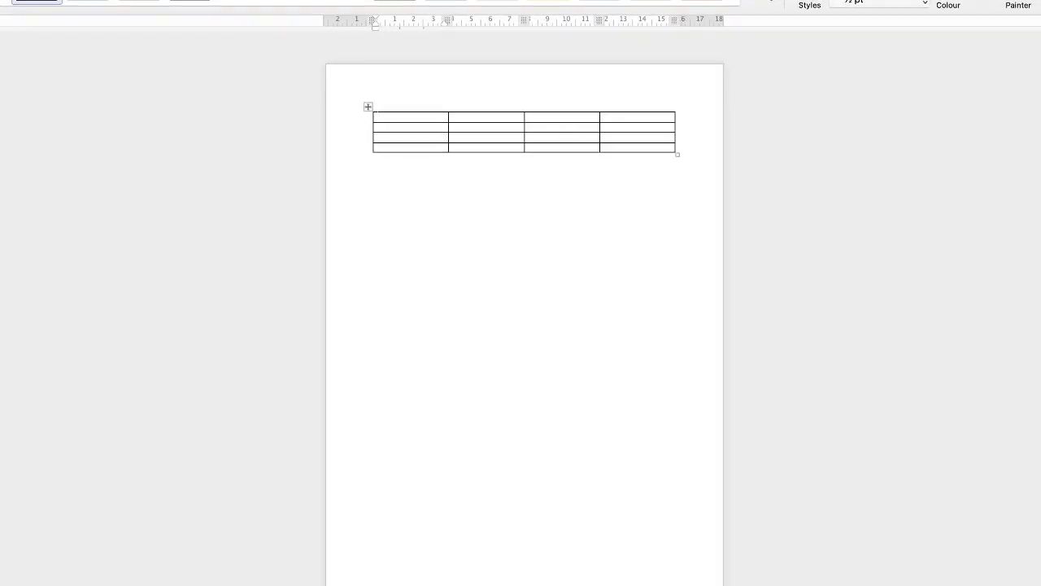
left_click(399, 118)
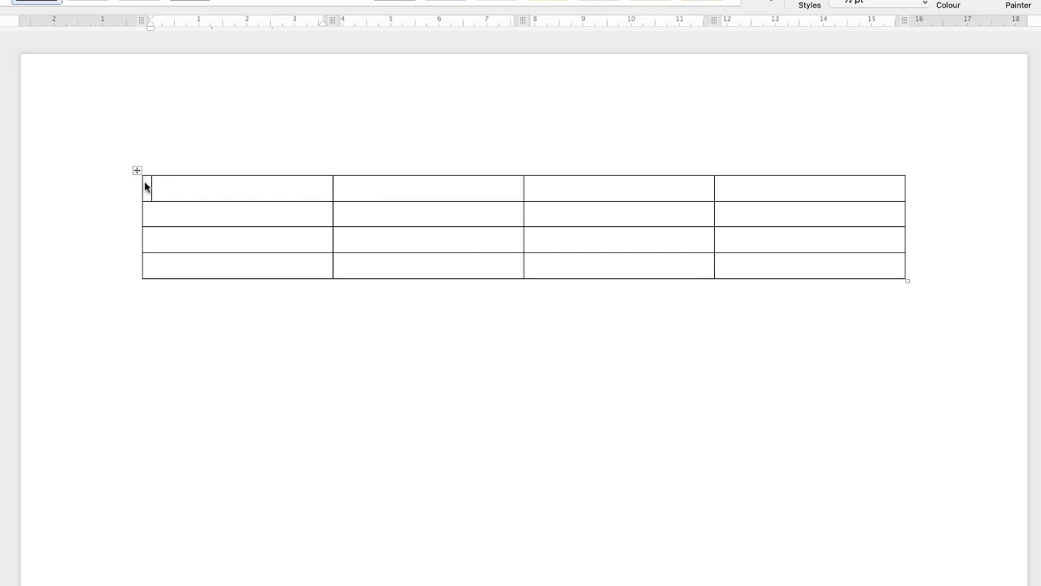
mouse_move(175, 192)
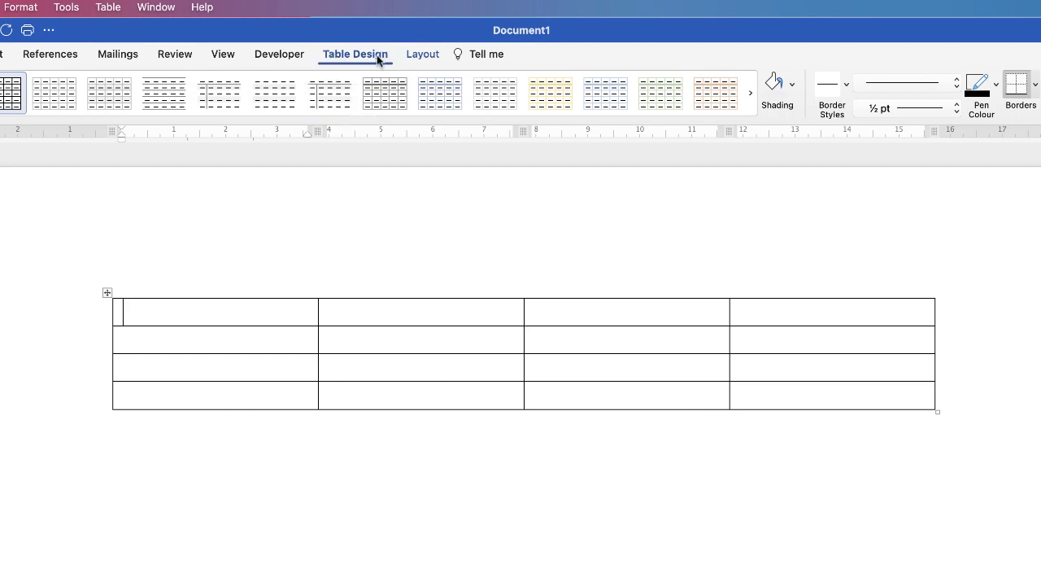
mouse_move(195, 405)
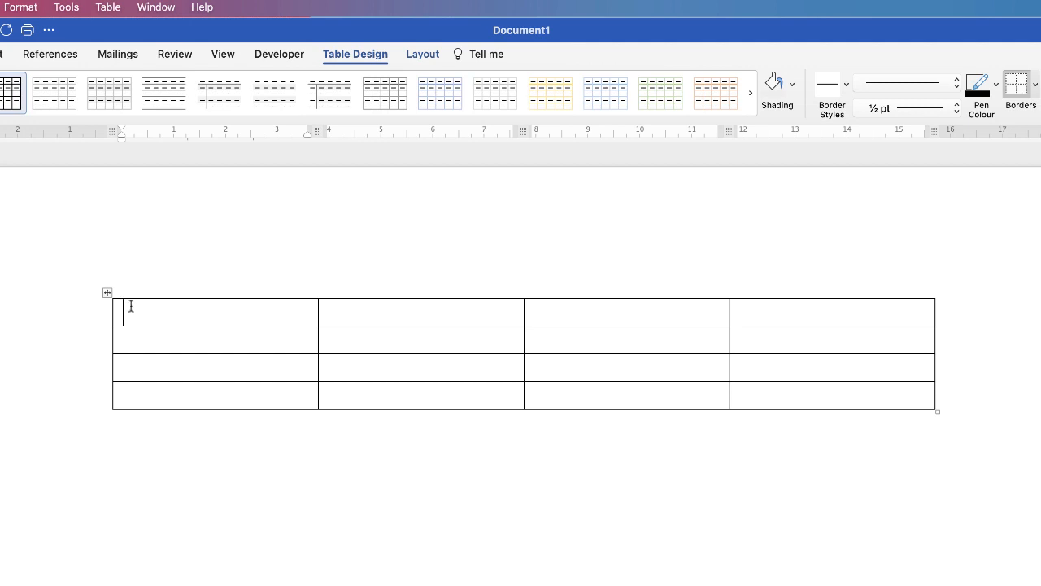
mouse_move(140, 312)
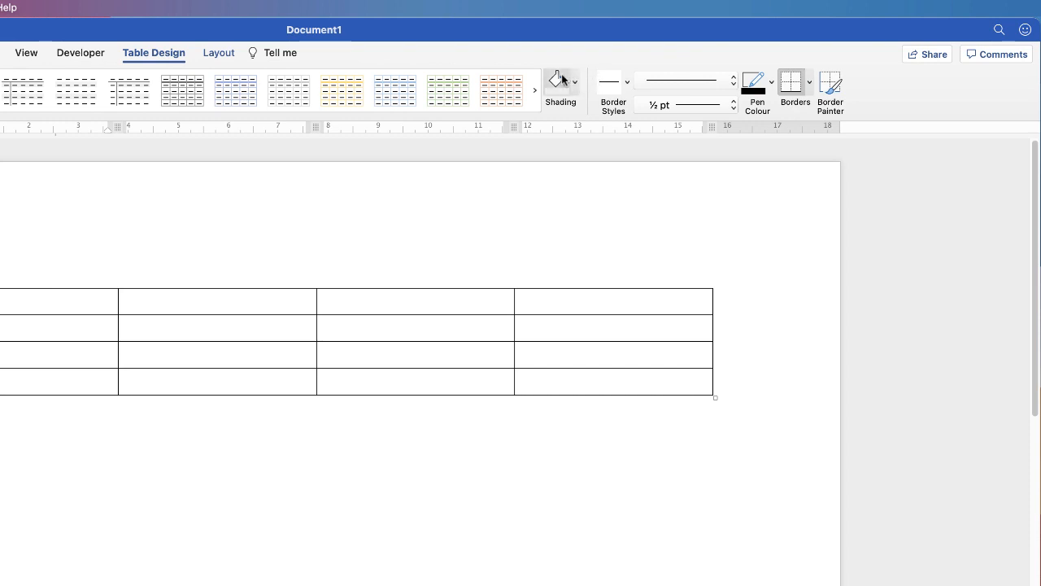
mouse_move(574, 89)
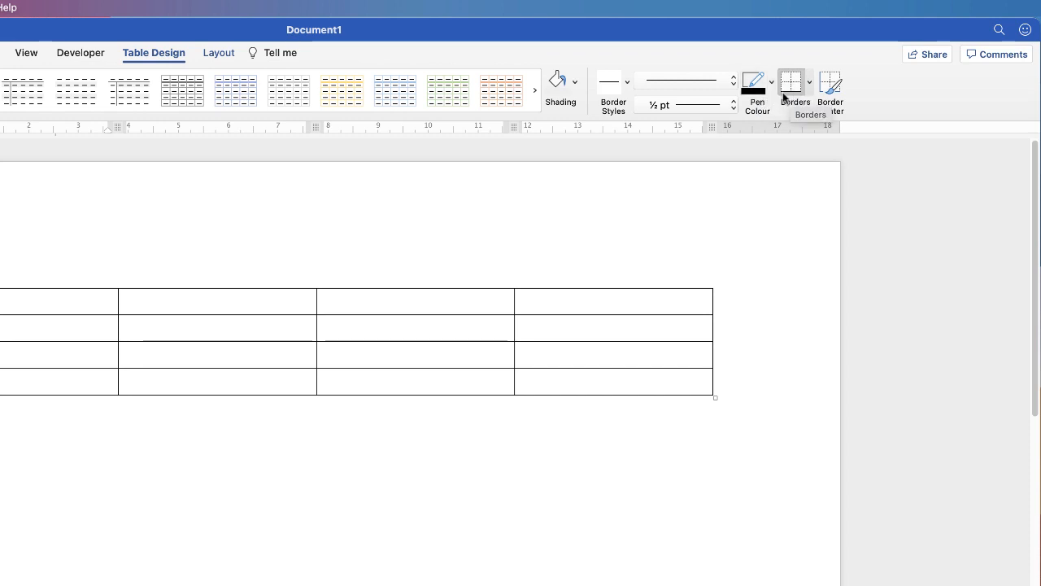
mouse_move(835, 84)
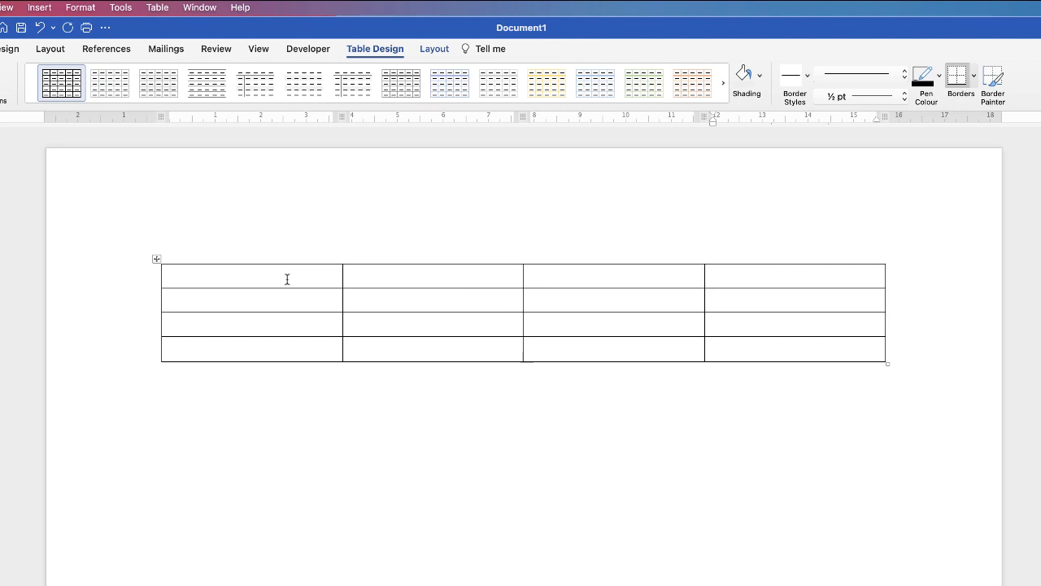
mouse_move(274, 280)
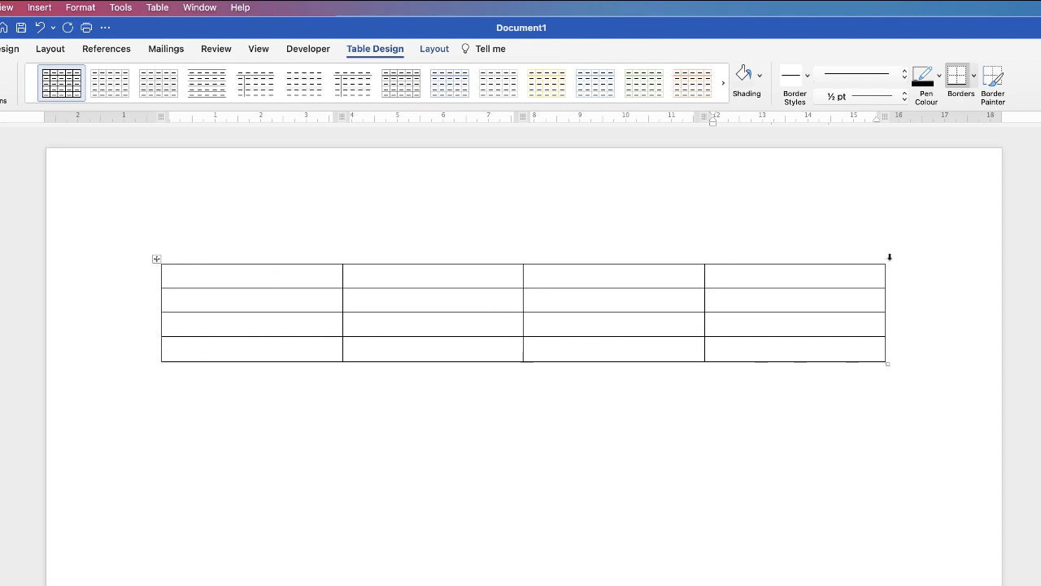
mouse_move(170, 270)
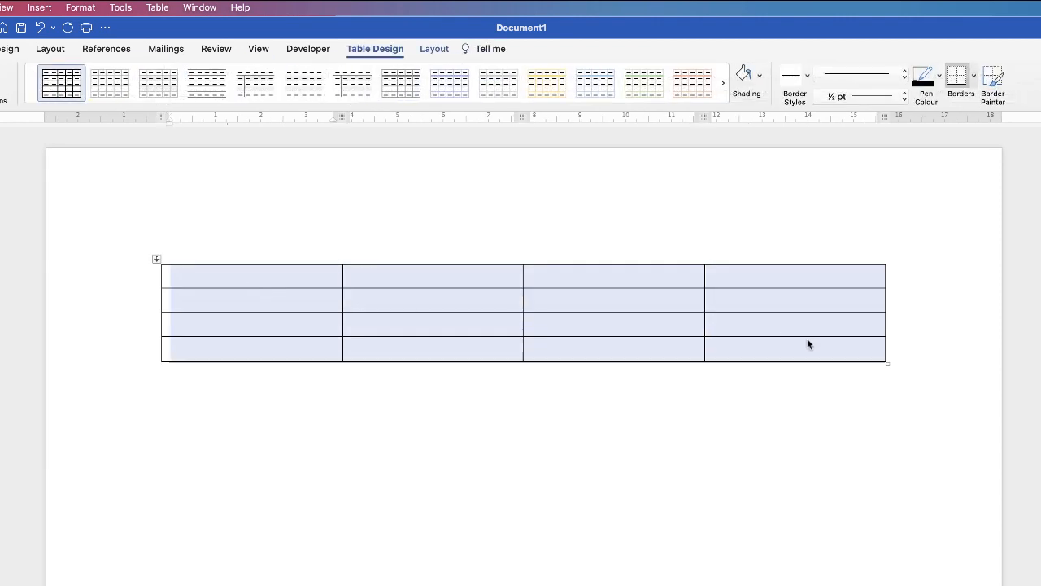
- With the table selected, set a solid border line style at 2¼ pt weight
left_click(807, 75)
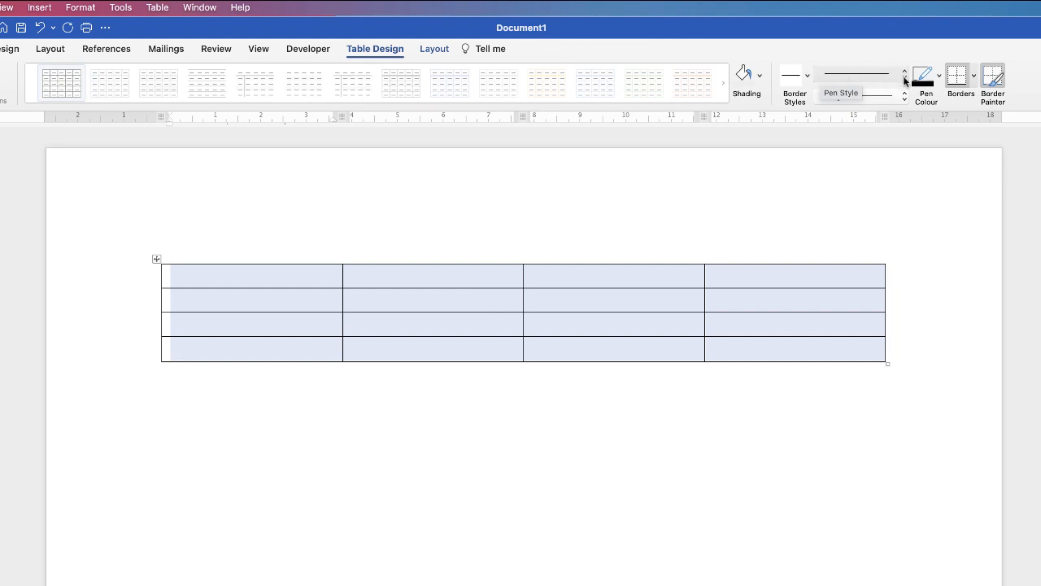
left_click(877, 75)
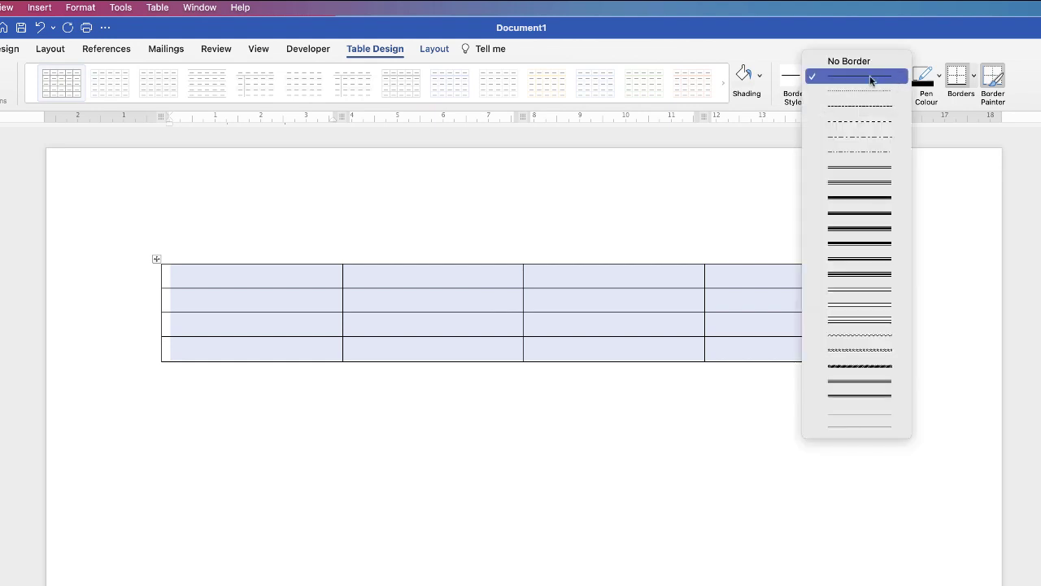
mouse_move(861, 213)
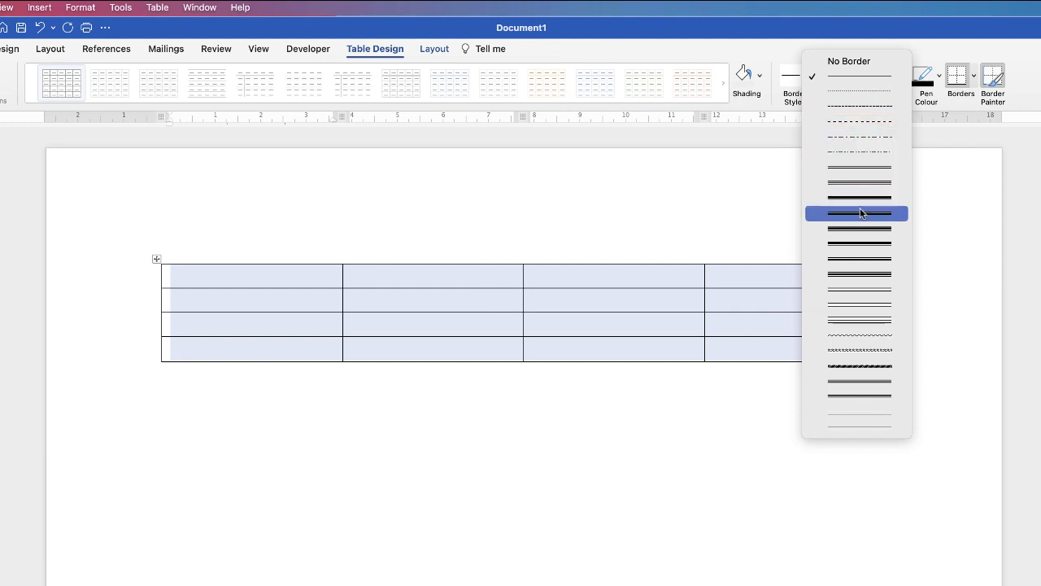
mouse_move(863, 80)
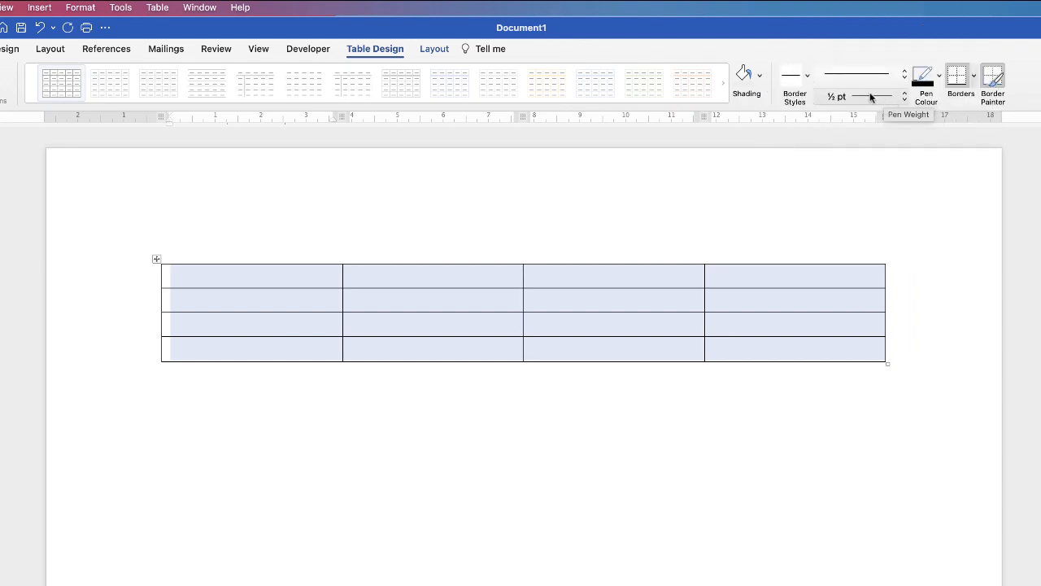
mouse_move(901, 98)
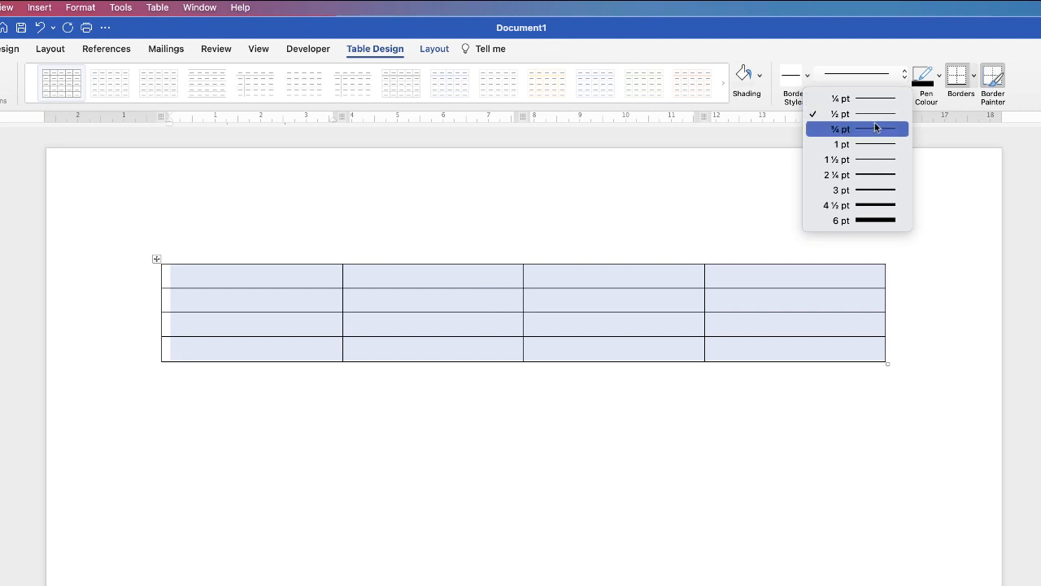
mouse_move(872, 172)
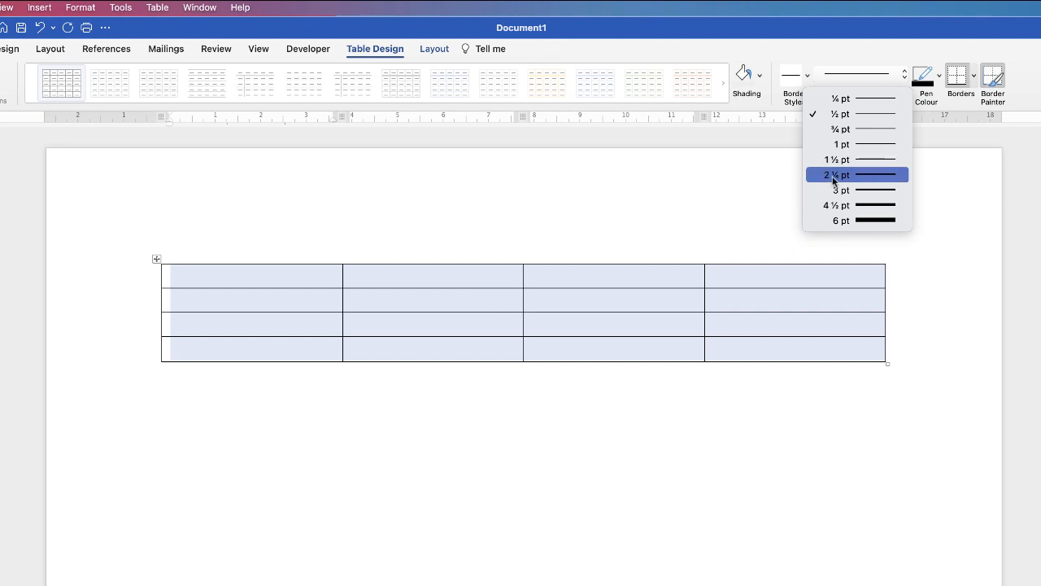
mouse_move(882, 176)
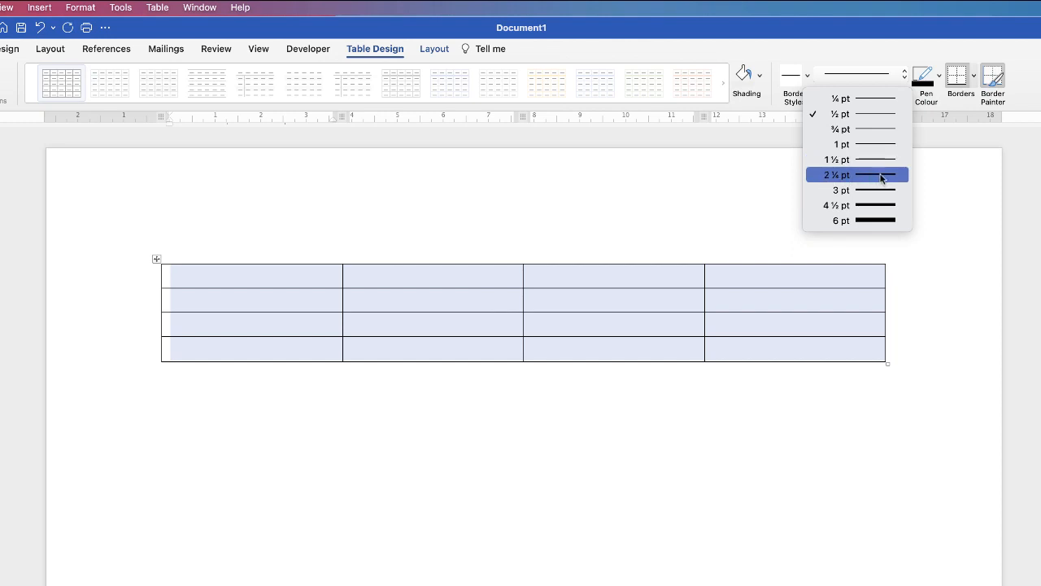
left_click(838, 174)
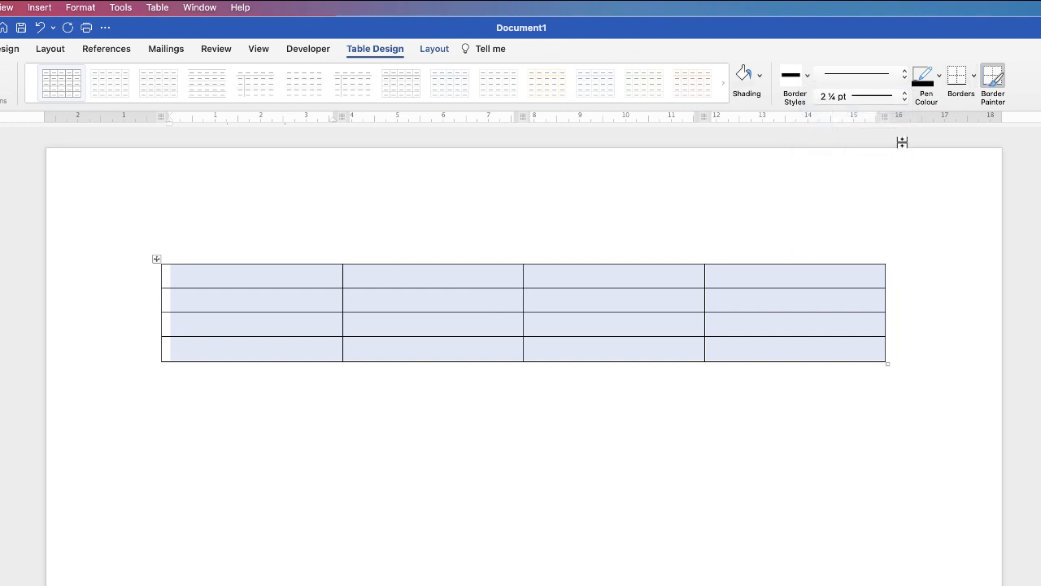
mouse_move(926, 75)
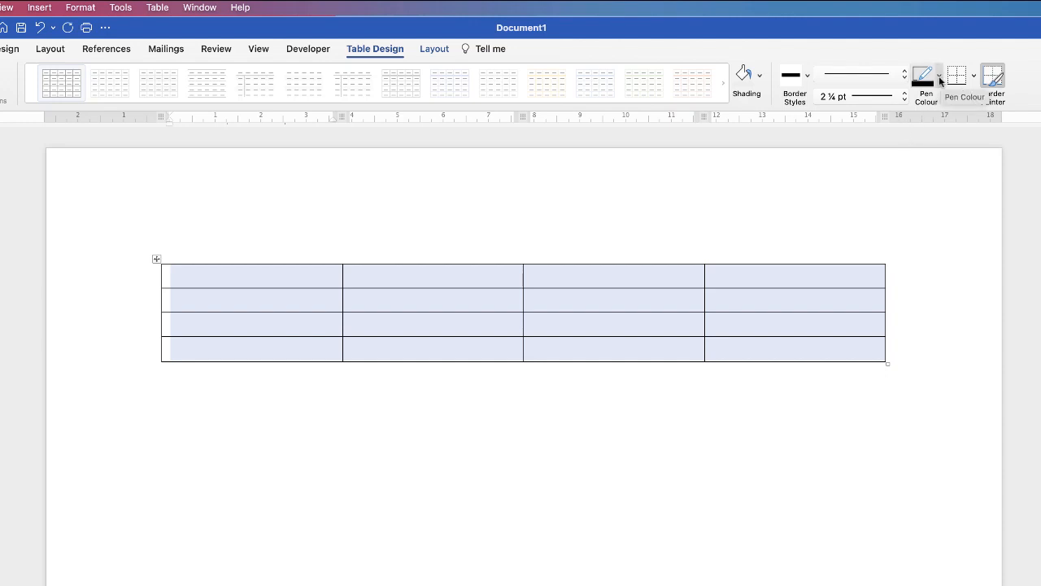
left_click(937, 75)
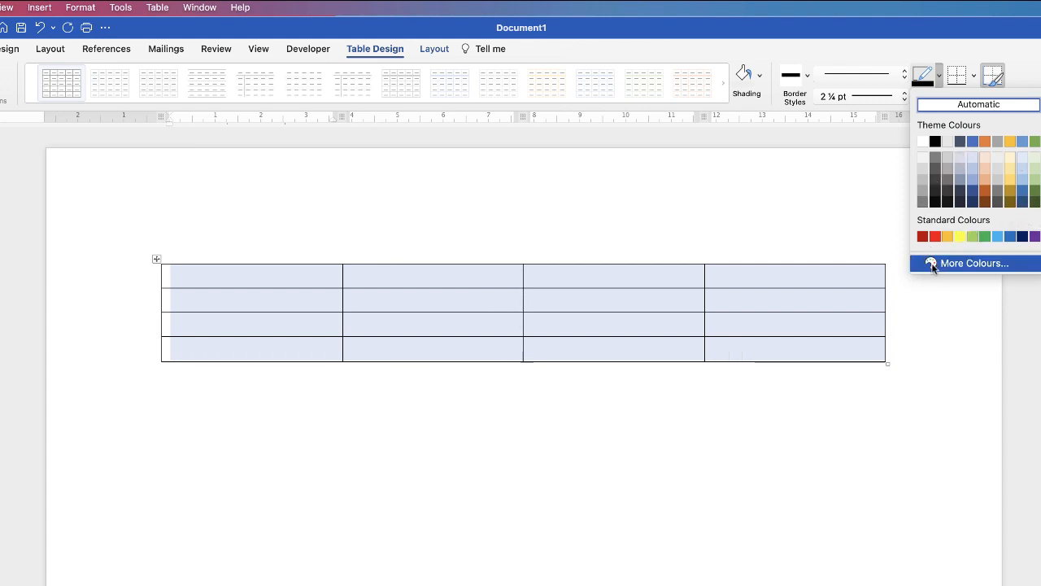
left_click(973, 263)
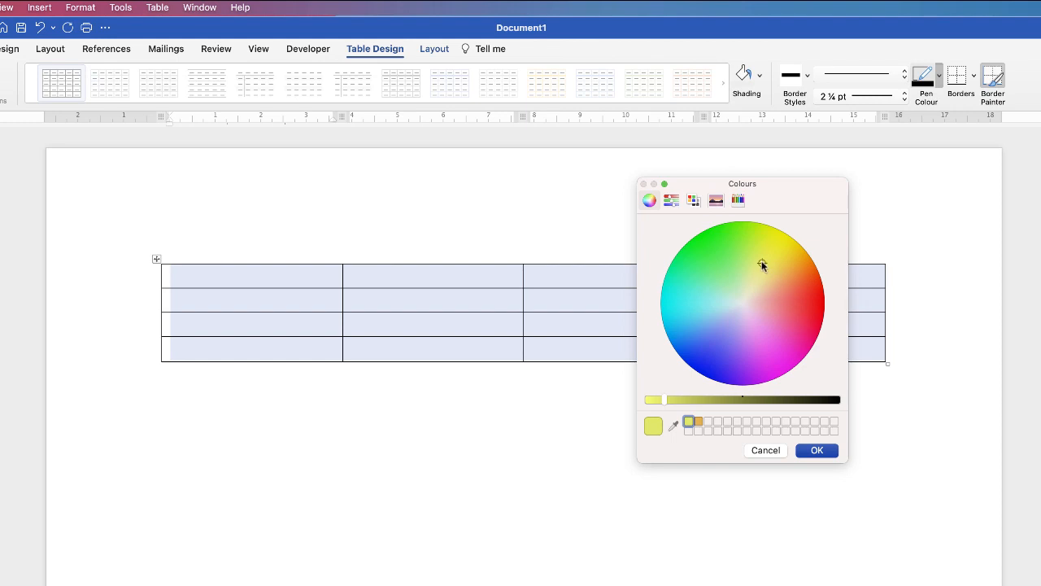
left_click(797, 296)
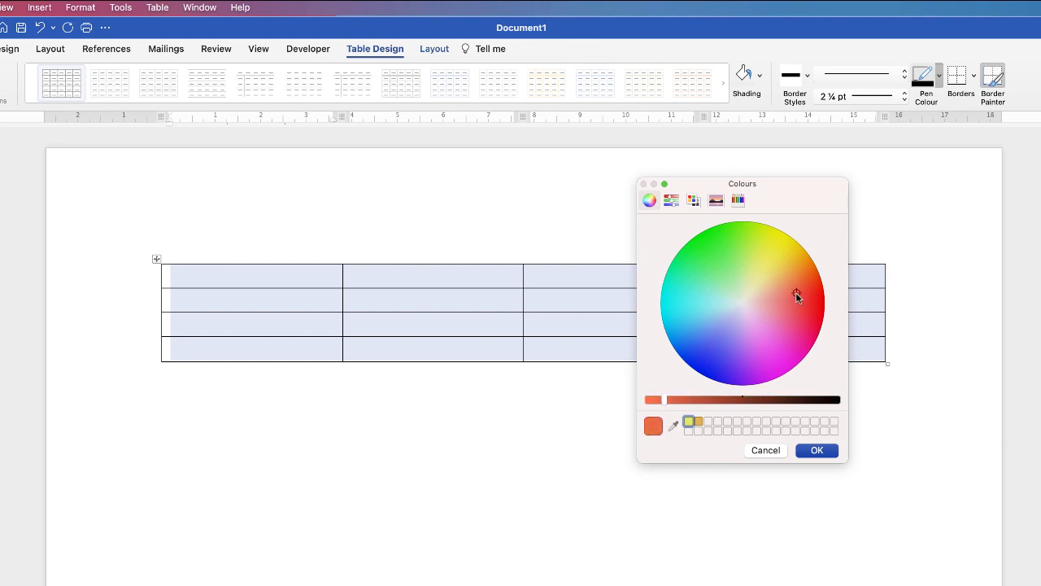
left_click(696, 358)
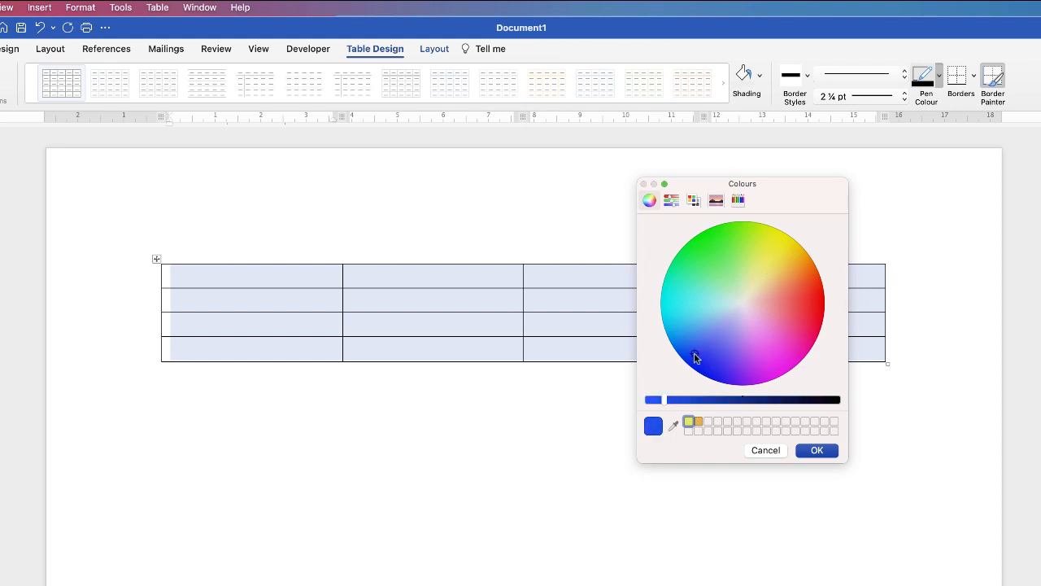
left_click(690, 305)
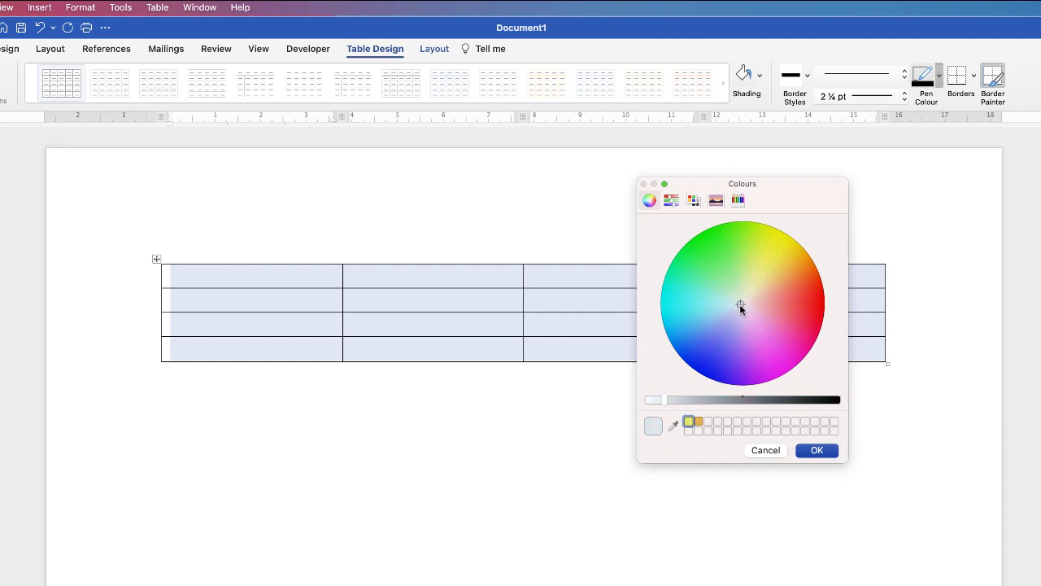
left_click(716, 270)
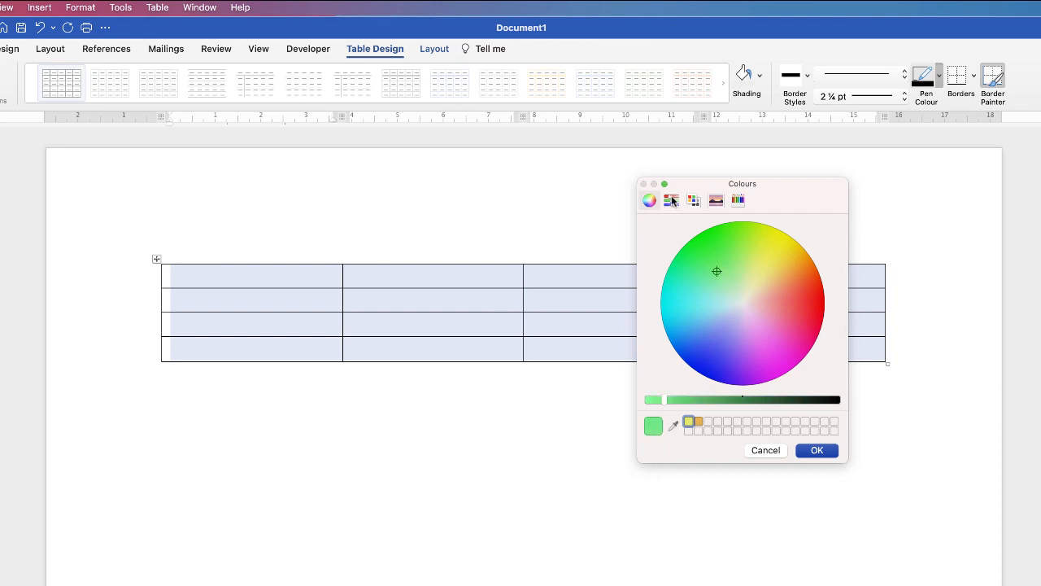
left_click(693, 201)
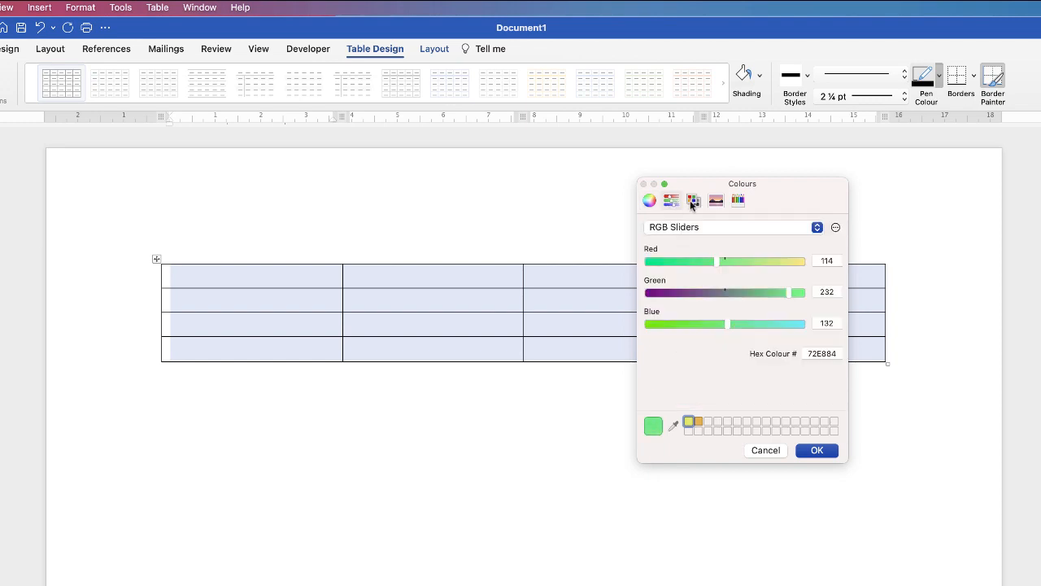
left_click(739, 200)
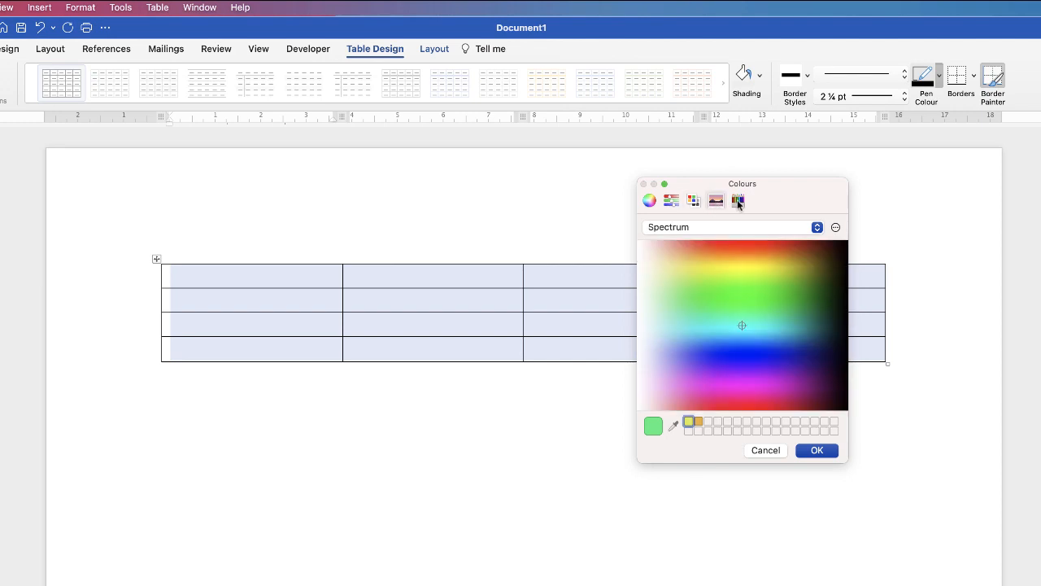
left_click(737, 200)
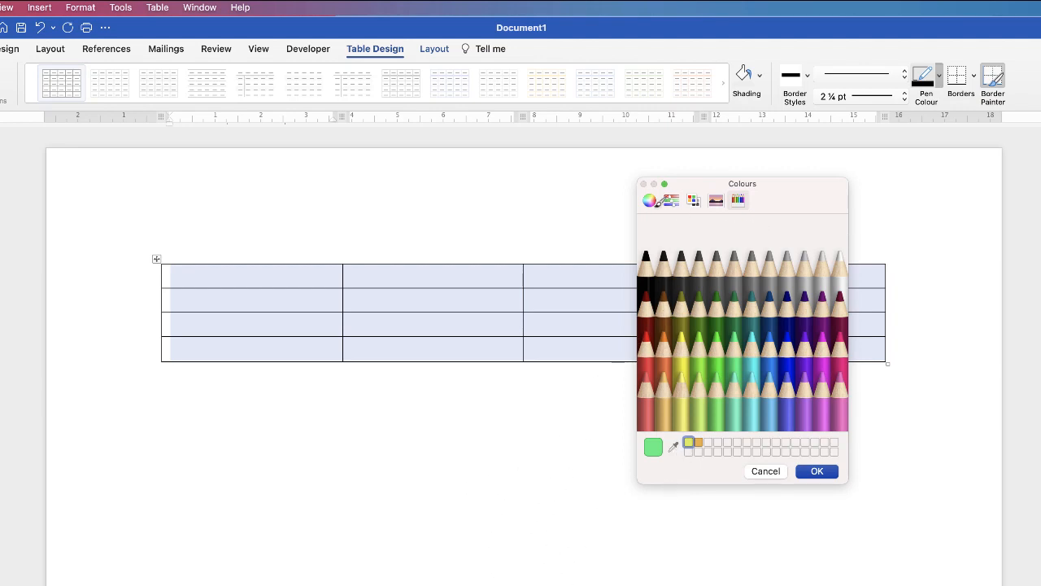
left_click(648, 200)
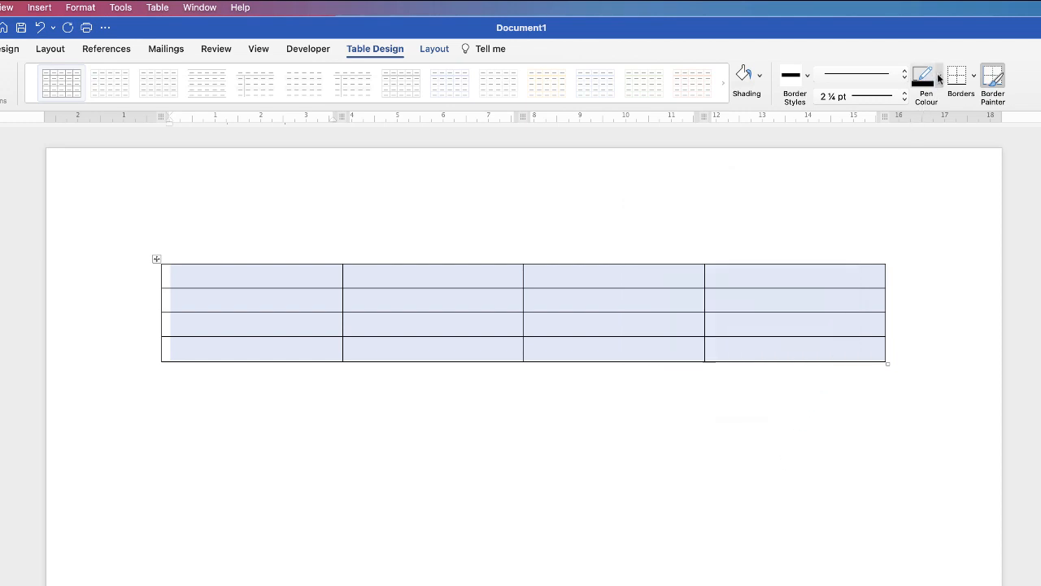
mouse_move(960, 81)
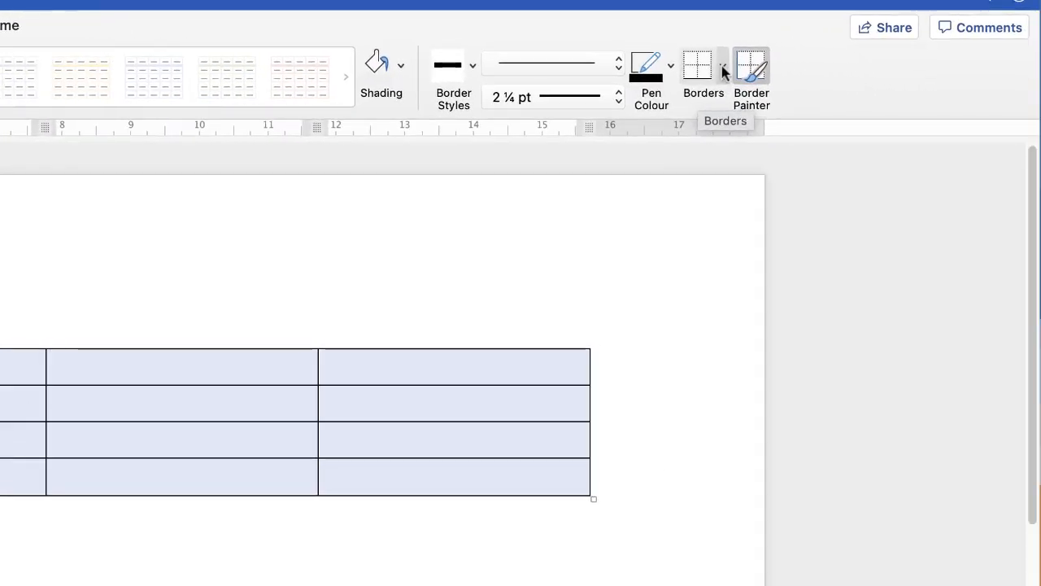
- Apply Outside Borders so the table gets a heavy 2¼ pt outer border
left_click(725, 65)
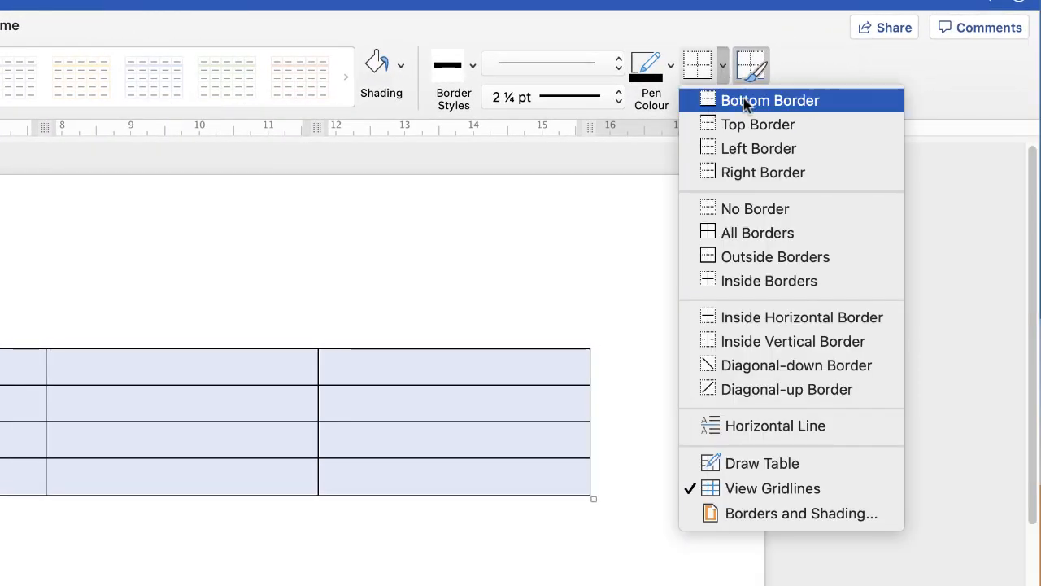
mouse_move(757, 123)
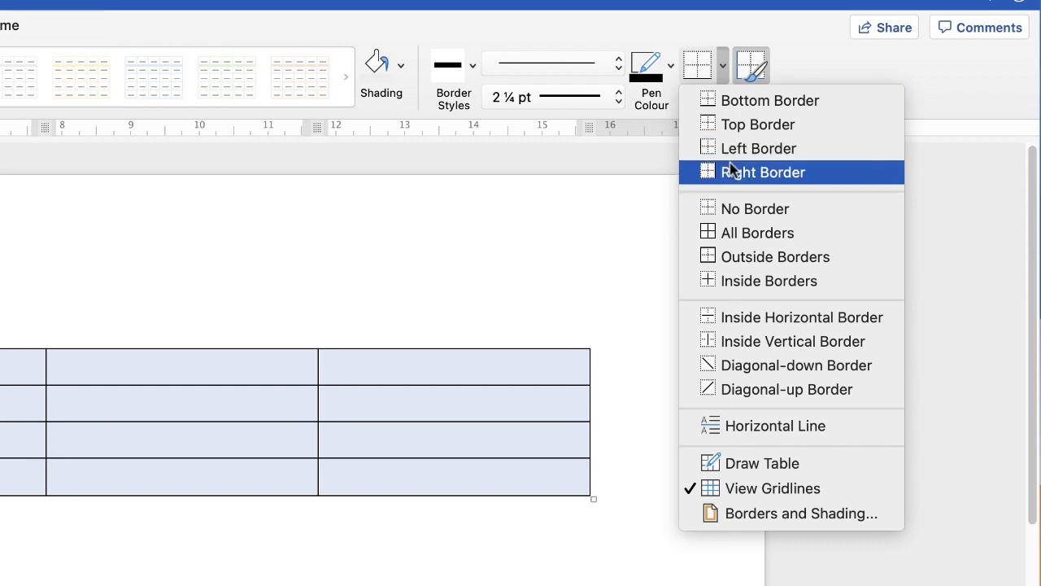
mouse_move(737, 178)
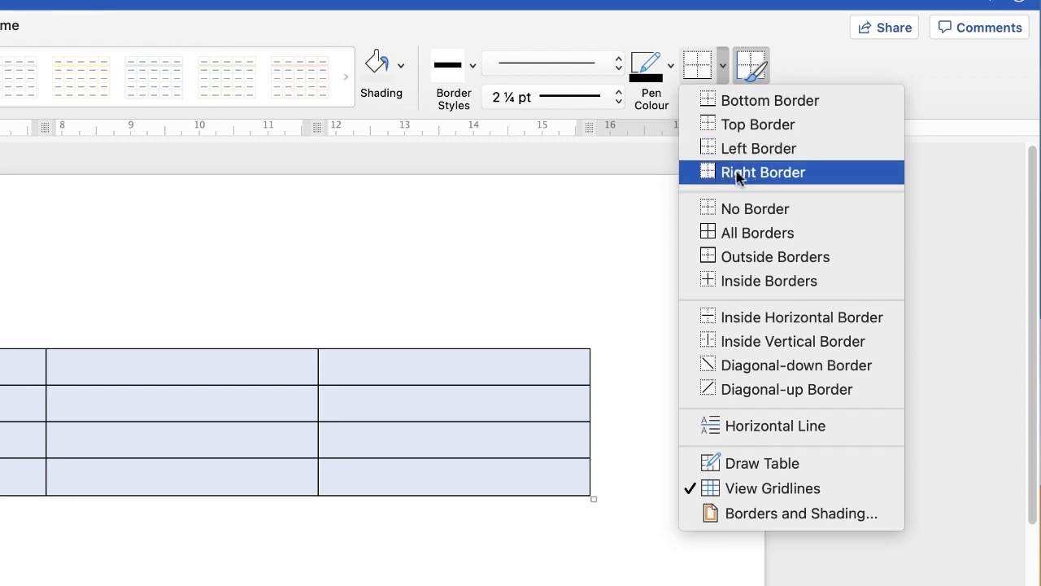
mouse_move(756, 148)
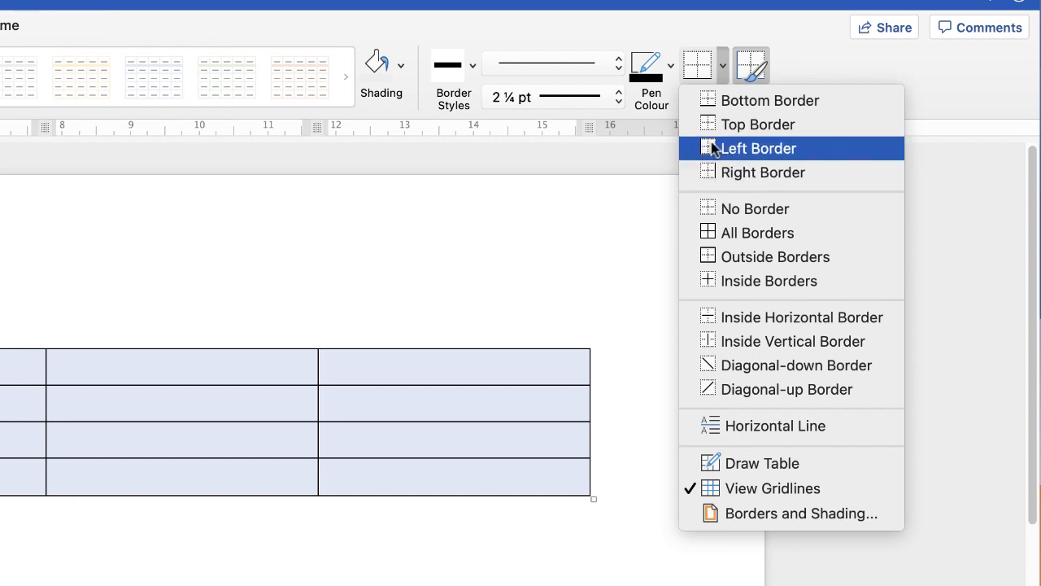
mouse_move(739, 232)
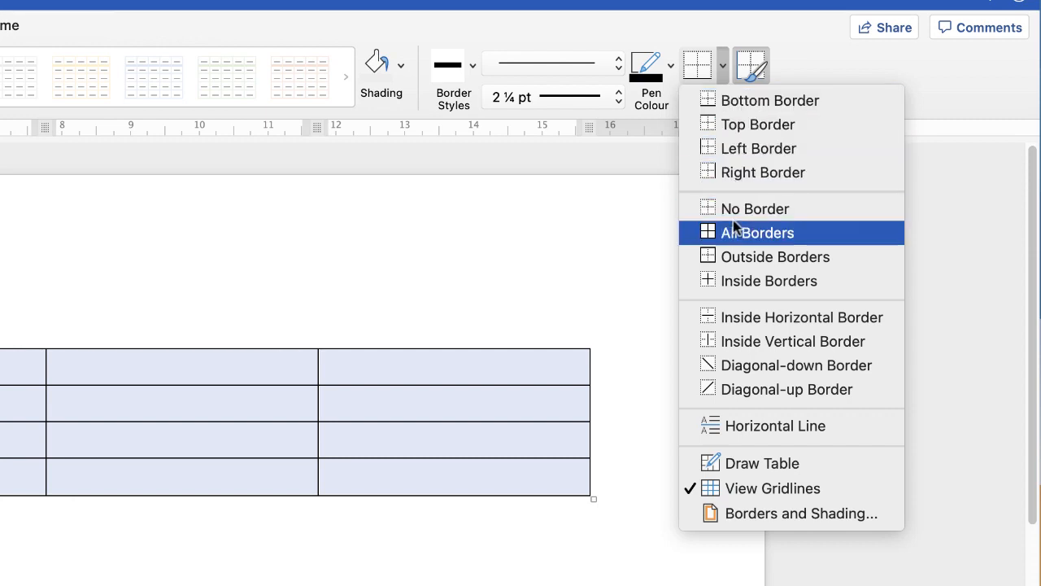
mouse_move(757, 237)
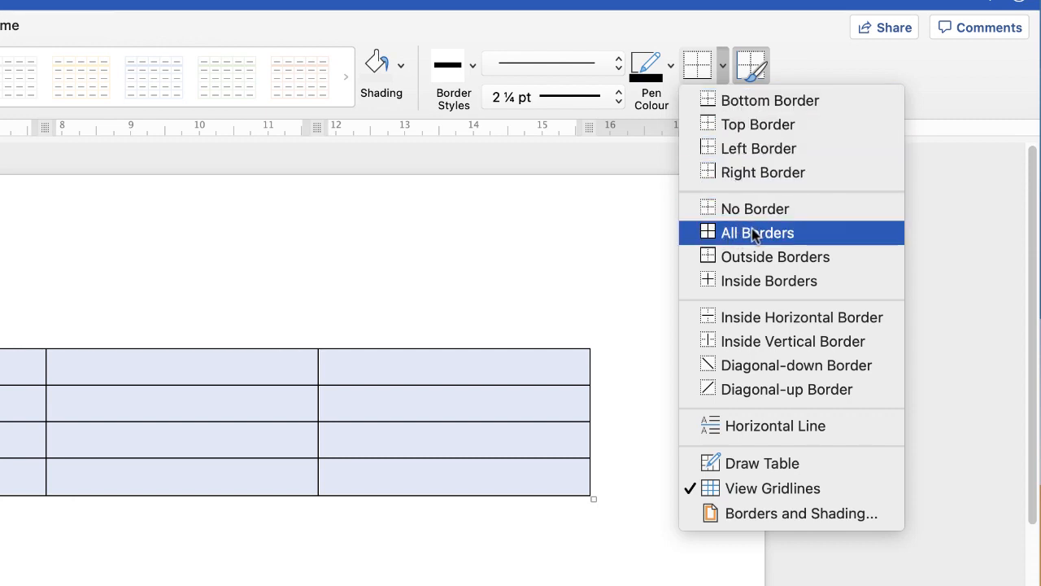
mouse_move(774, 257)
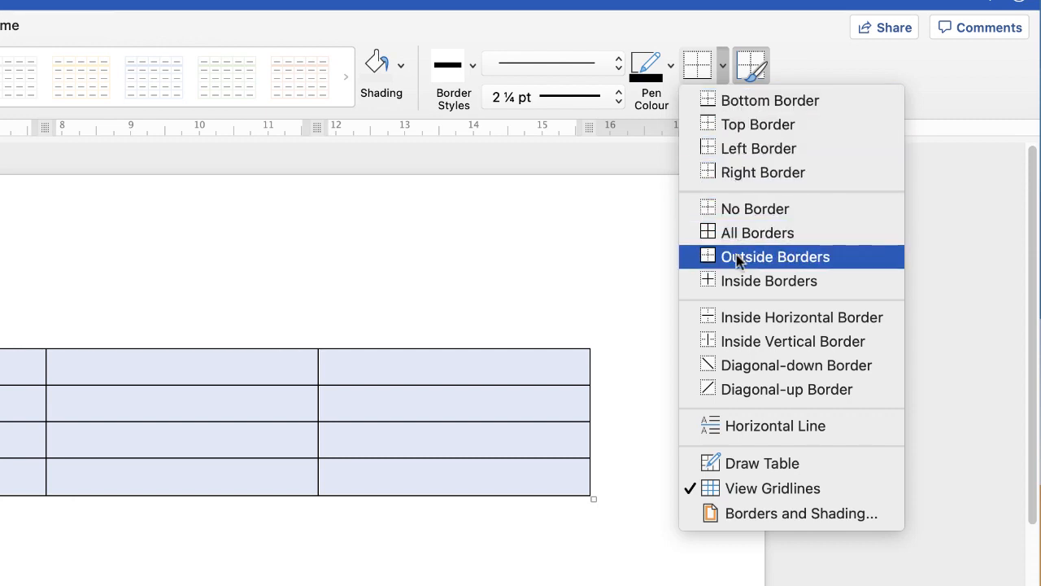
mouse_move(767, 262)
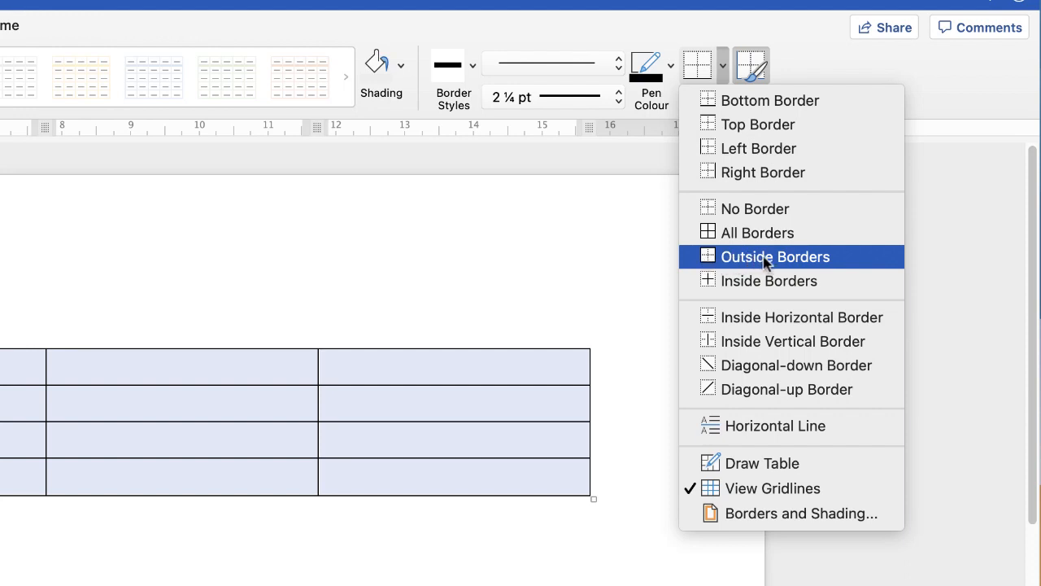
mouse_move(747, 262)
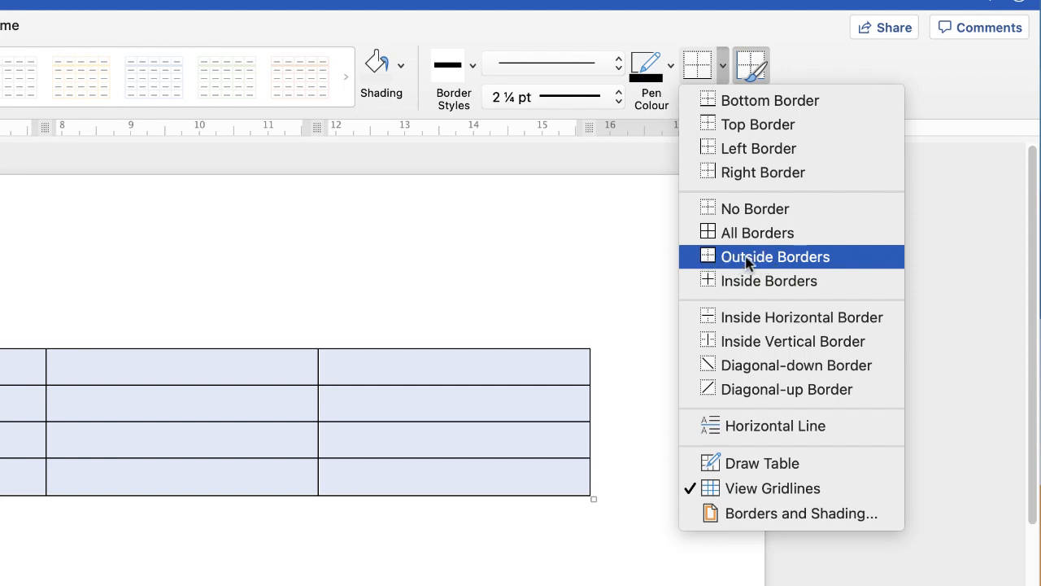
left_click(775, 258)
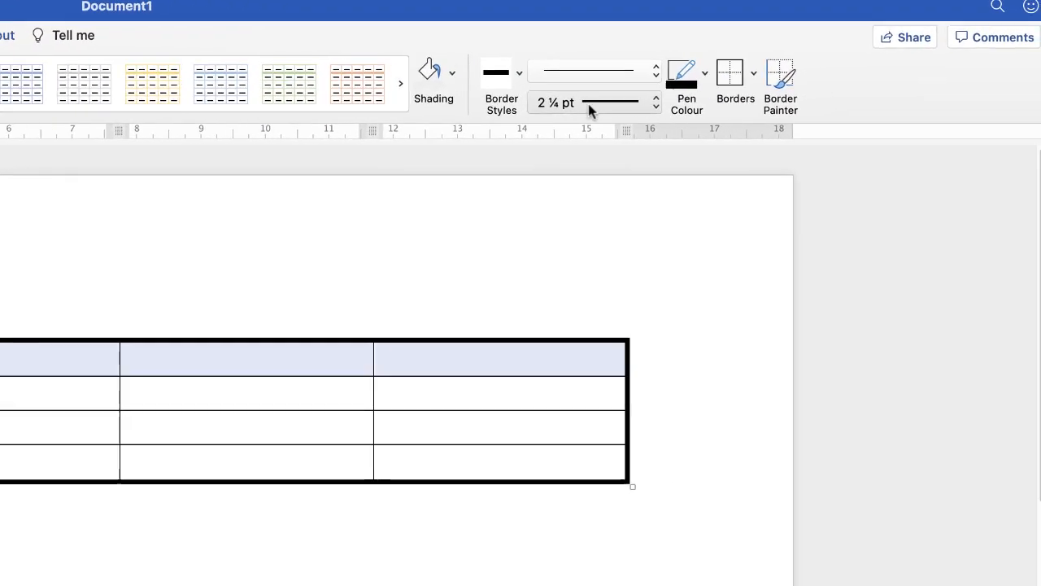
mouse_move(753, 82)
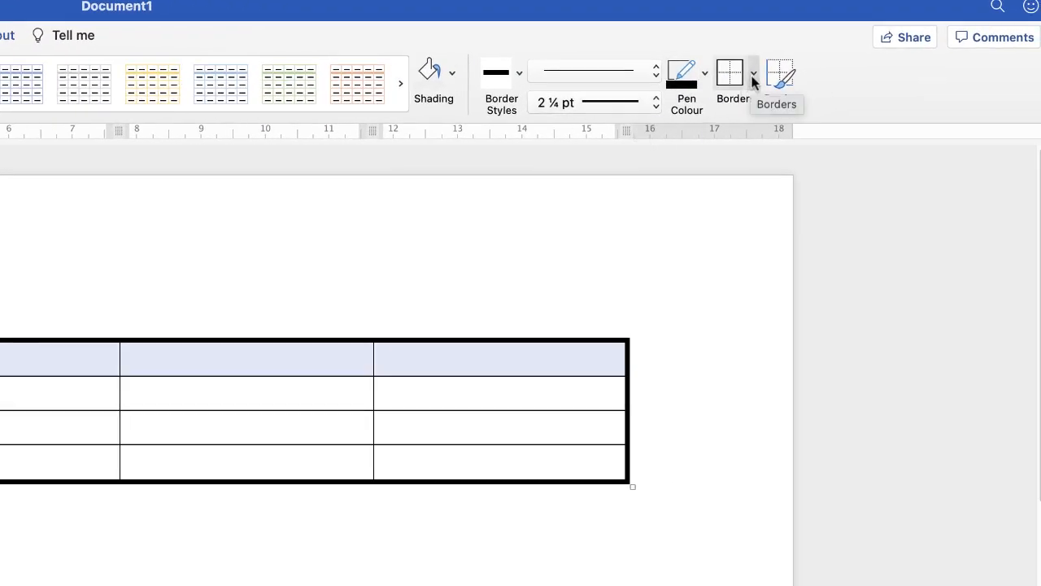
- Apply Outside Borders to box the first row with the heavy line
left_click(755, 72)
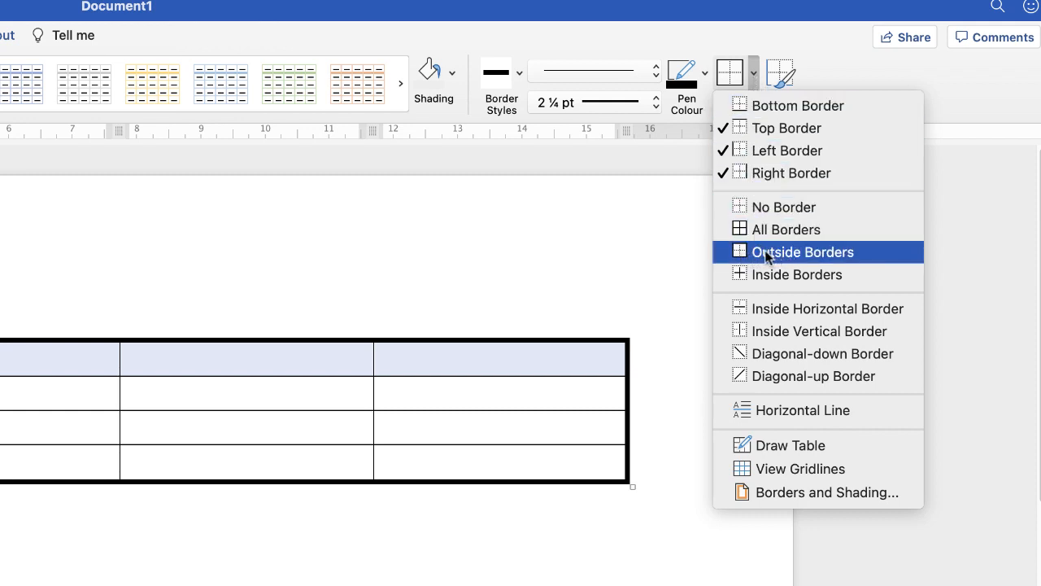
mouse_move(740, 254)
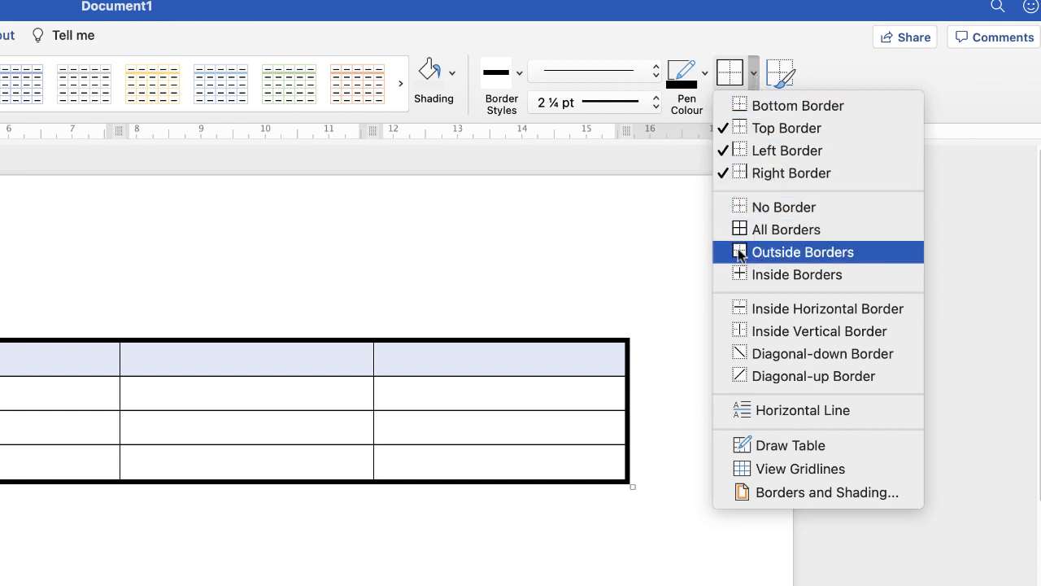
left_click(800, 251)
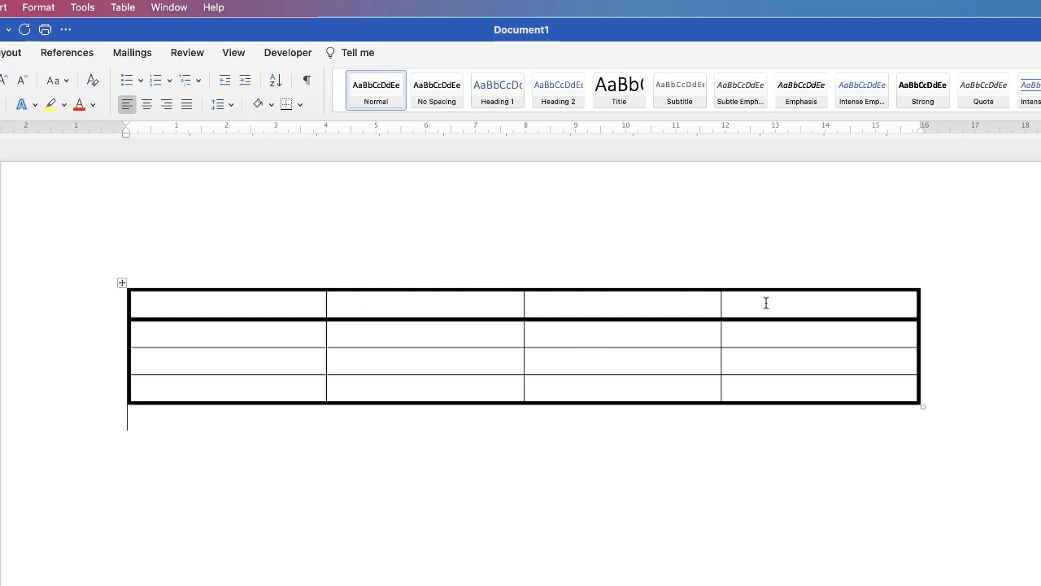
mouse_move(703, 308)
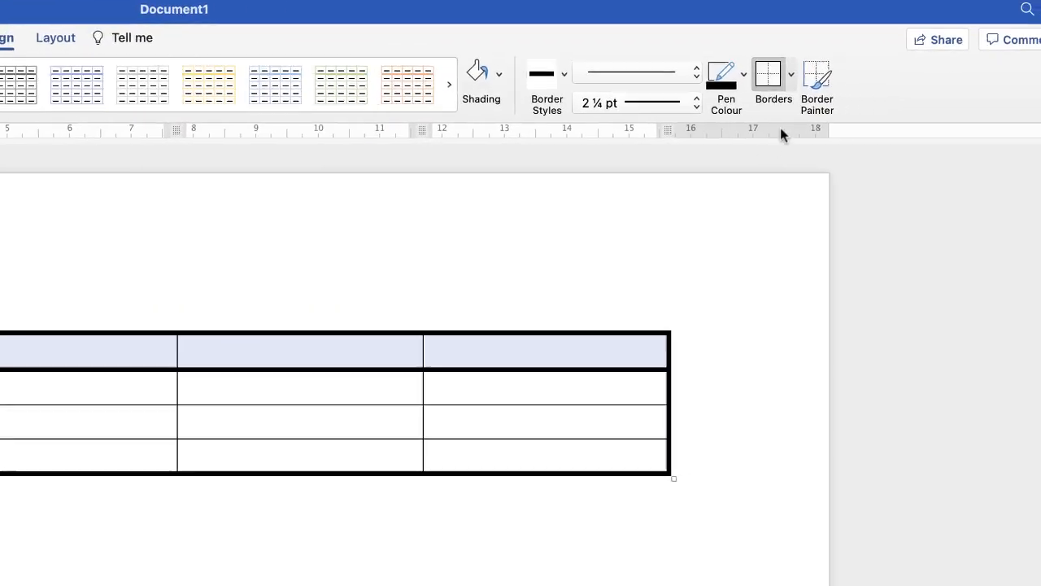
- Apply All Borders so every edge of the header cells becomes heavy
left_click(791, 73)
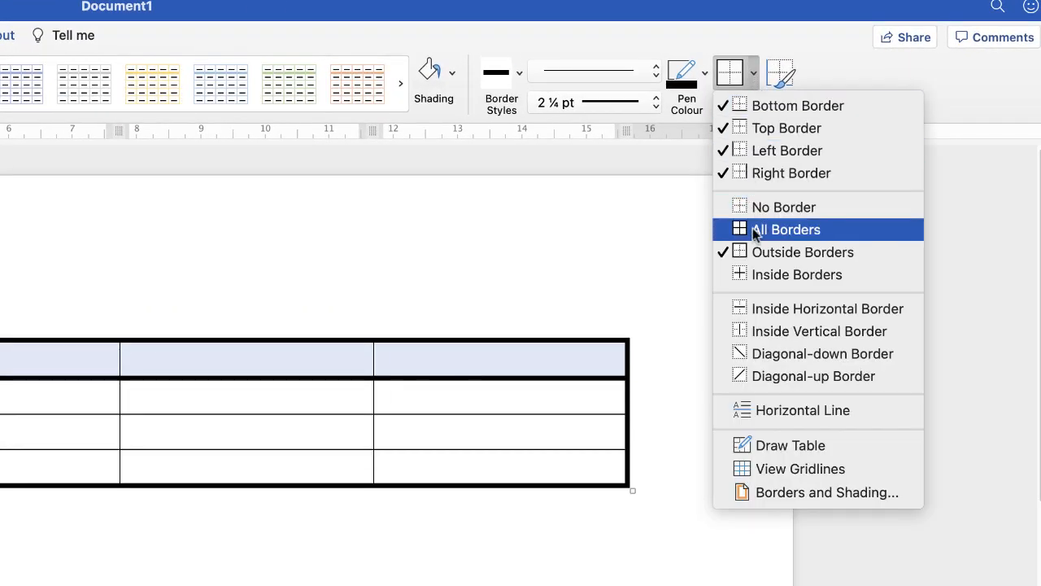
left_click(784, 229)
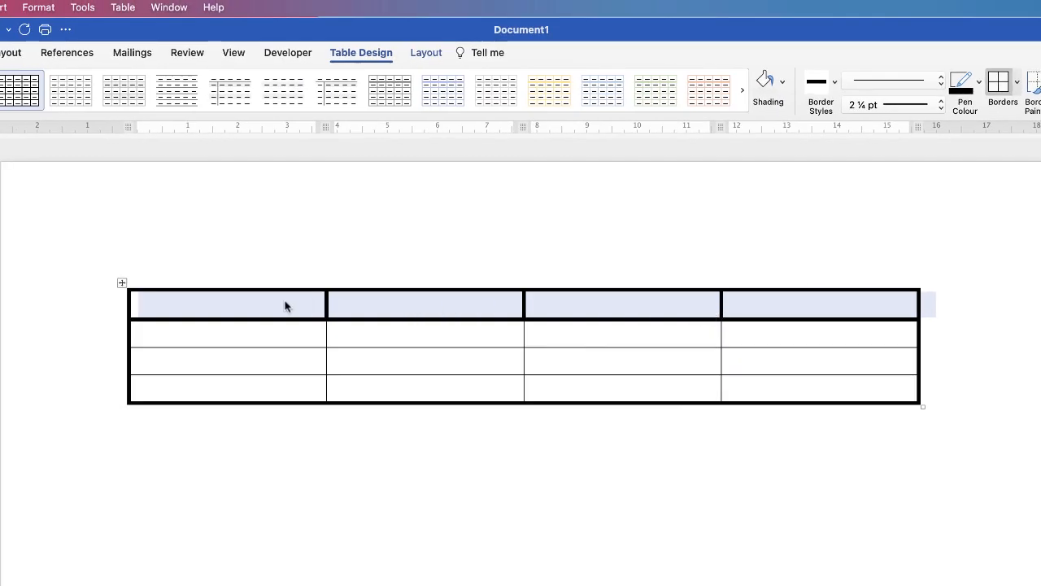
mouse_move(824, 319)
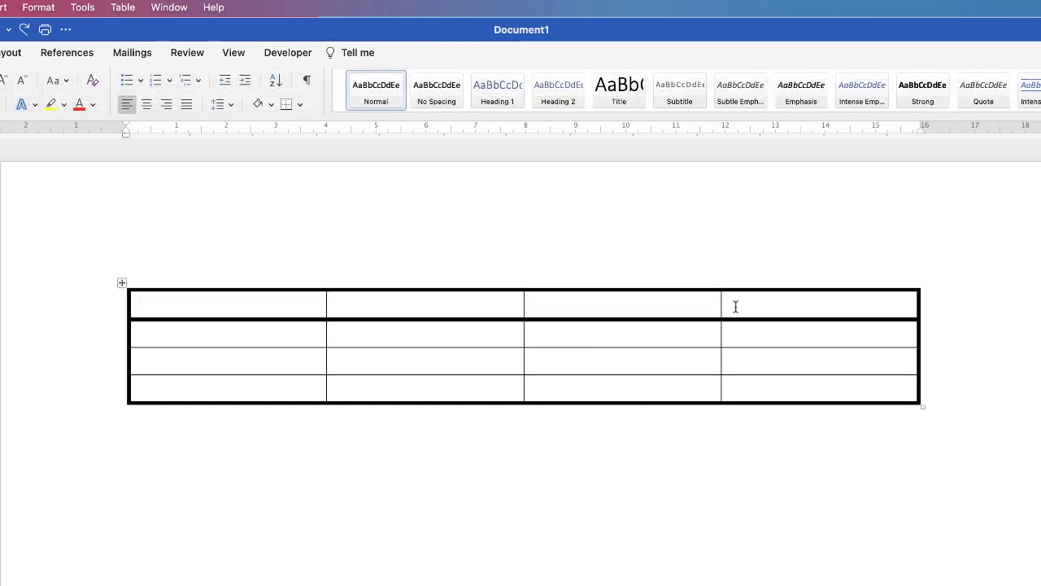
left_click_drag(736, 305, 716, 305)
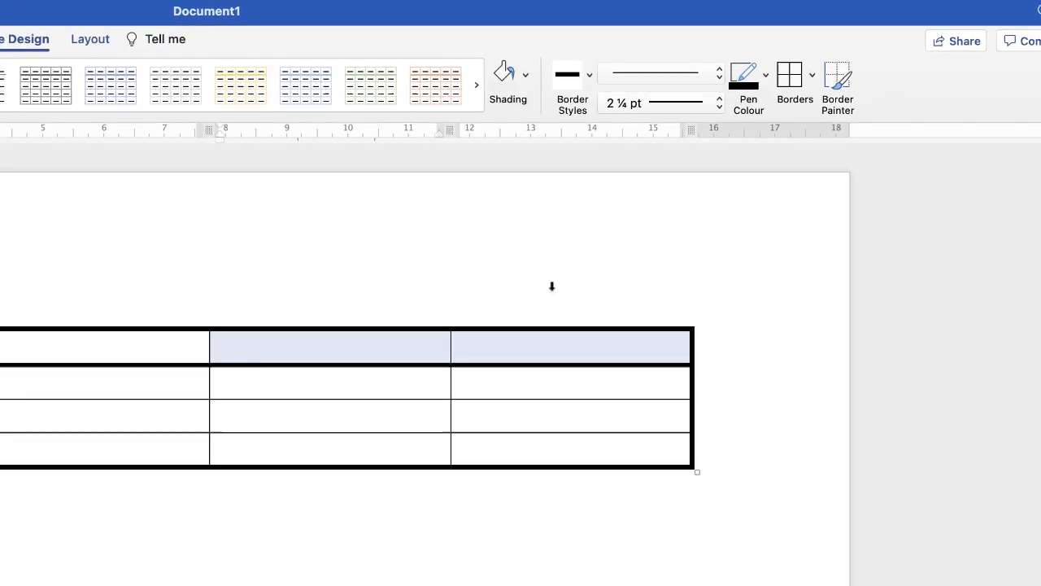
left_click(802, 75)
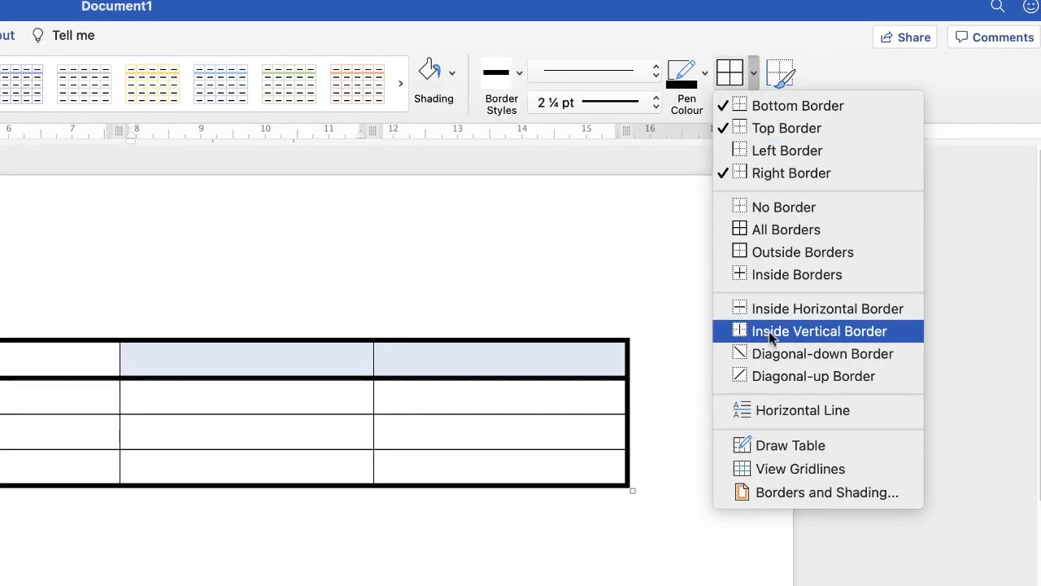
mouse_move(742, 334)
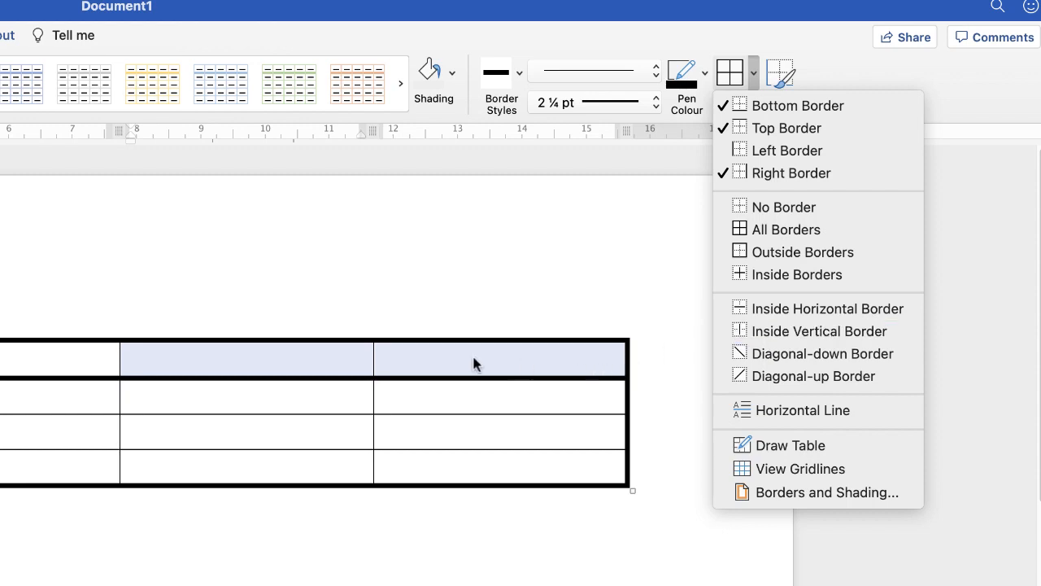
mouse_move(378, 376)
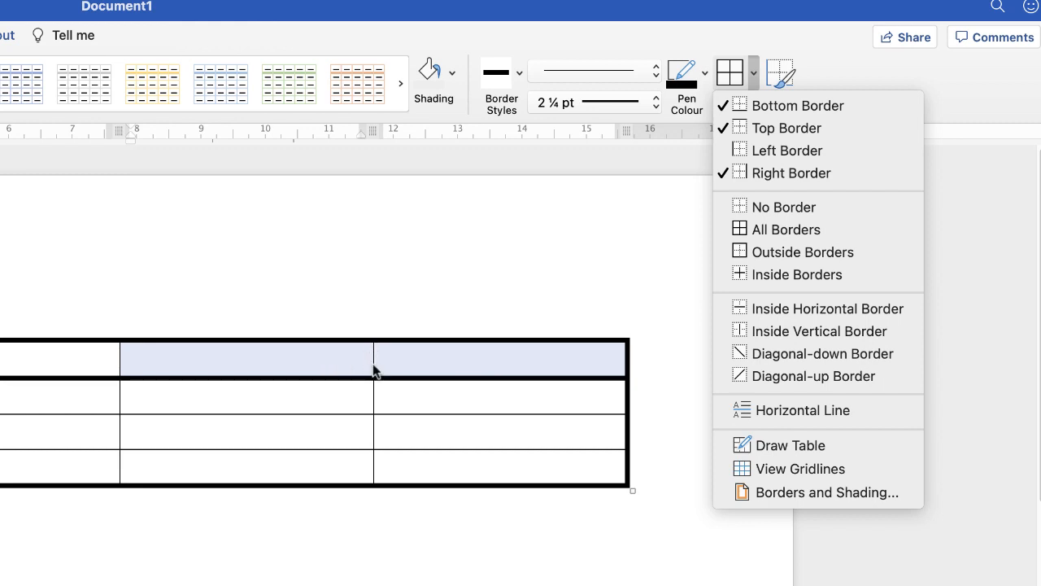
mouse_move(820, 332)
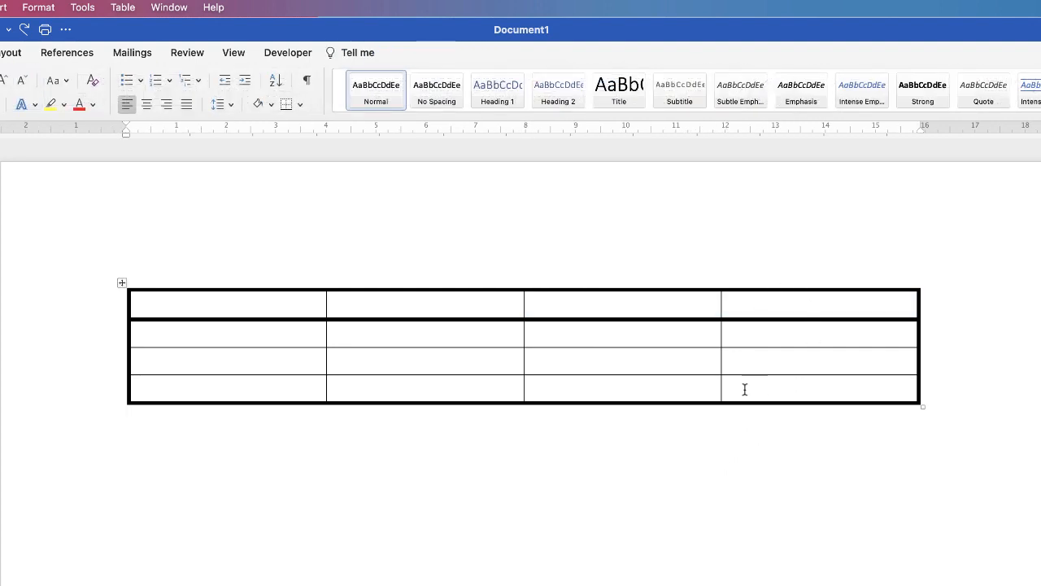
mouse_move(721, 383)
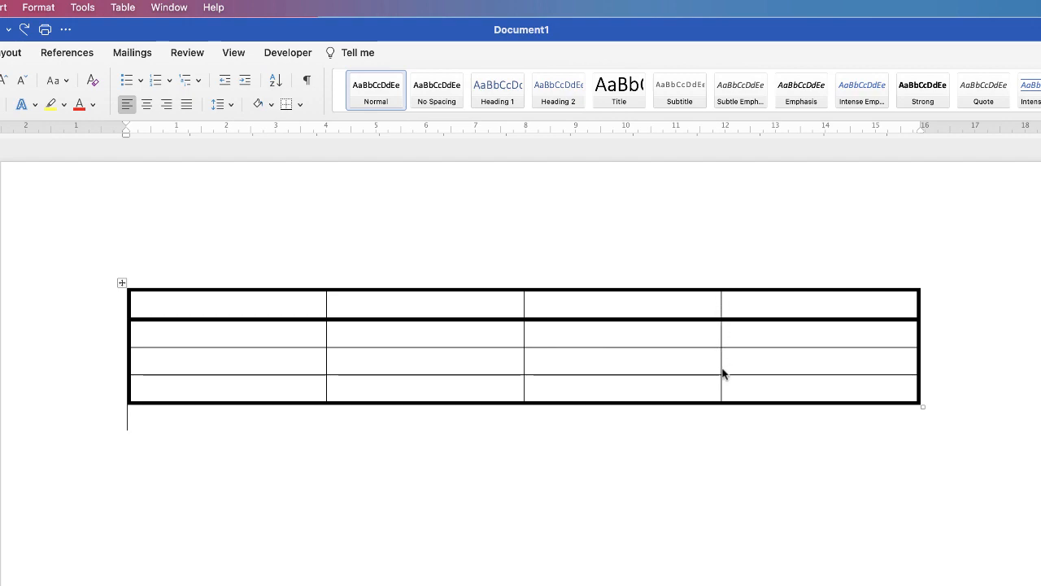
- Select the last column and apply Outside Borders then Inside Vertical Border for a heavy divider
left_click_drag(820, 361, 820, 387)
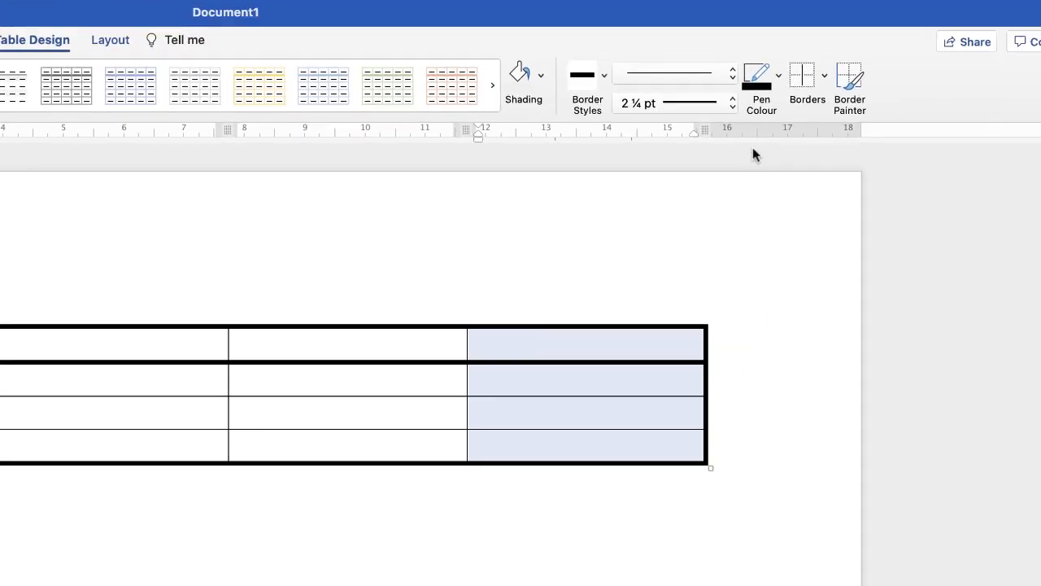
left_click(804, 75)
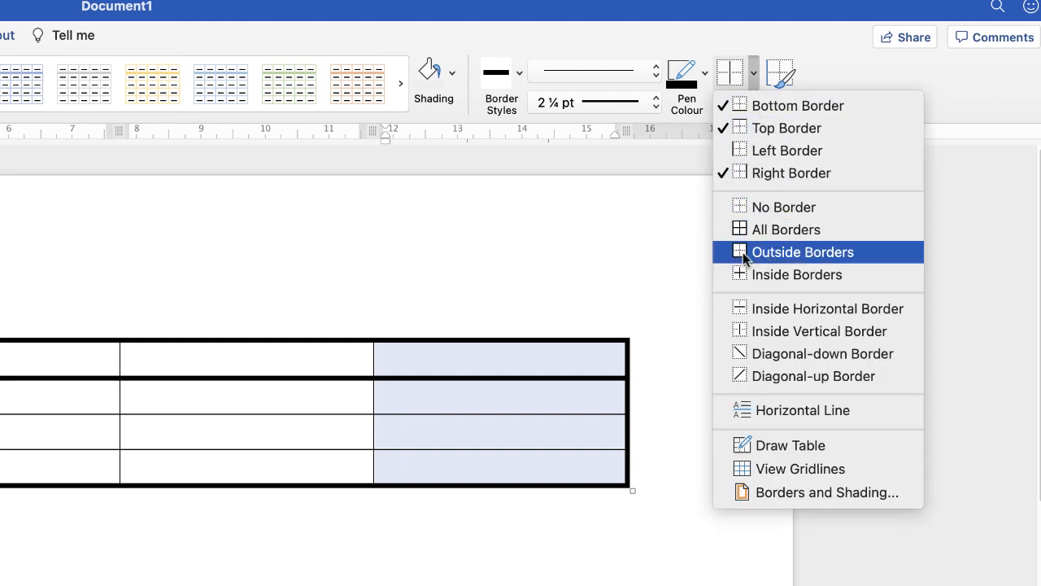
mouse_move(762, 260)
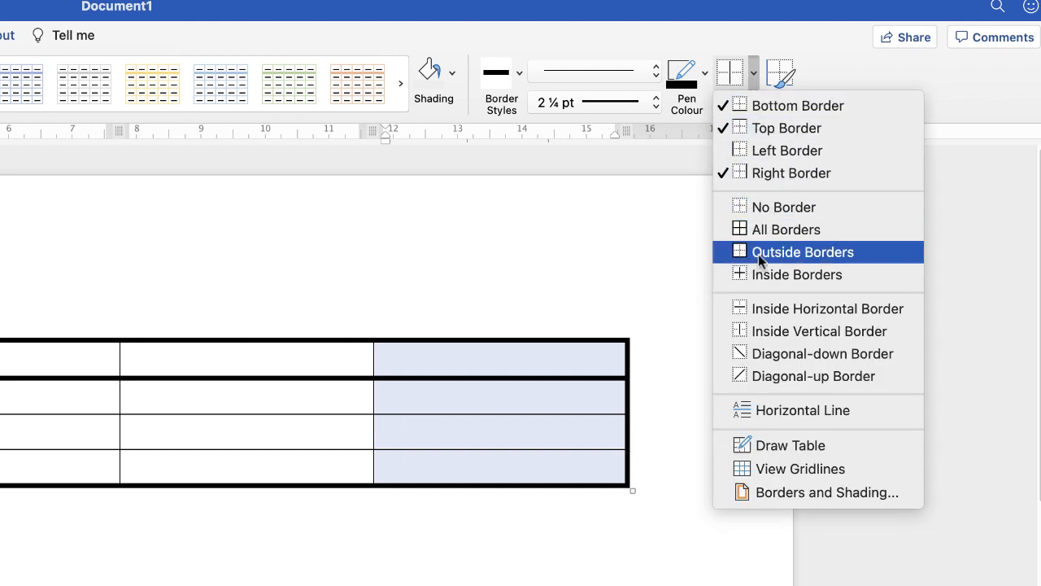
left_click(802, 250)
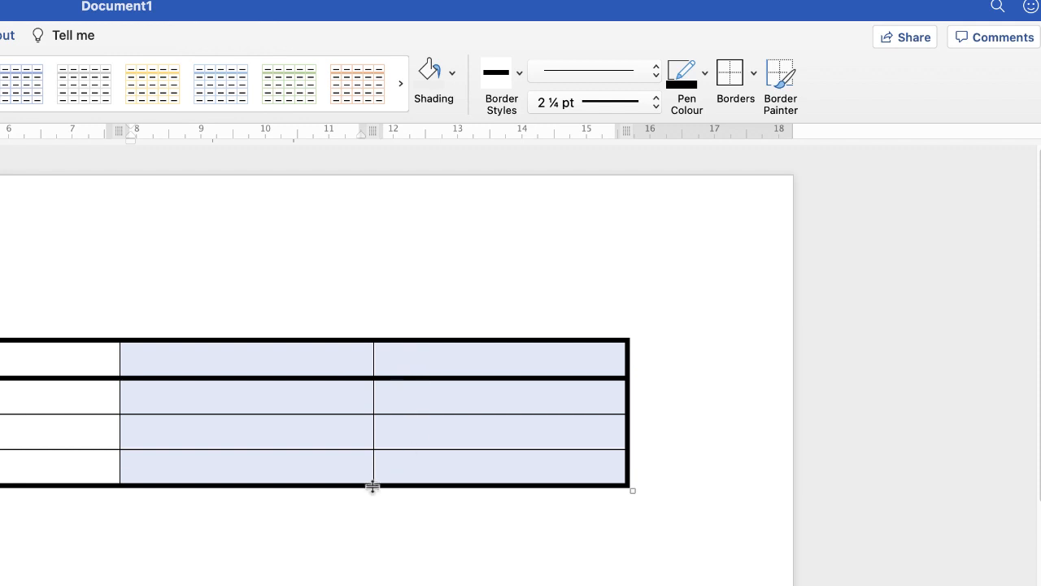
mouse_move(374, 361)
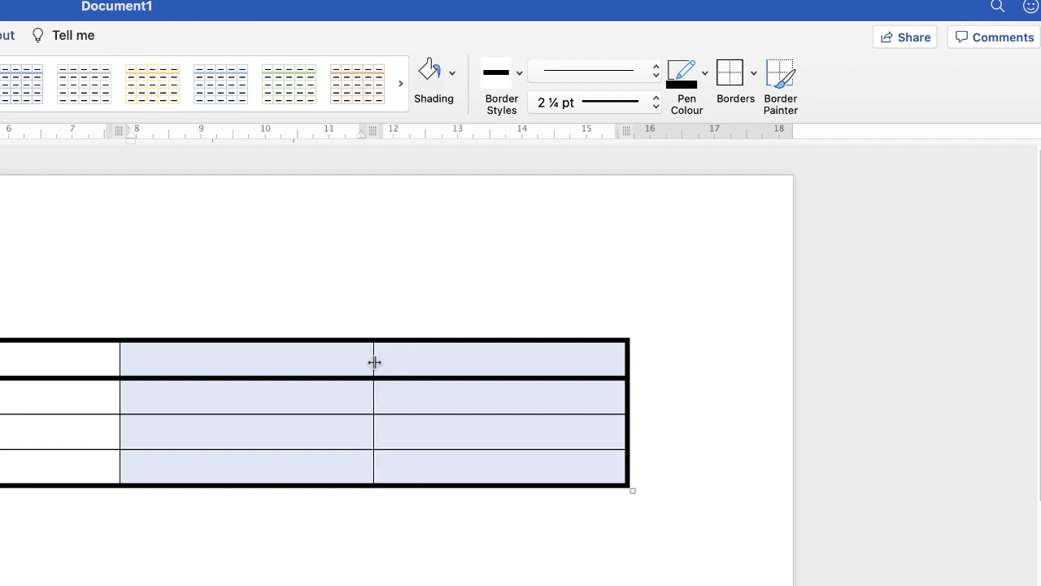
left_click(753, 71)
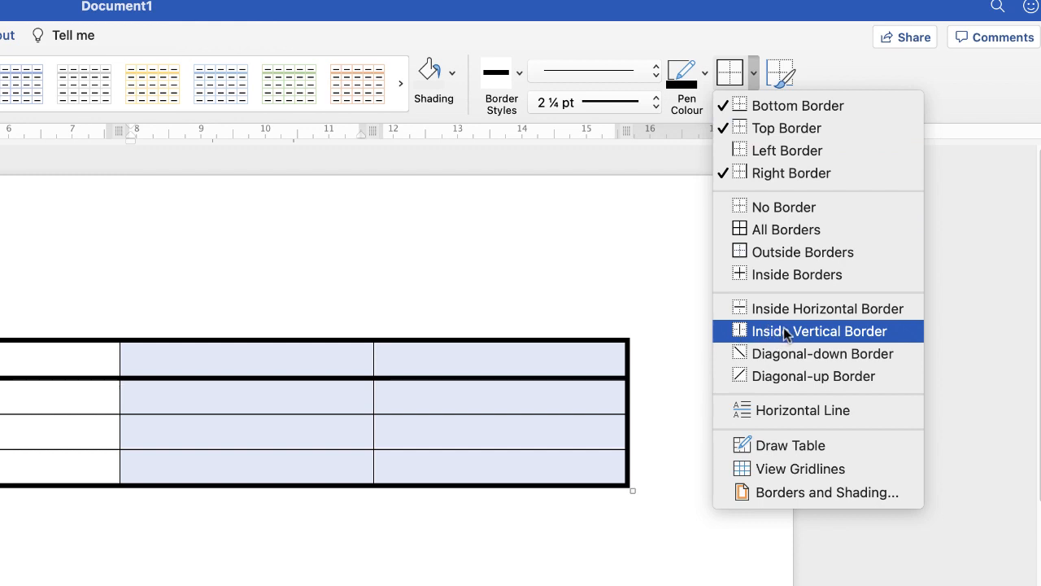
left_click(819, 332)
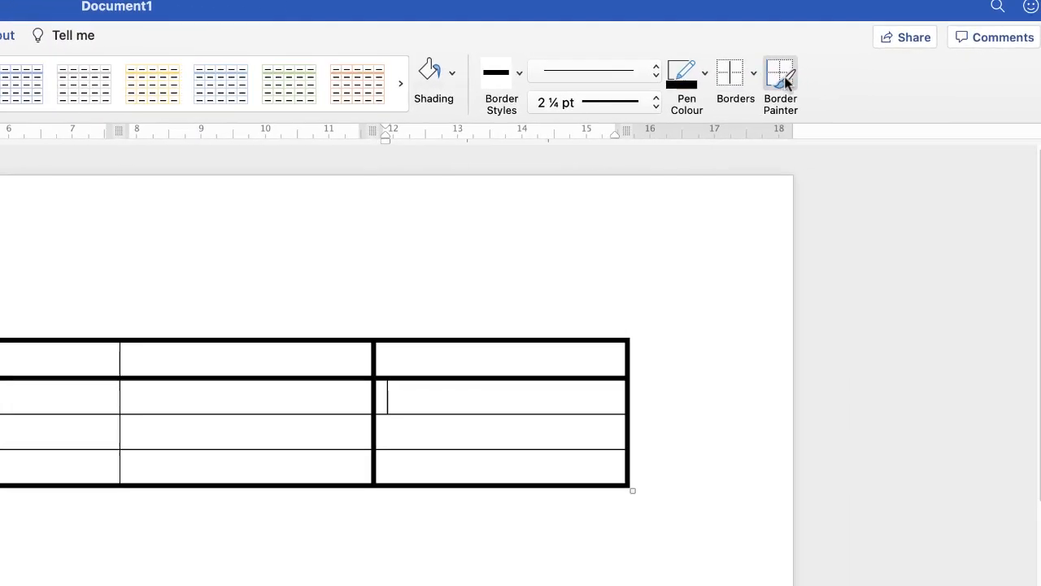
mouse_move(781, 78)
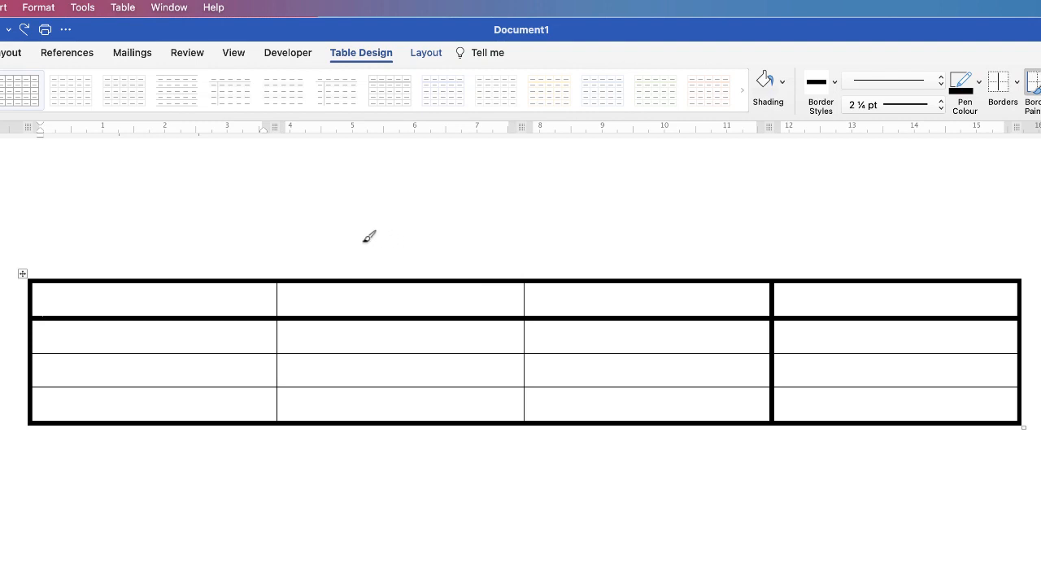
mouse_move(283, 332)
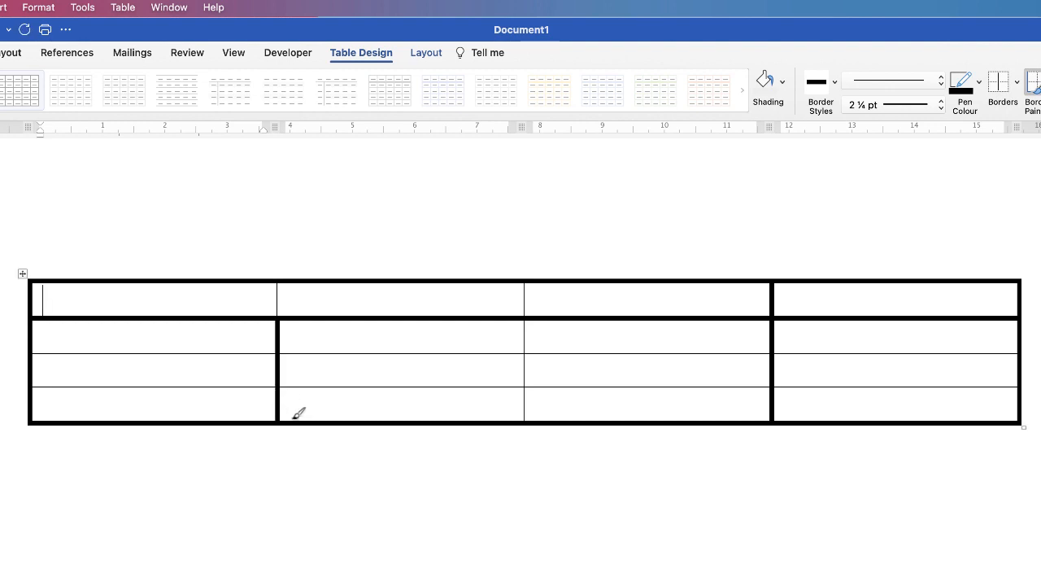
mouse_move(286, 345)
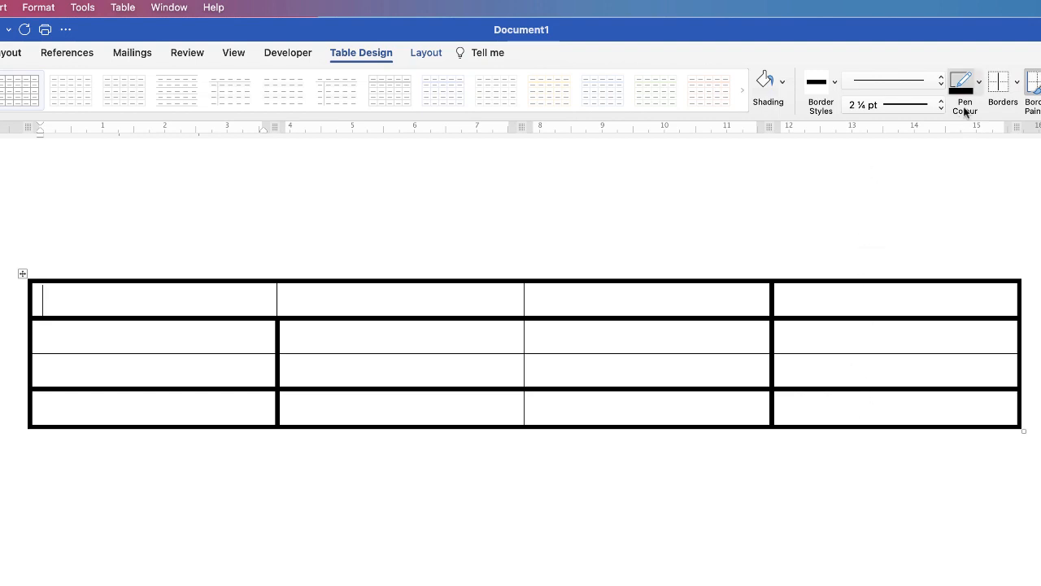
- Set the border pen colour to red
left_click(963, 80)
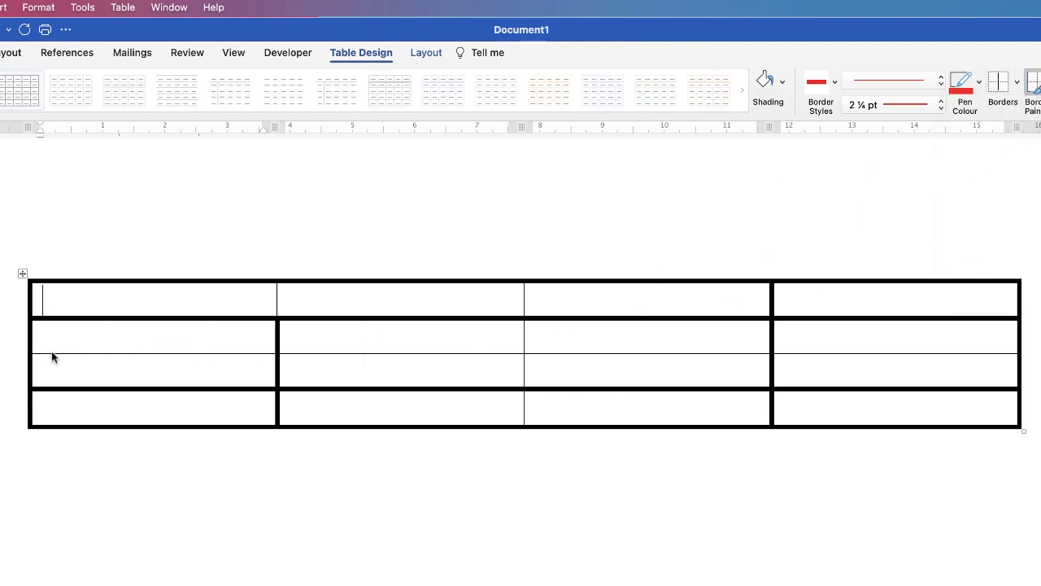
mouse_move(125, 408)
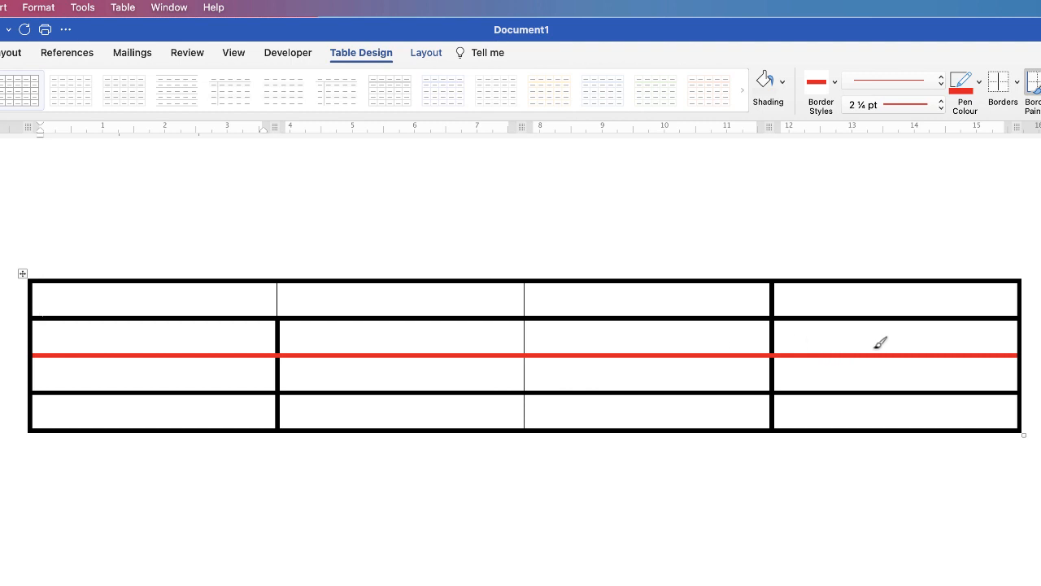
- Set the line weight to the thinnest ¼ pt option
left_click(941, 80)
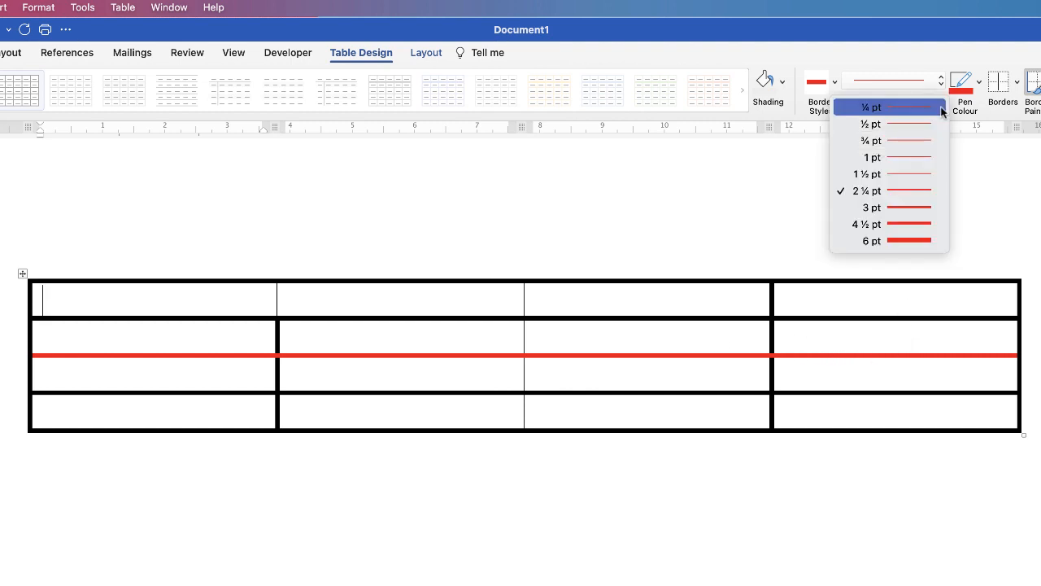
mouse_move(904, 110)
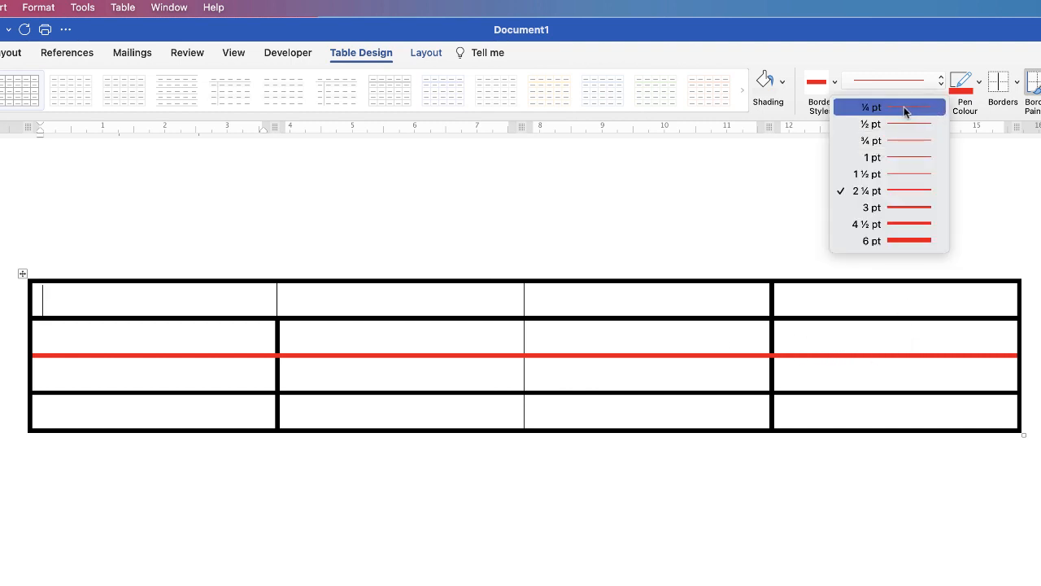
left_click(966, 82)
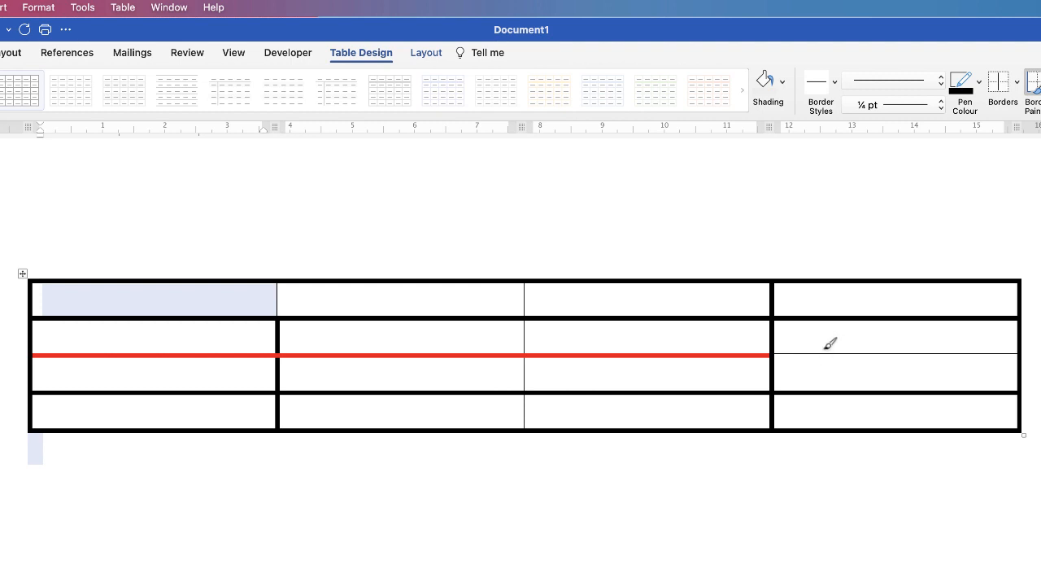
mouse_move(745, 353)
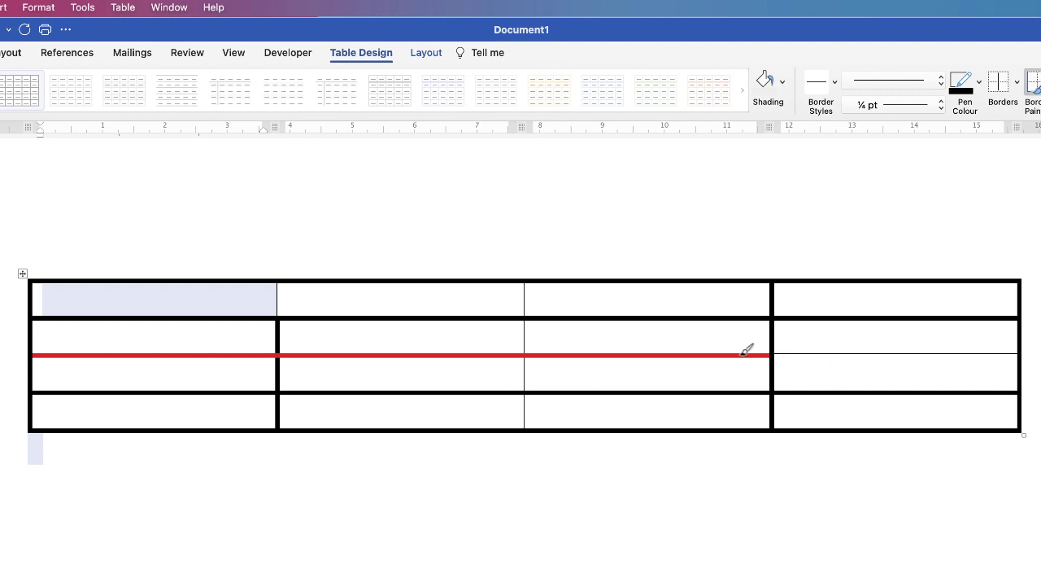
mouse_move(744, 351)
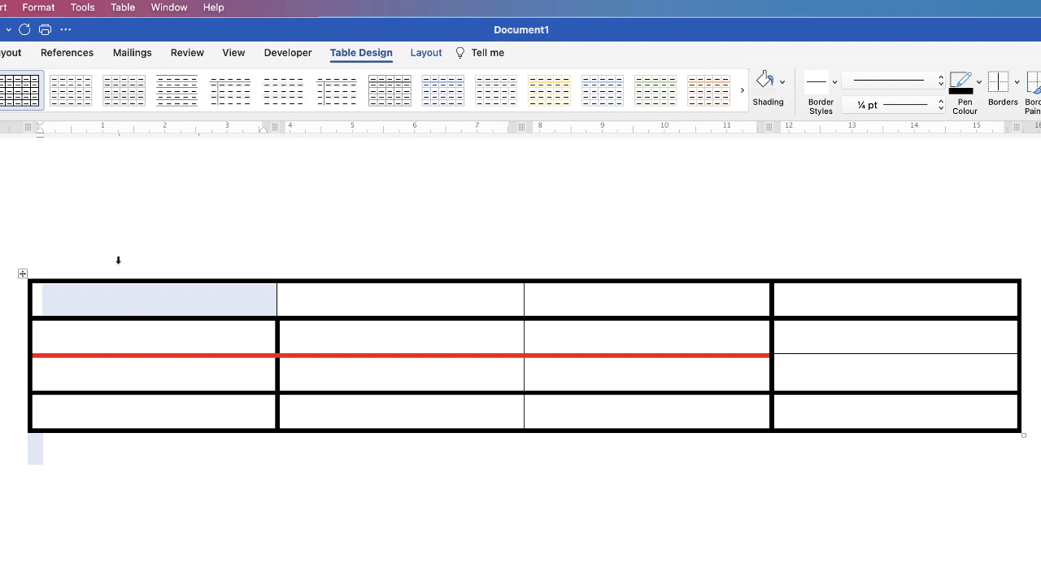
mouse_move(132, 376)
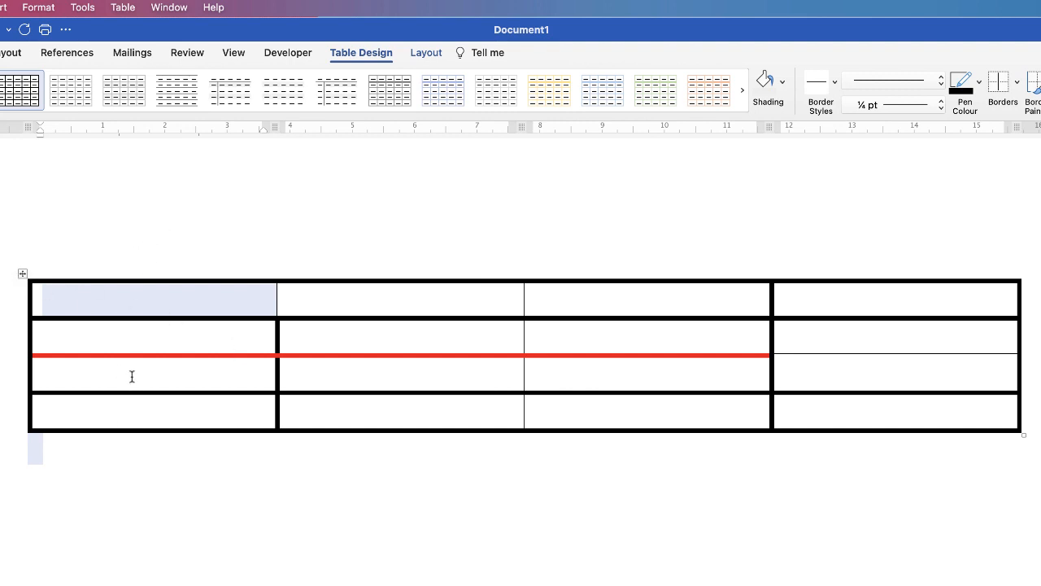
- Select the whole table and apply thin ¼ pt All Borders to every edge
left_click(22, 272)
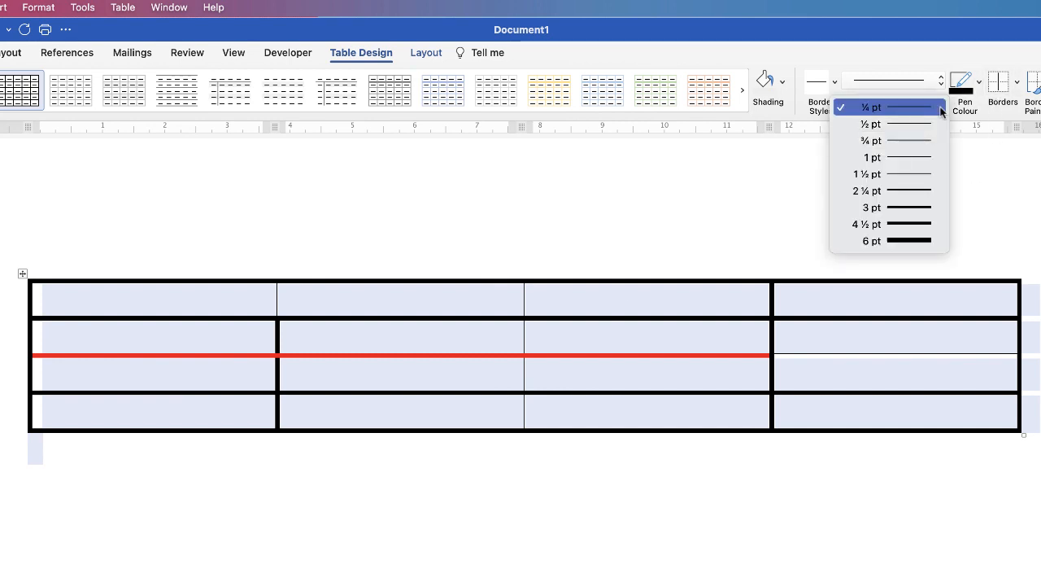
left_click(872, 107)
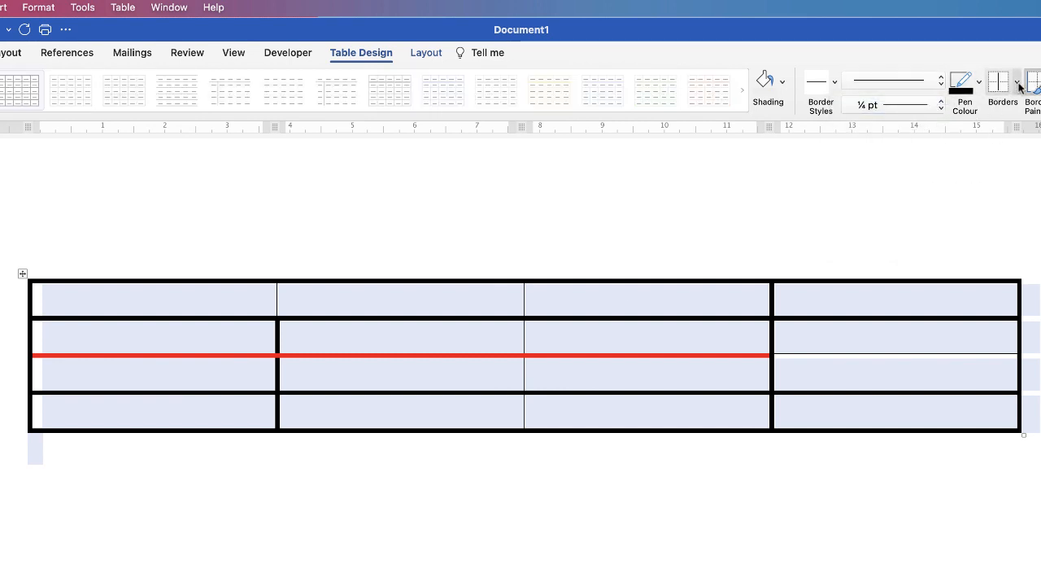
left_click(1015, 83)
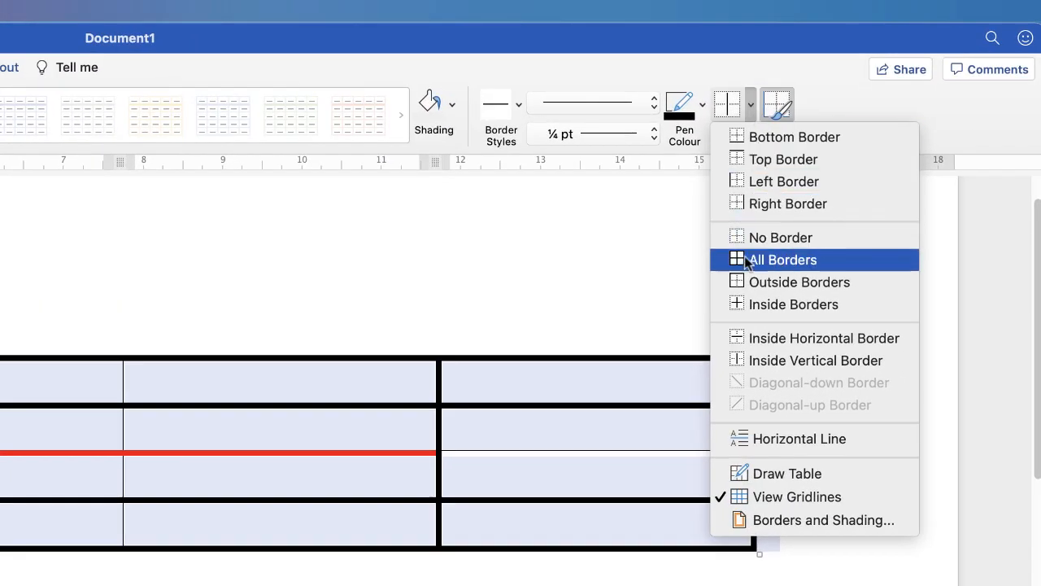
left_click(781, 260)
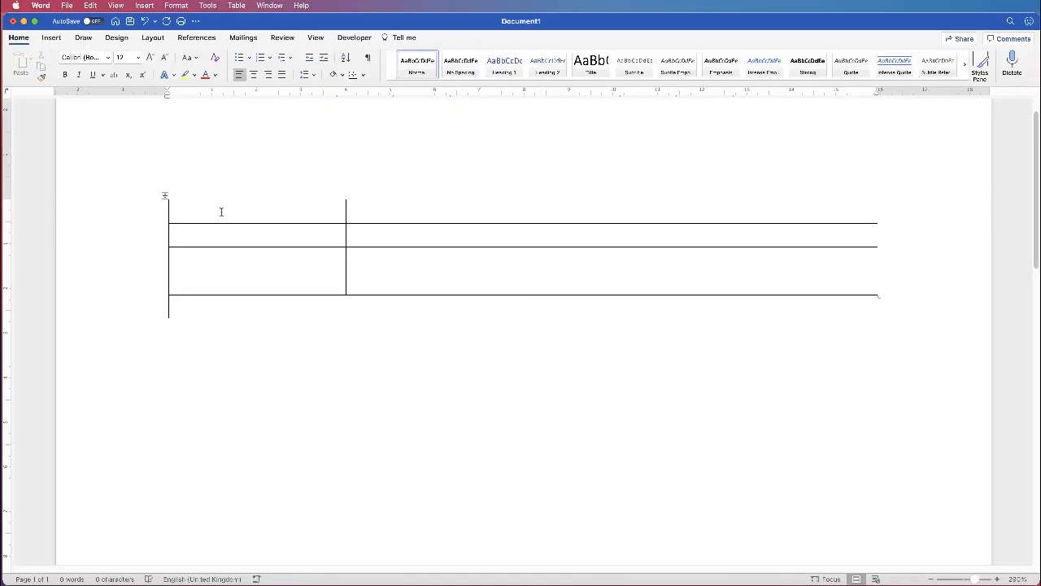
left_click(221, 211)
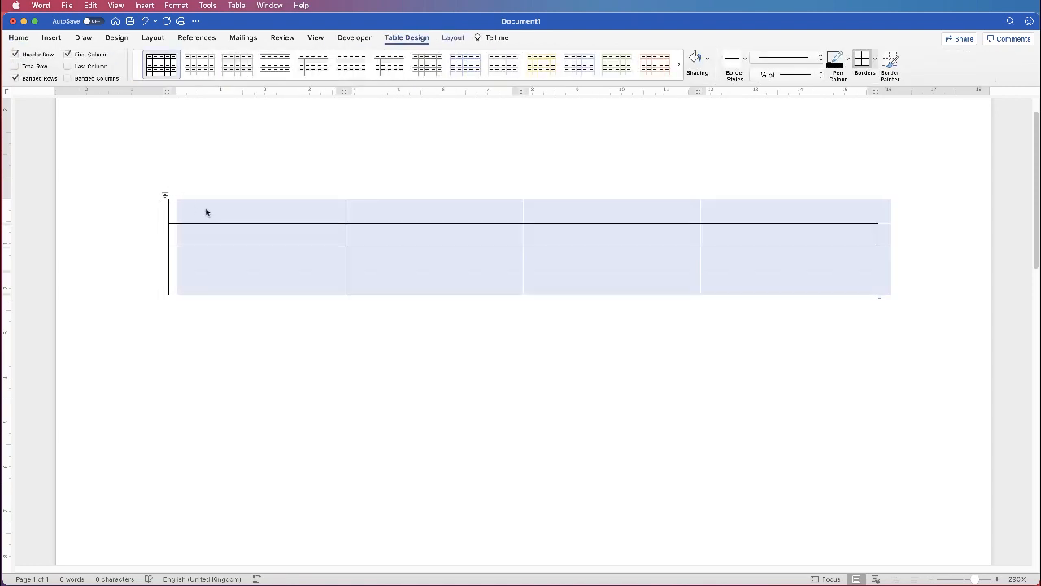
mouse_move(412, 83)
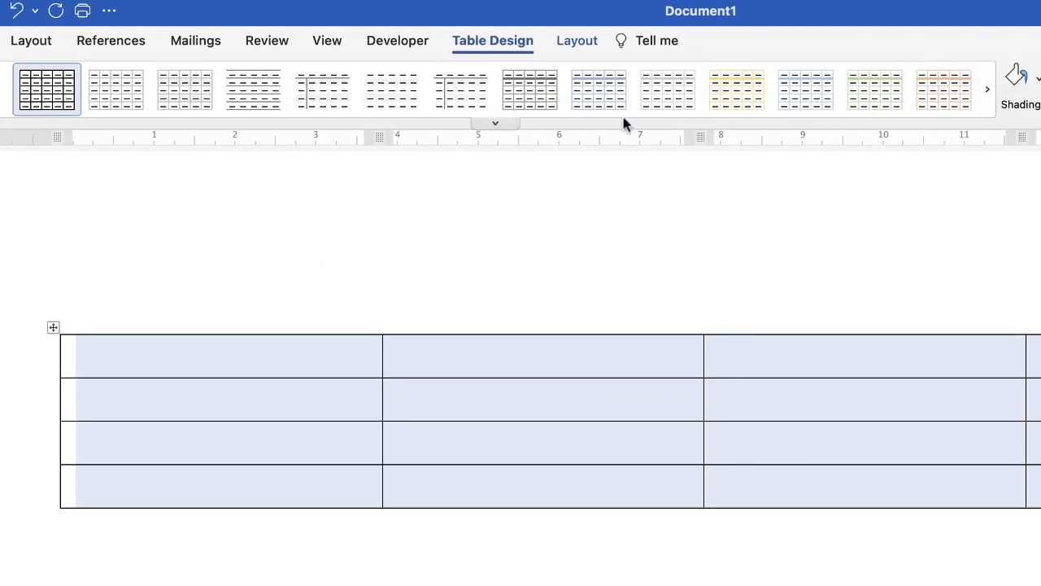
- From the Table Styles gallery, apply a List Table design with an orange header row
left_click(494, 124)
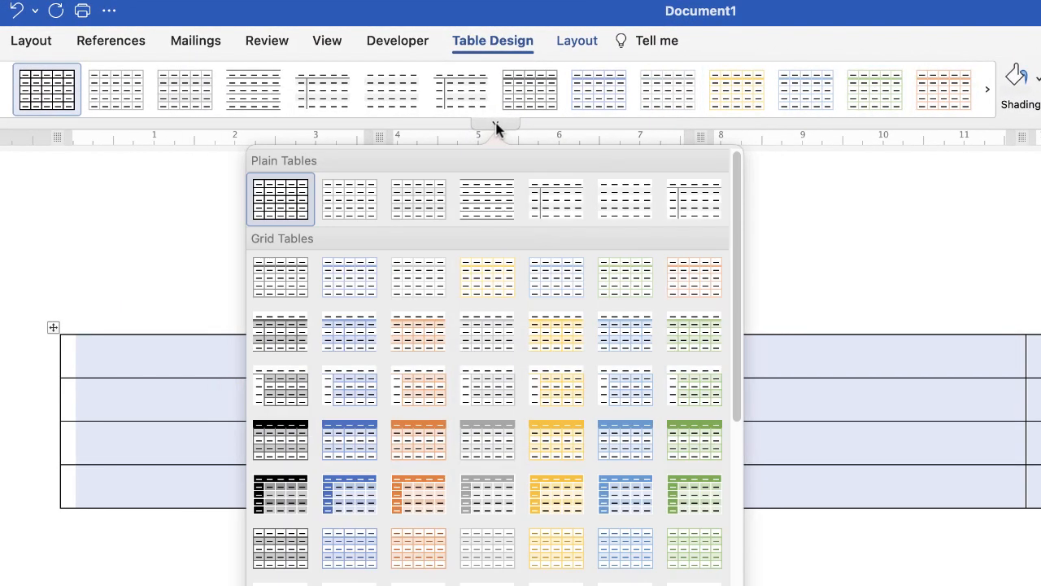
mouse_move(742, 416)
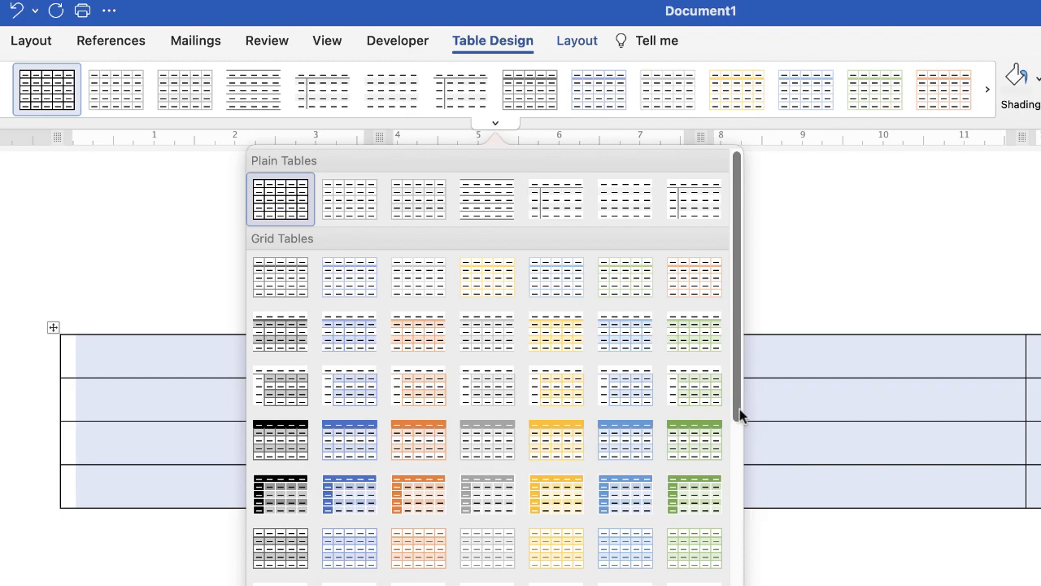
scroll("down", 3)
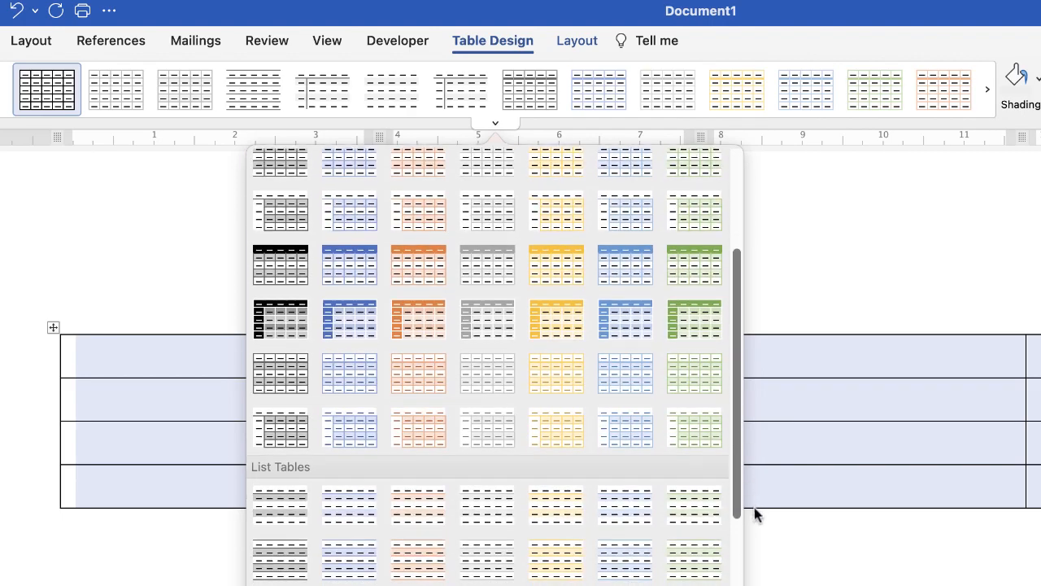
scroll("down", 3)
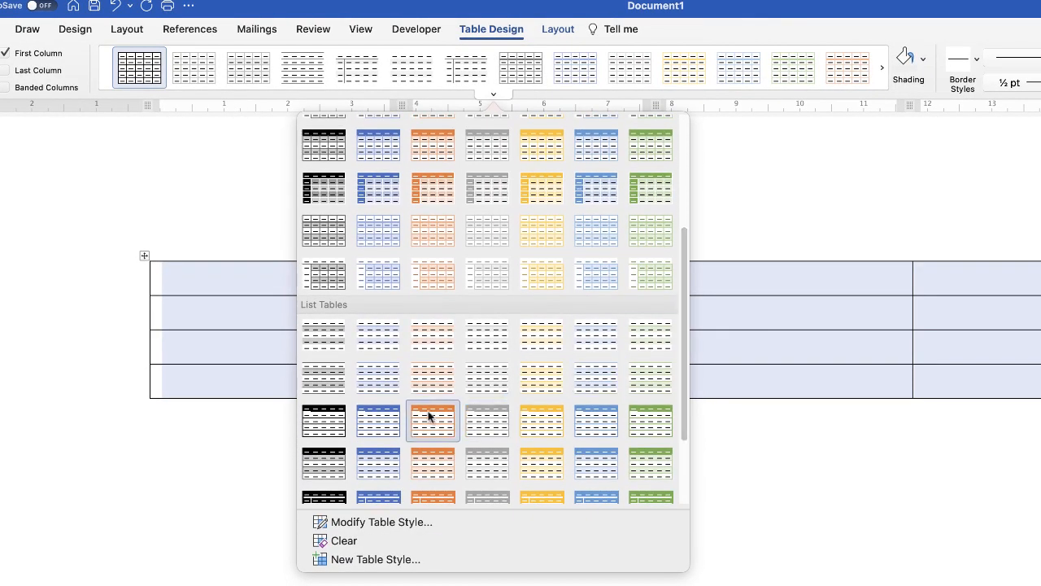
left_click(433, 420)
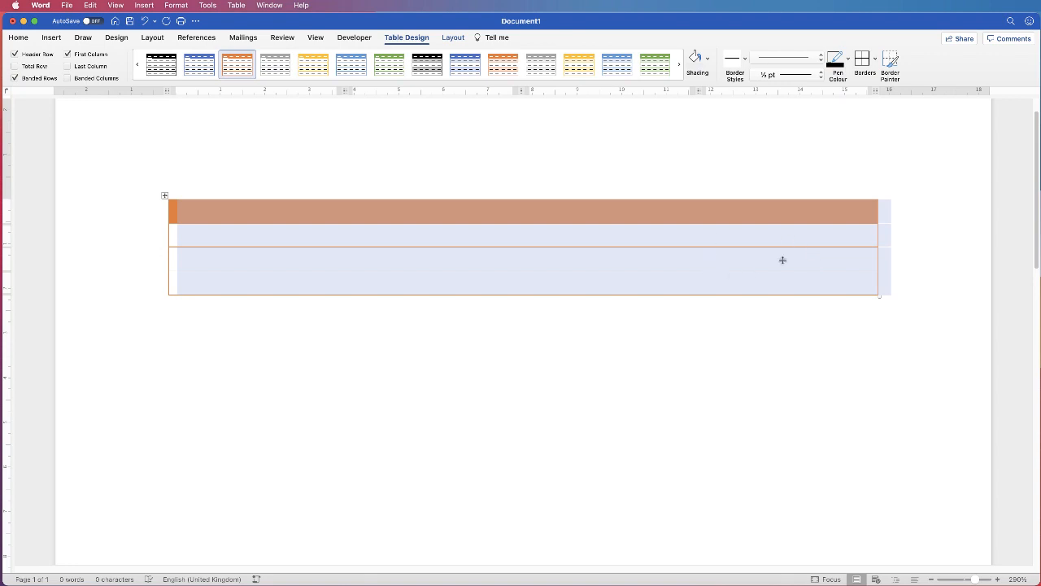
left_click(846, 59)
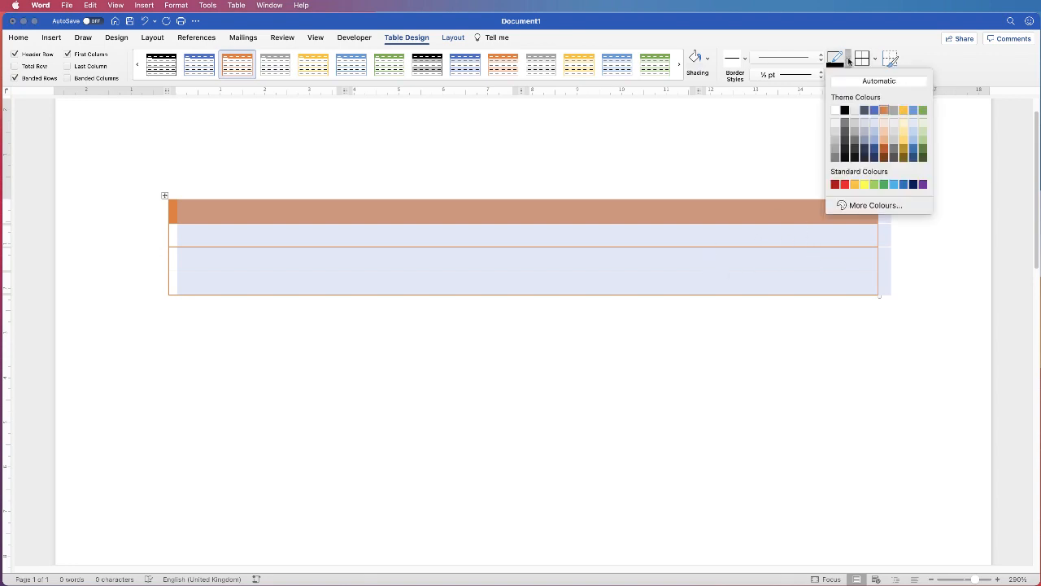
mouse_move(885, 159)
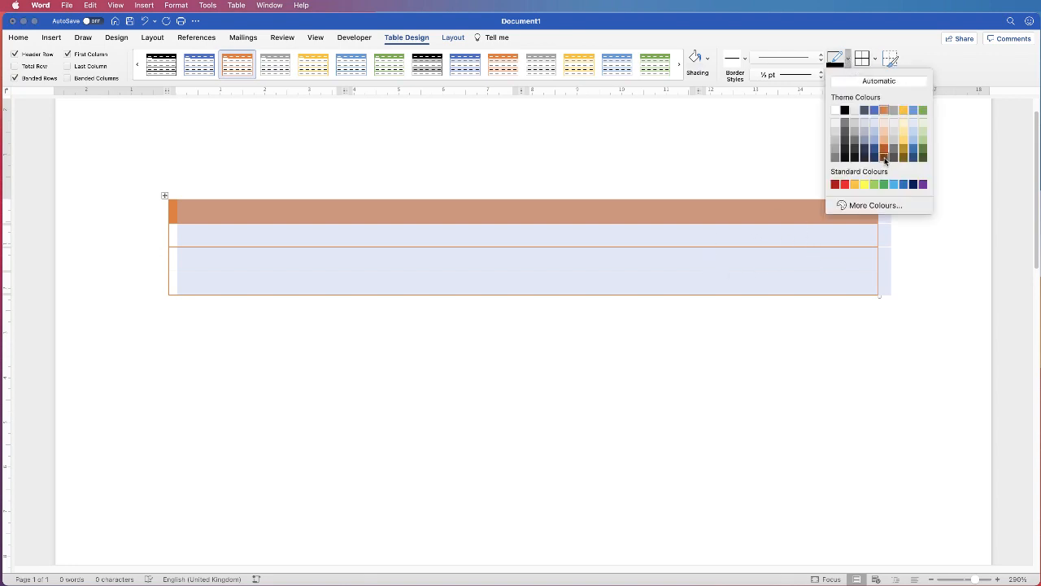
left_click(885, 159)
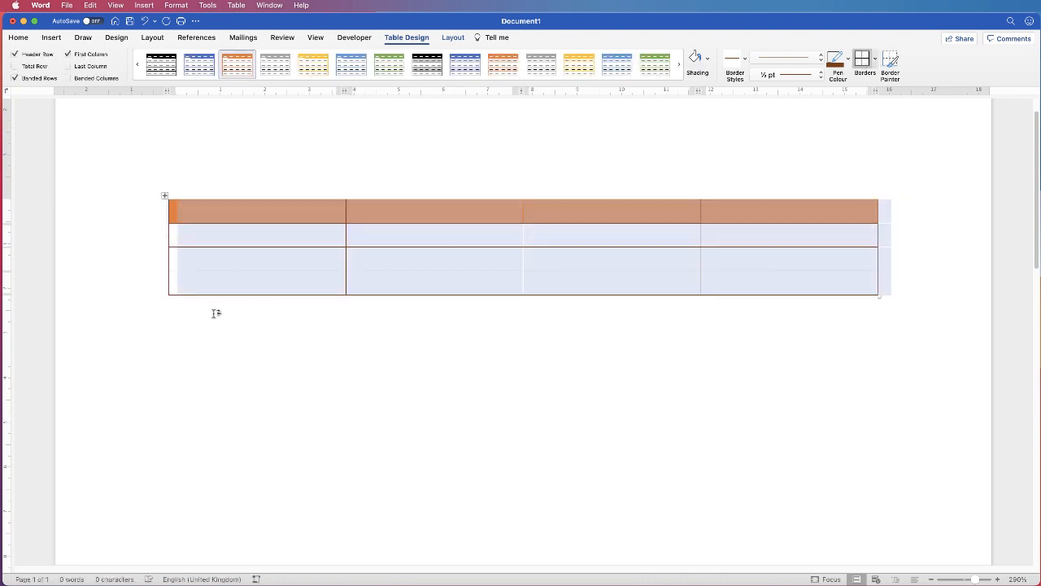
left_click(23, 39)
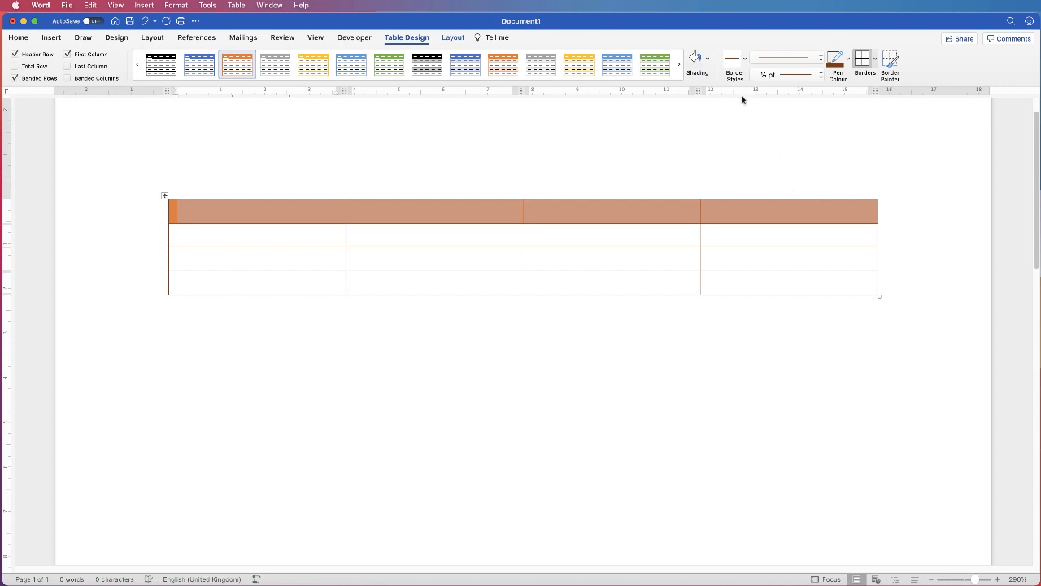
- Shade the header row a dark brown theme colour in place of the orange
left_click(701, 59)
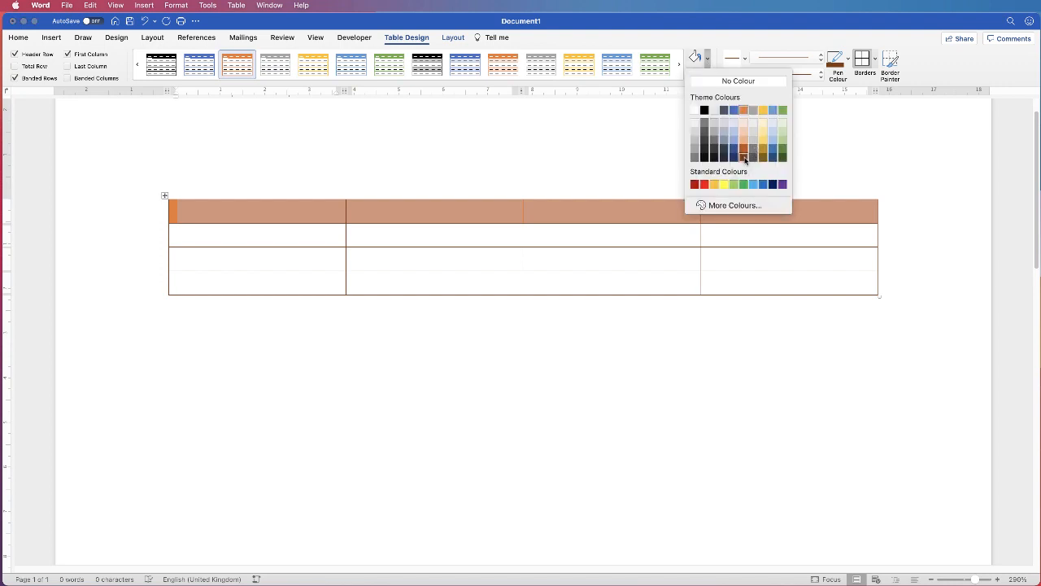
left_click(745, 156)
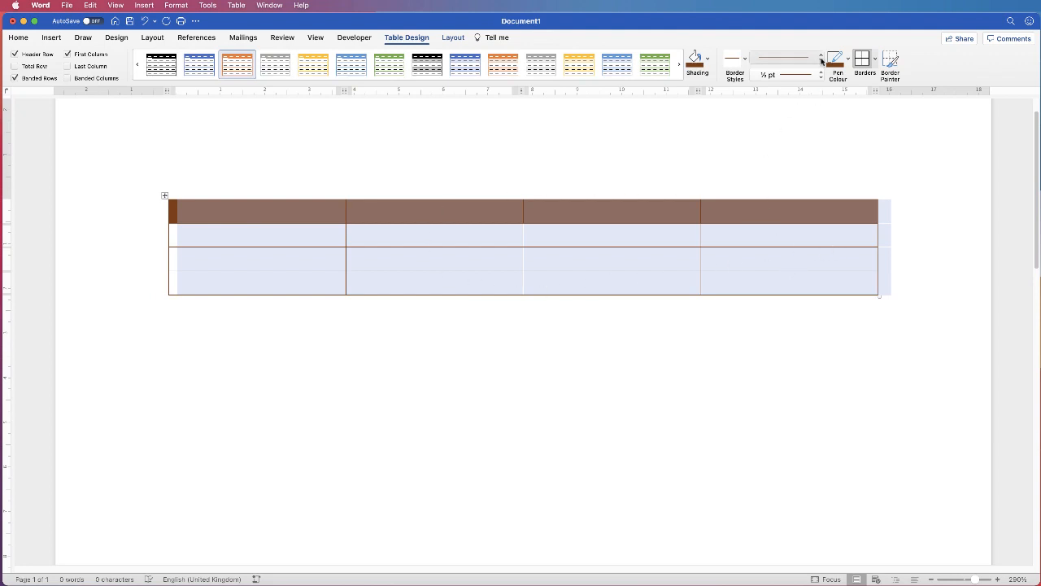
- Set the border pen to a chosen line style in green for painting the outer edges
left_click(820, 57)
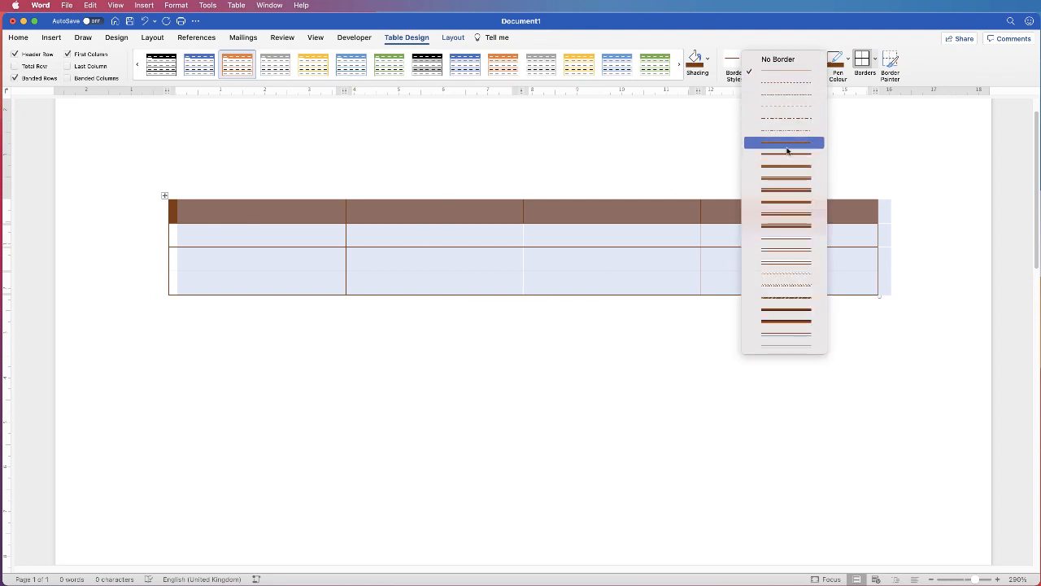
left_click(784, 143)
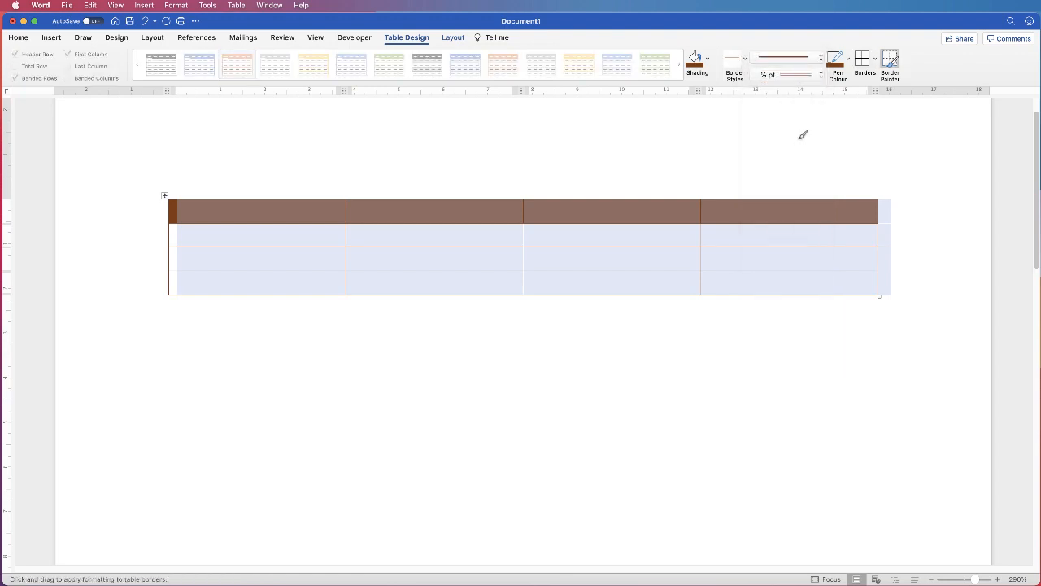
left_click(843, 59)
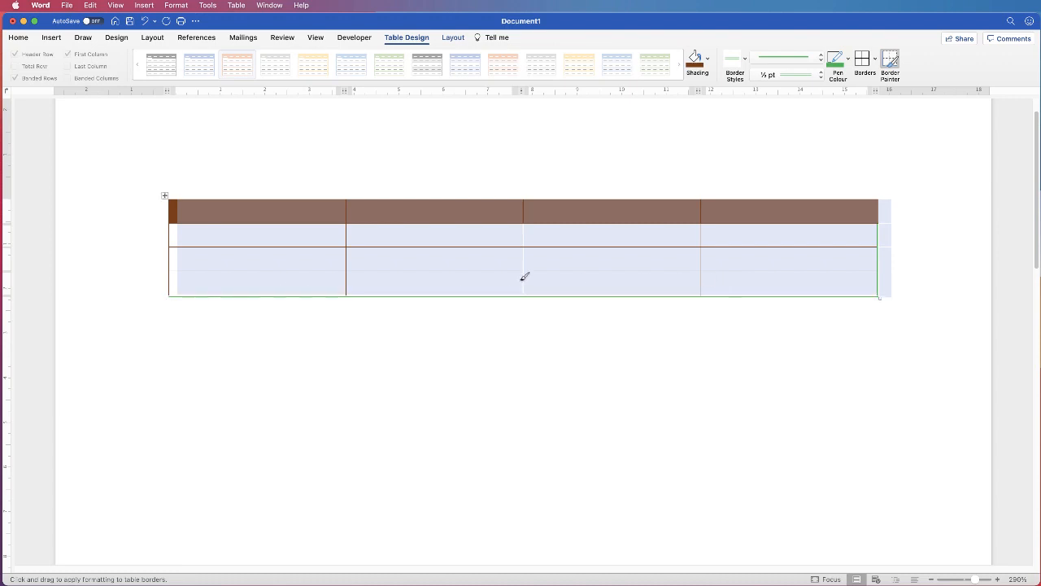
mouse_move(186, 280)
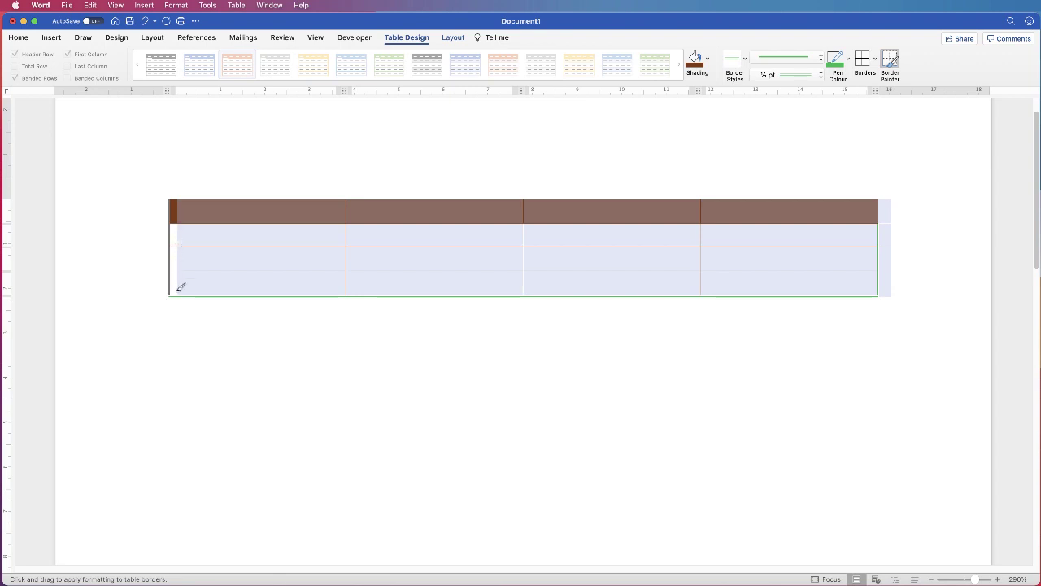
mouse_move(230, 195)
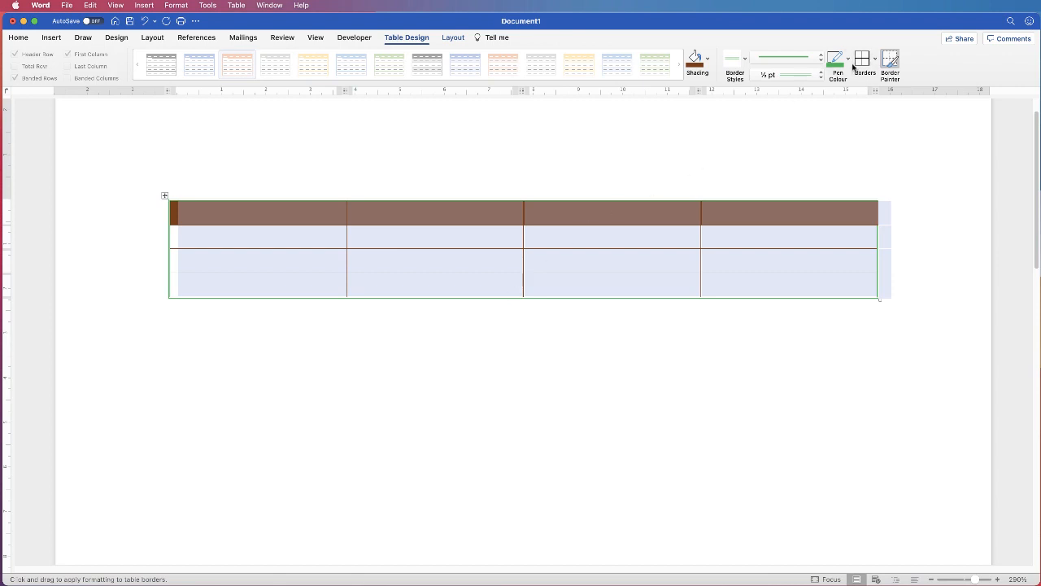
mouse_move(836, 64)
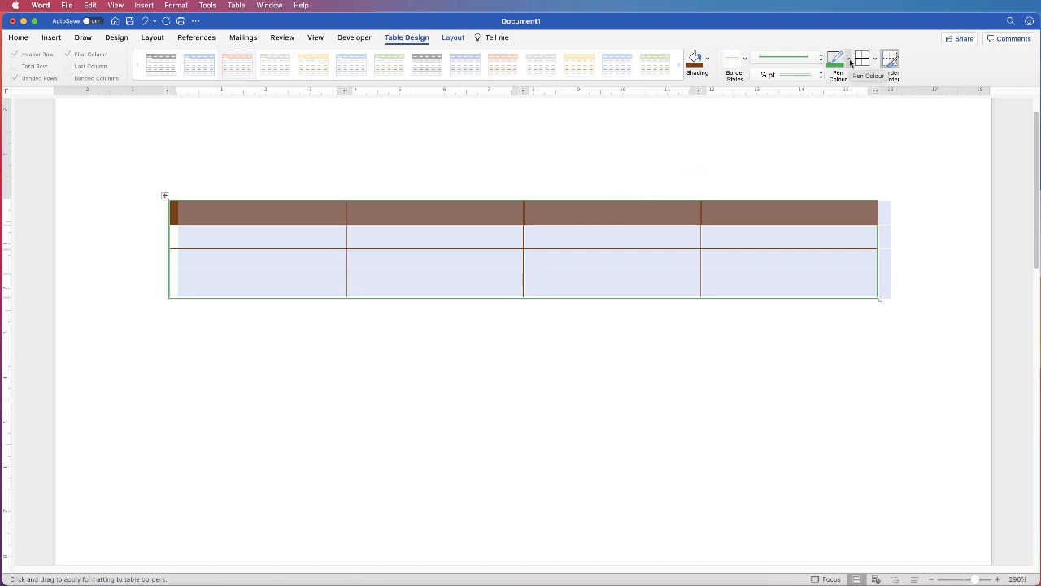
- Set the border pen colour to a custom purple from More Colours
left_click(850, 58)
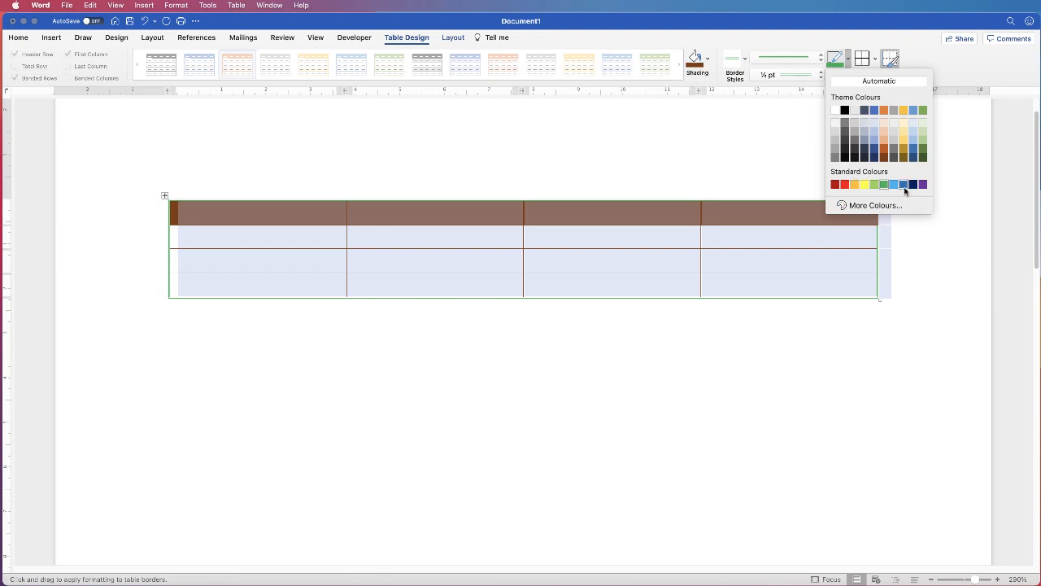
left_click(874, 205)
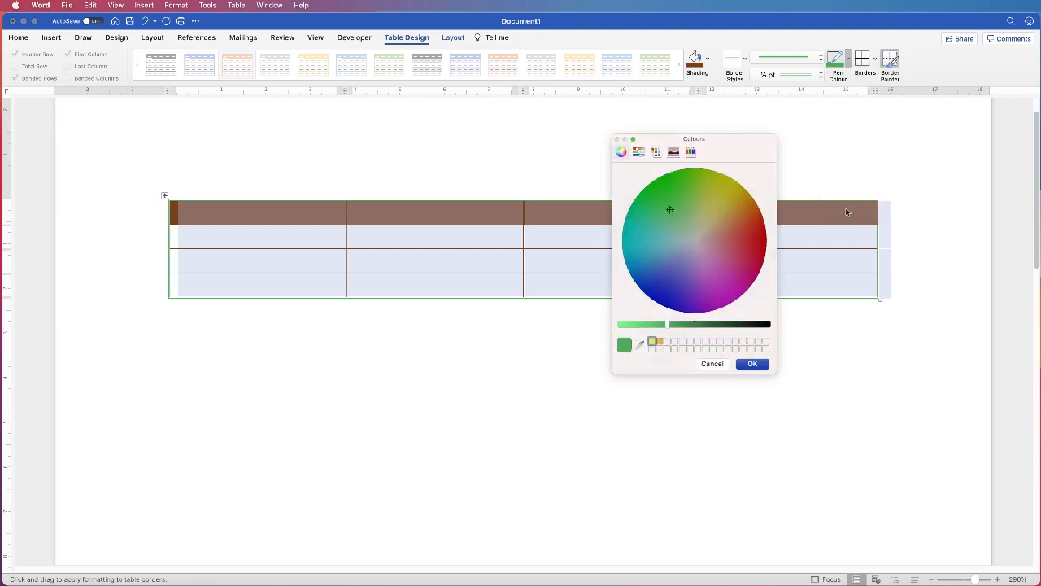
left_click(724, 283)
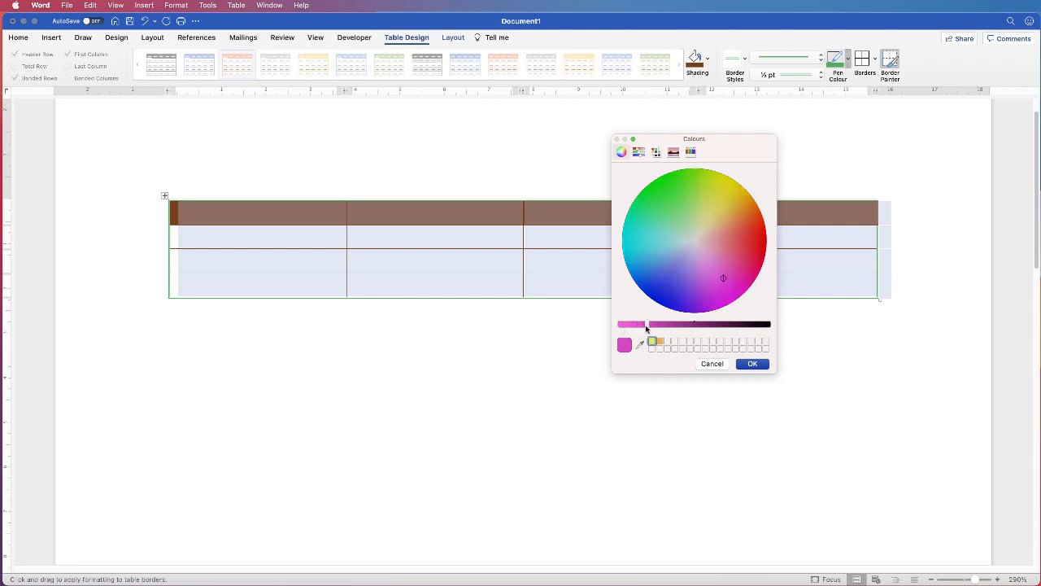
left_click(752, 365)
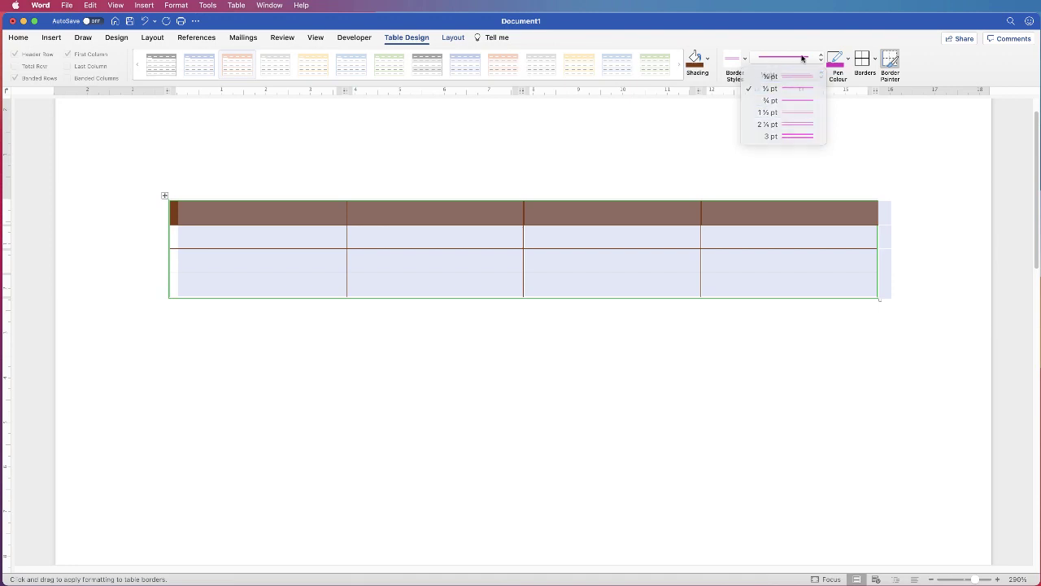
- Give the border pen a solid line style at 3 pt weight for the inner gridlines
left_click(817, 57)
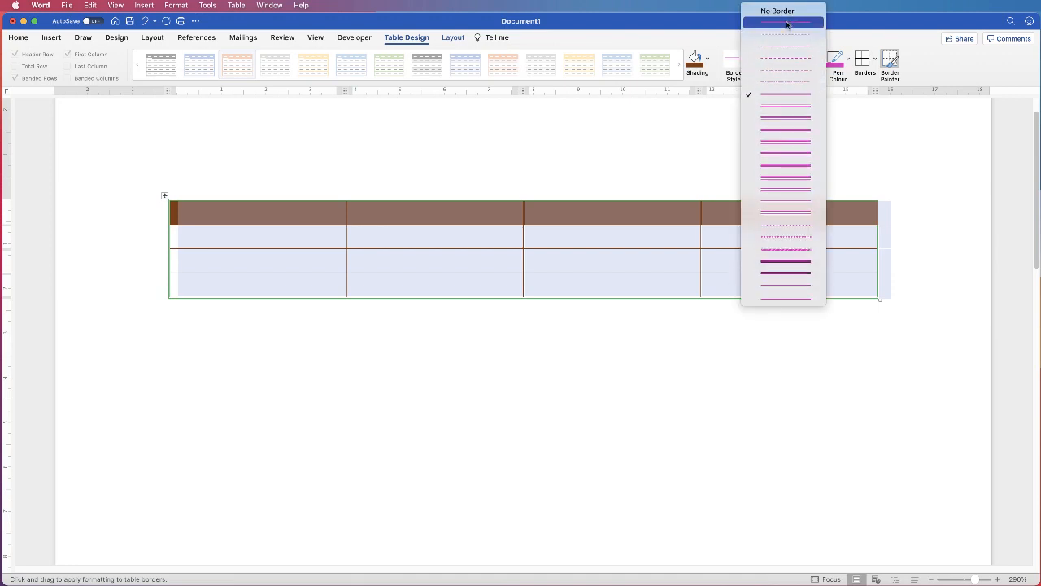
left_click(786, 19)
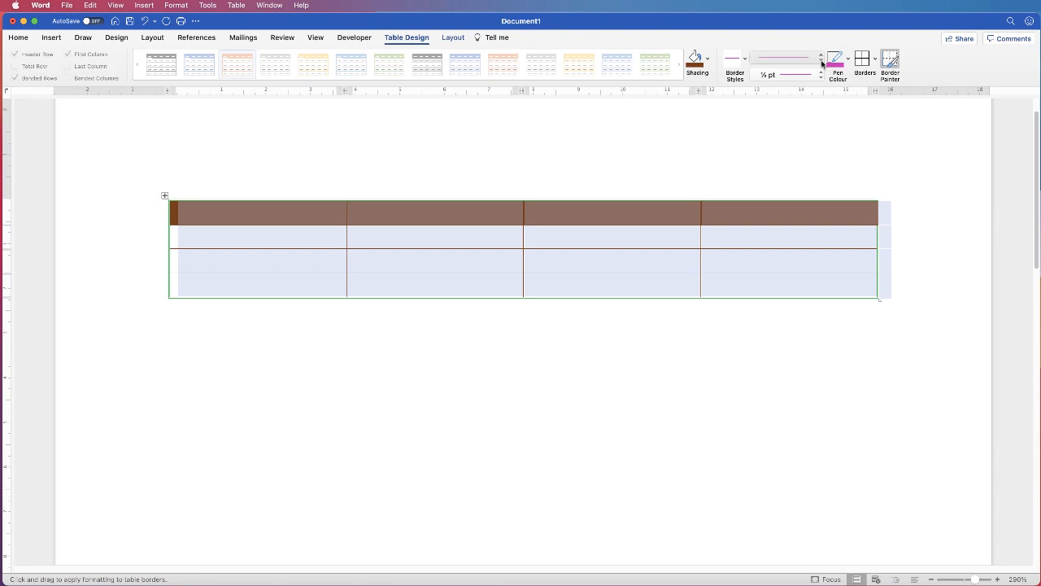
left_click(817, 59)
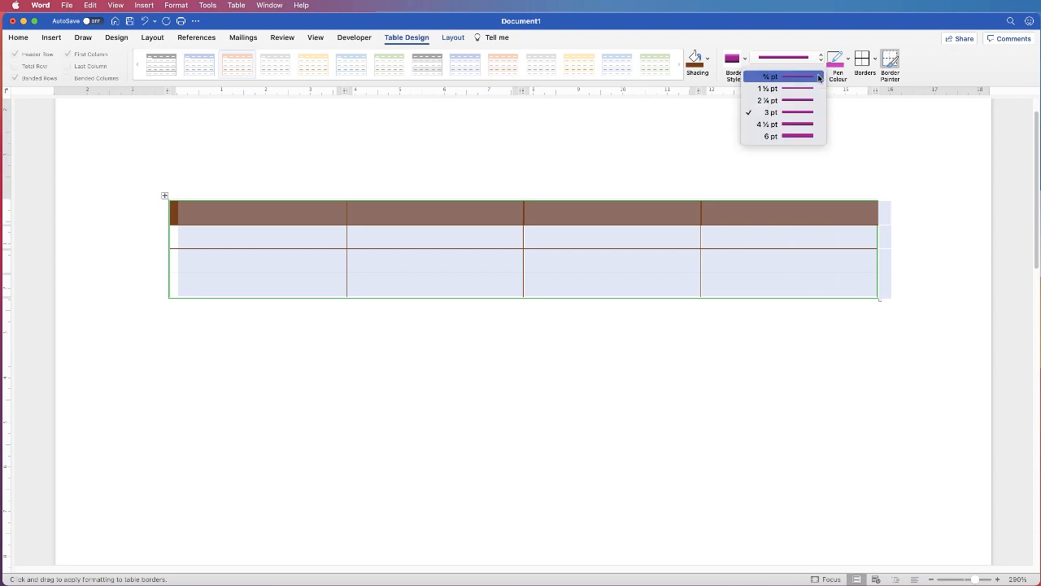
left_click(771, 76)
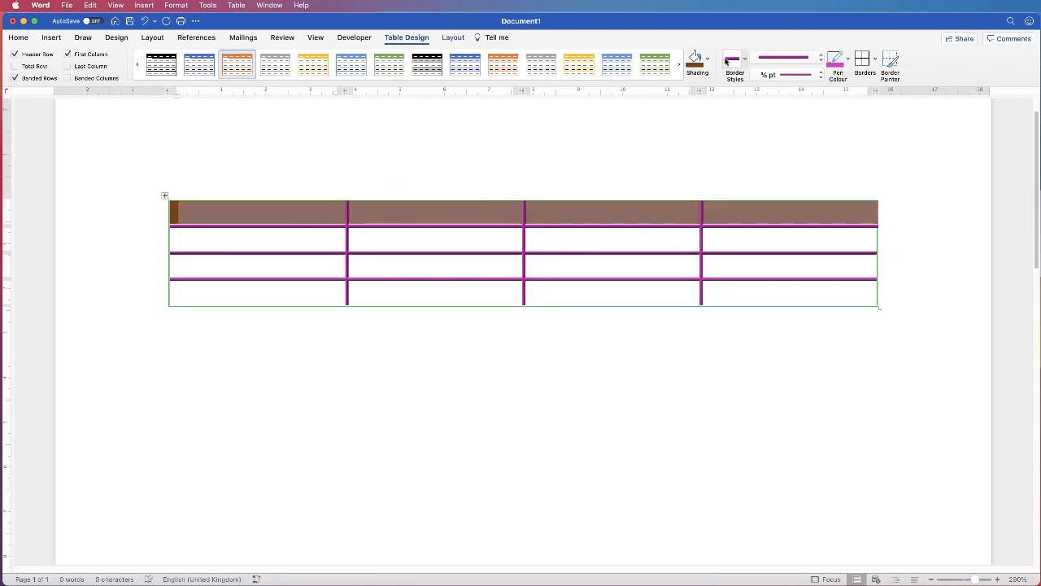
- Shade the header row green
left_click(709, 59)
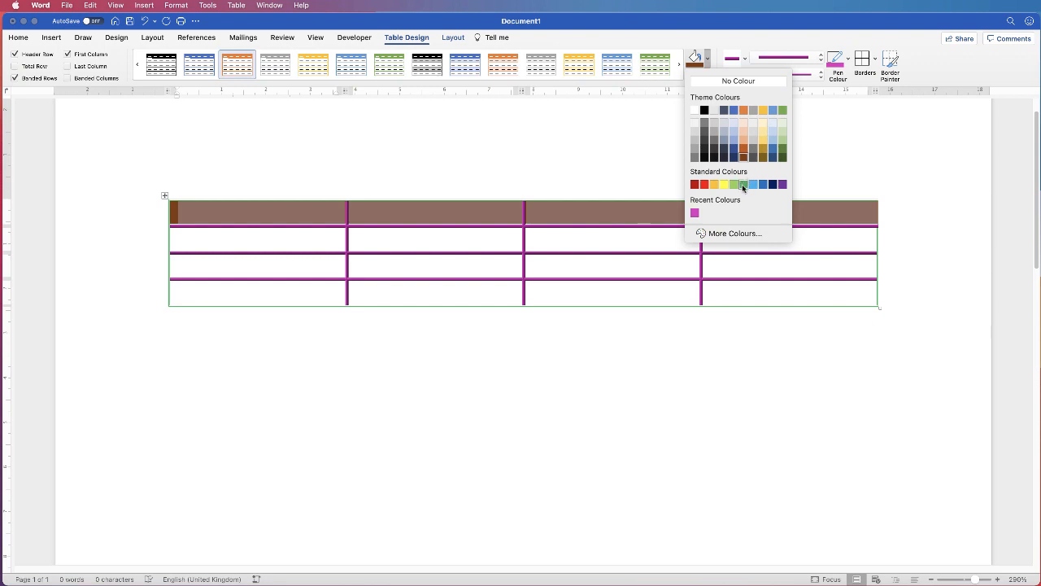
left_click(742, 184)
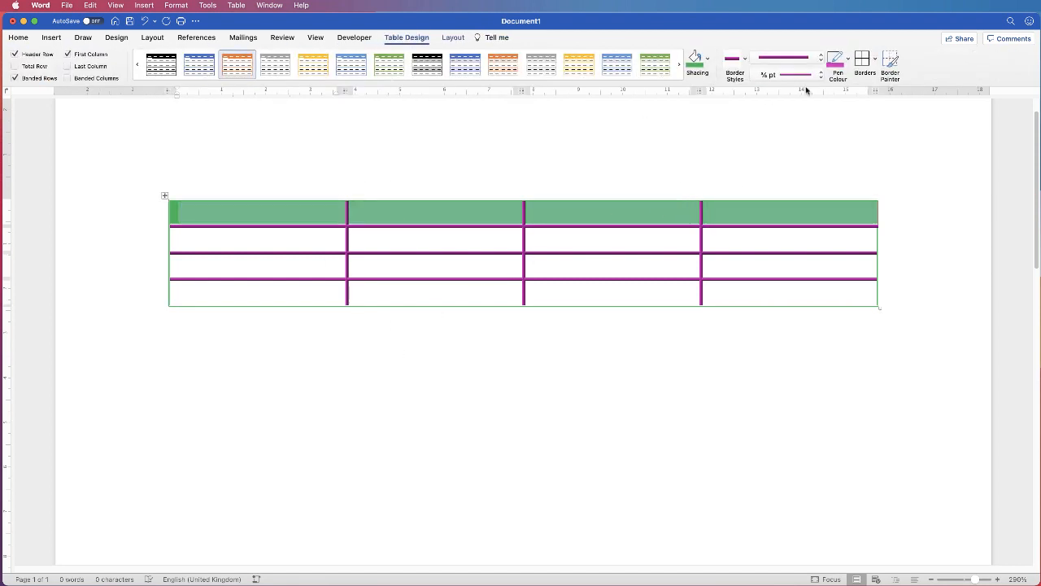
- Apply the thick purple border to all table edges with All Borders
left_click(875, 59)
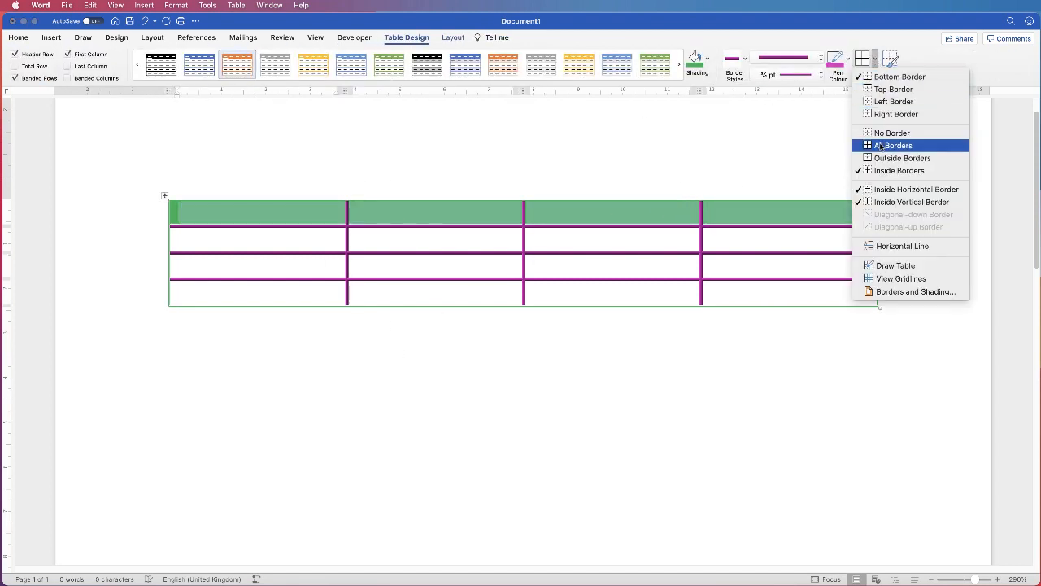
left_click(895, 145)
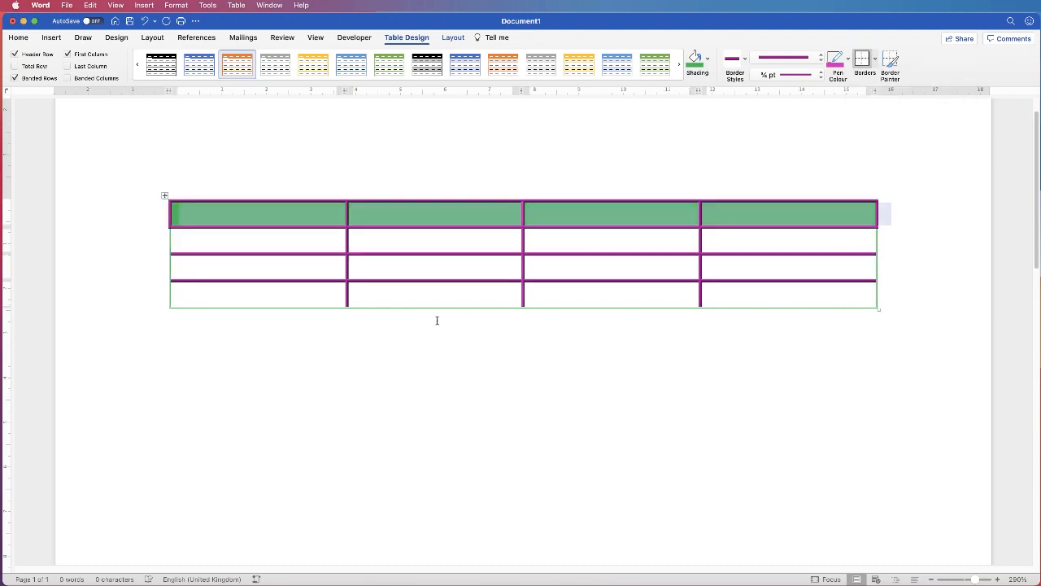
left_click(27, 39)
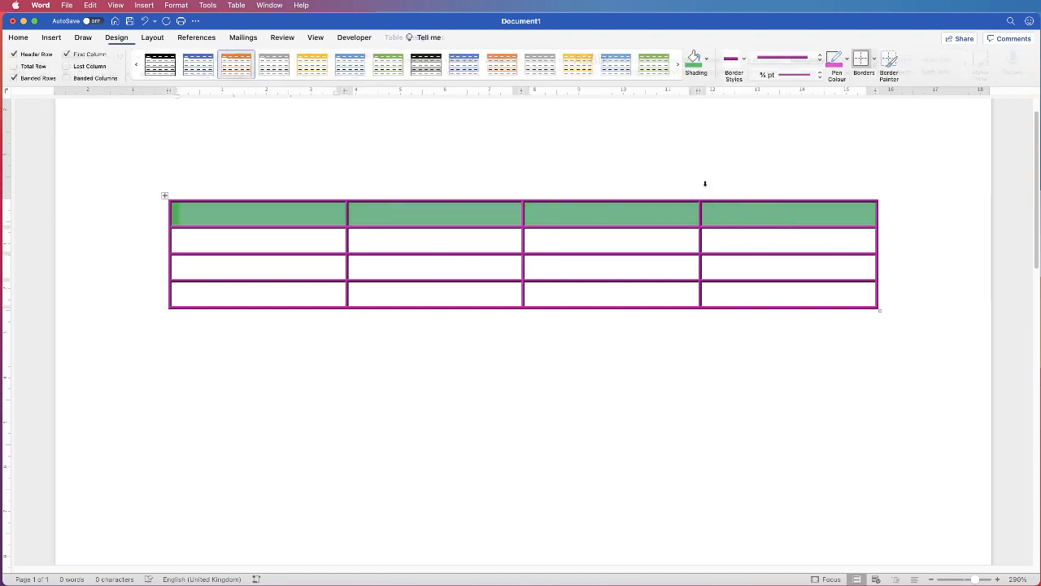
- Shade the header row a darker custom green from More Colours
left_click(700, 58)
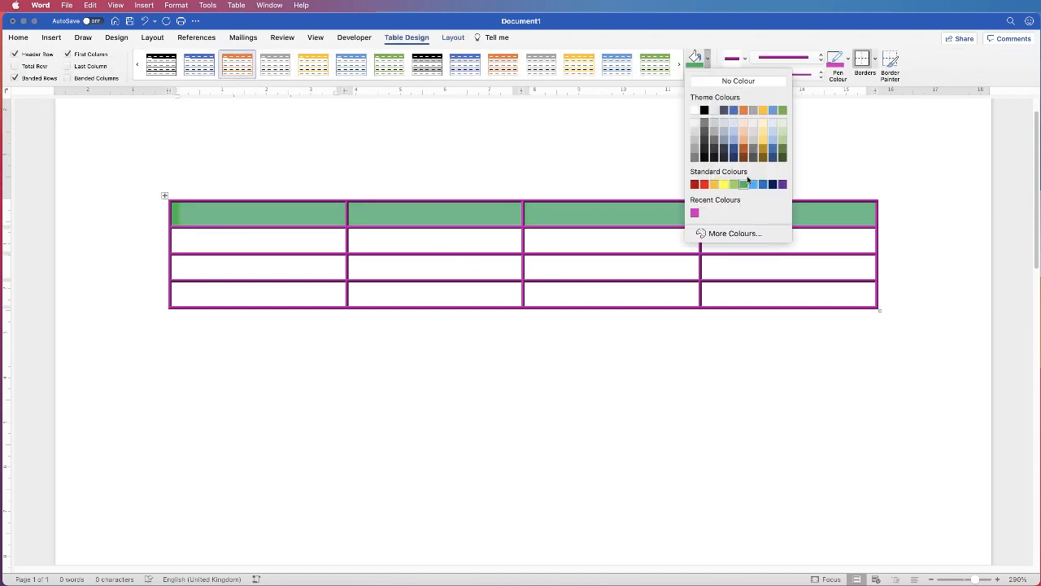
mouse_move(735, 235)
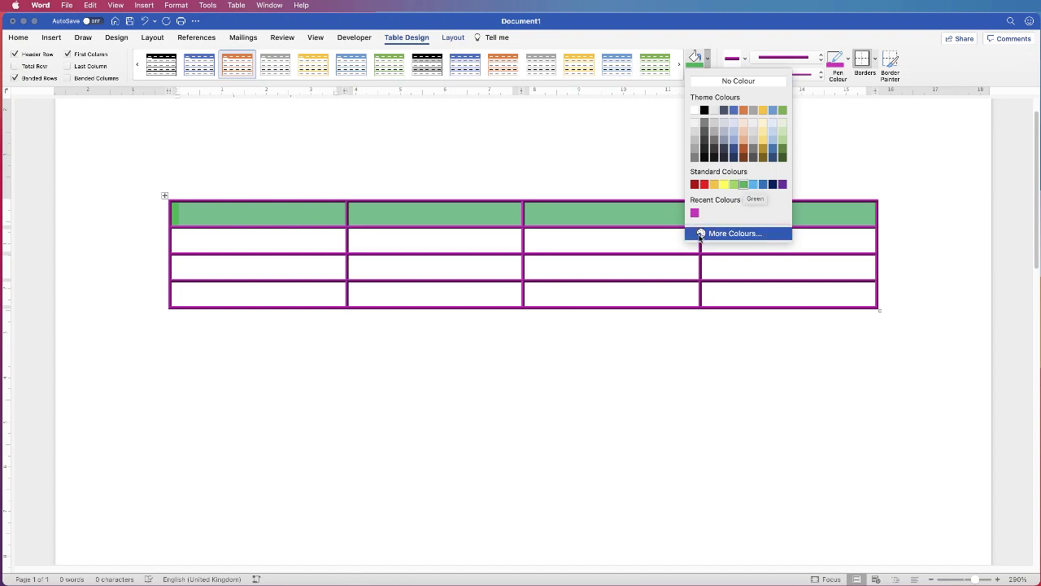
left_click(736, 234)
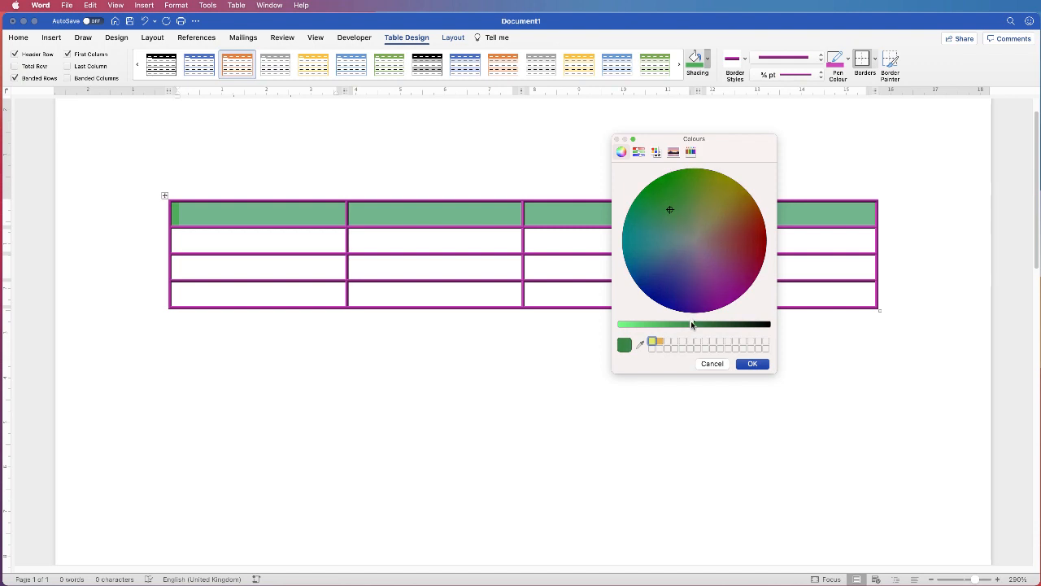
left_click(751, 364)
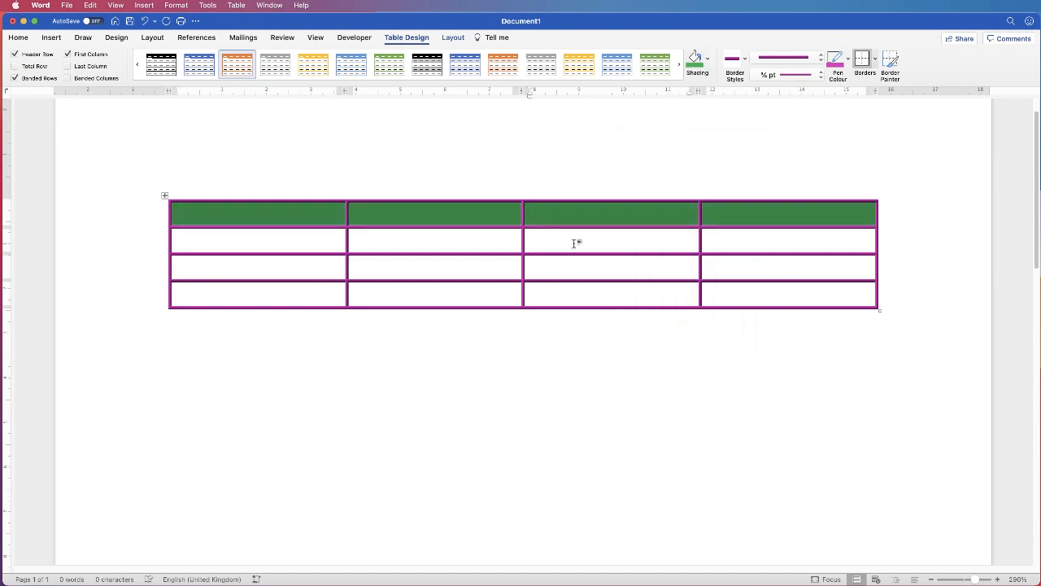
left_click(576, 241)
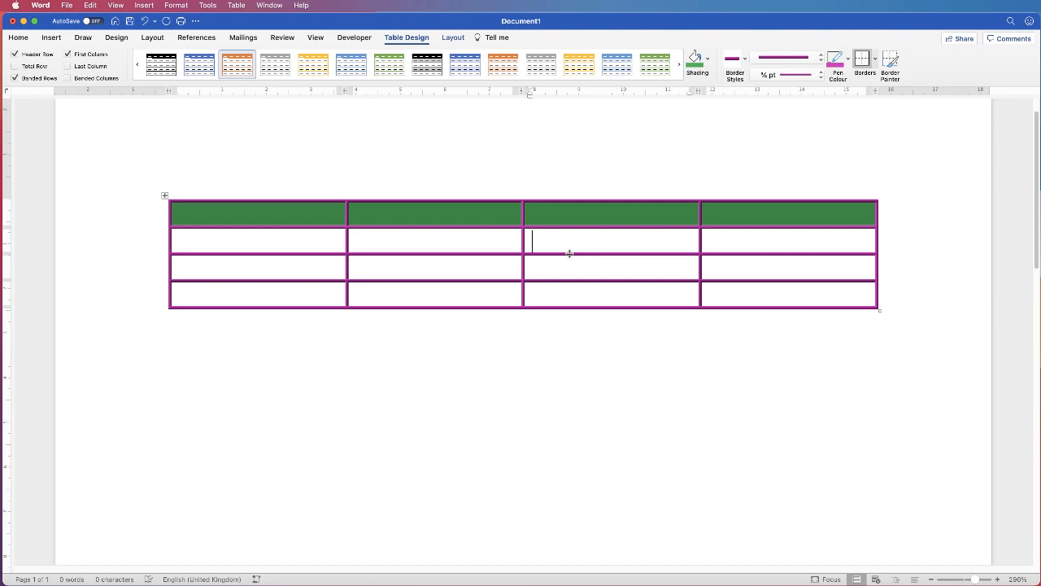
mouse_move(565, 241)
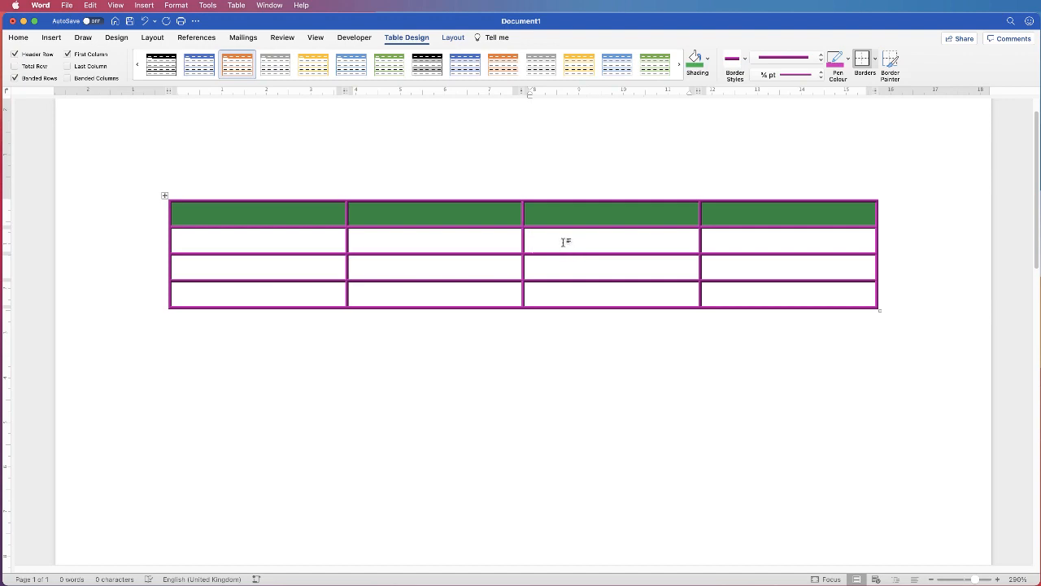